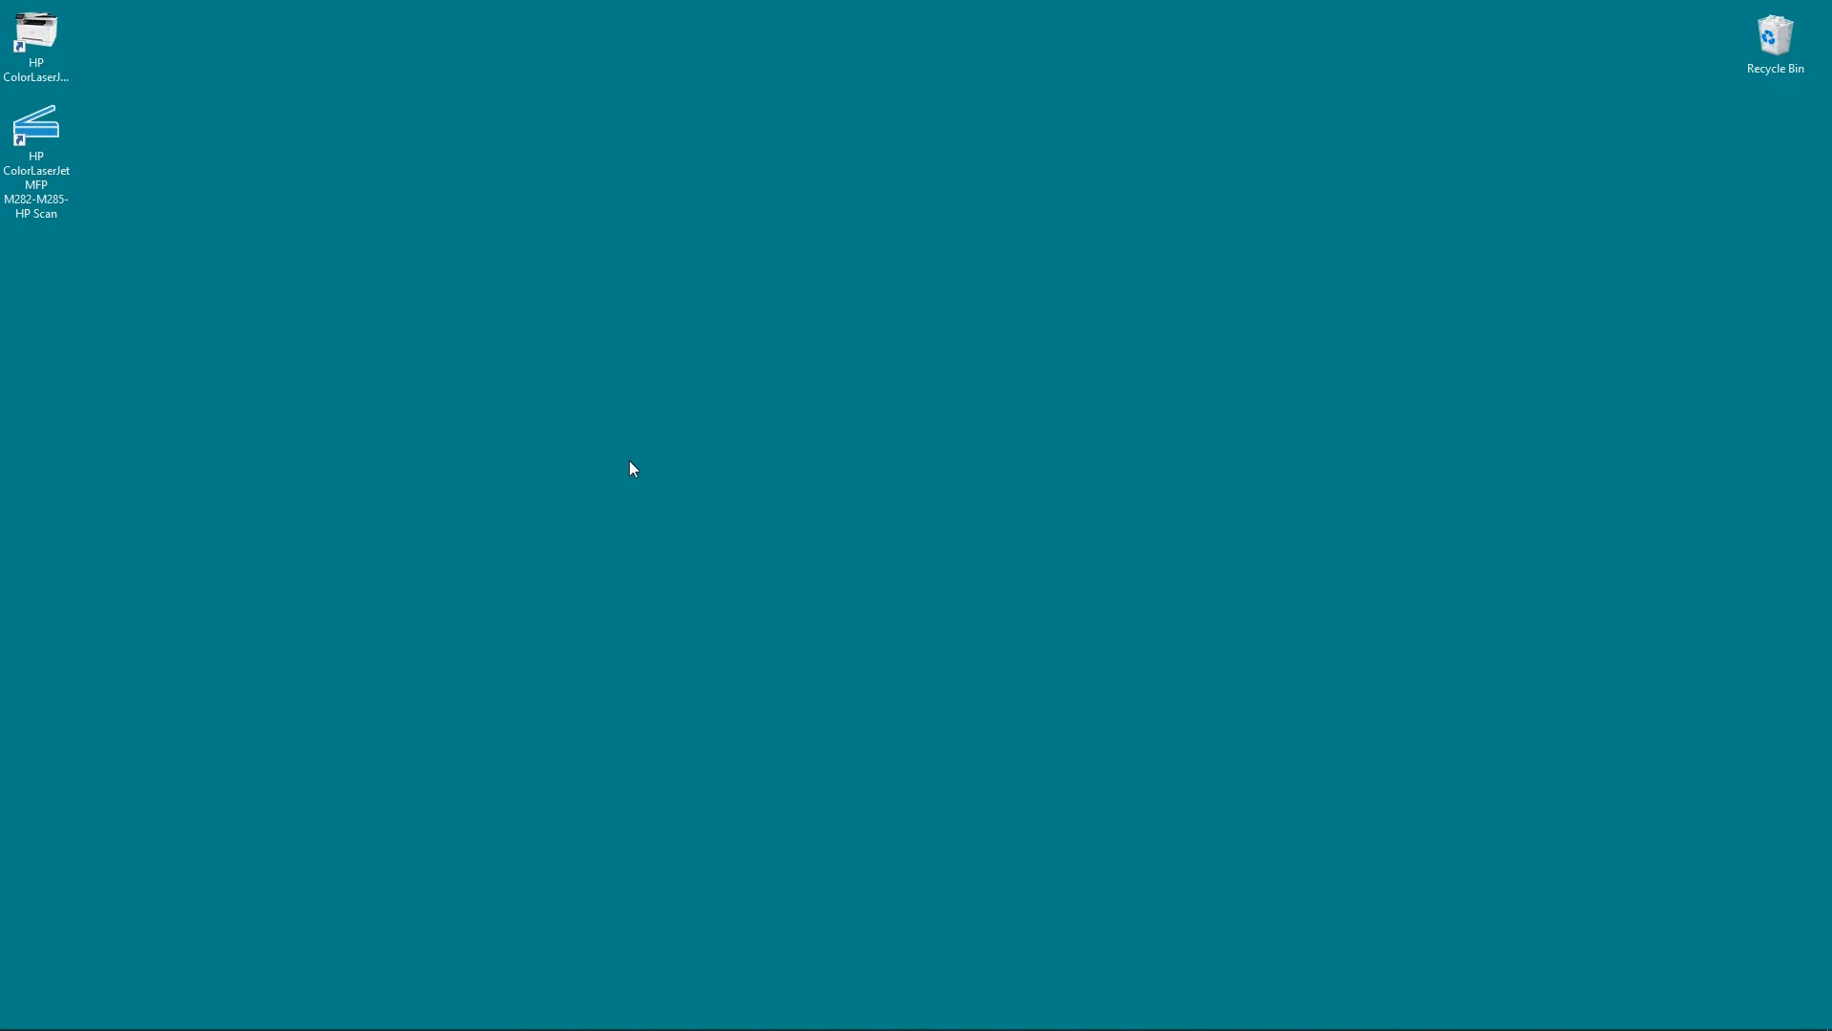
mouse_move(620, 470)
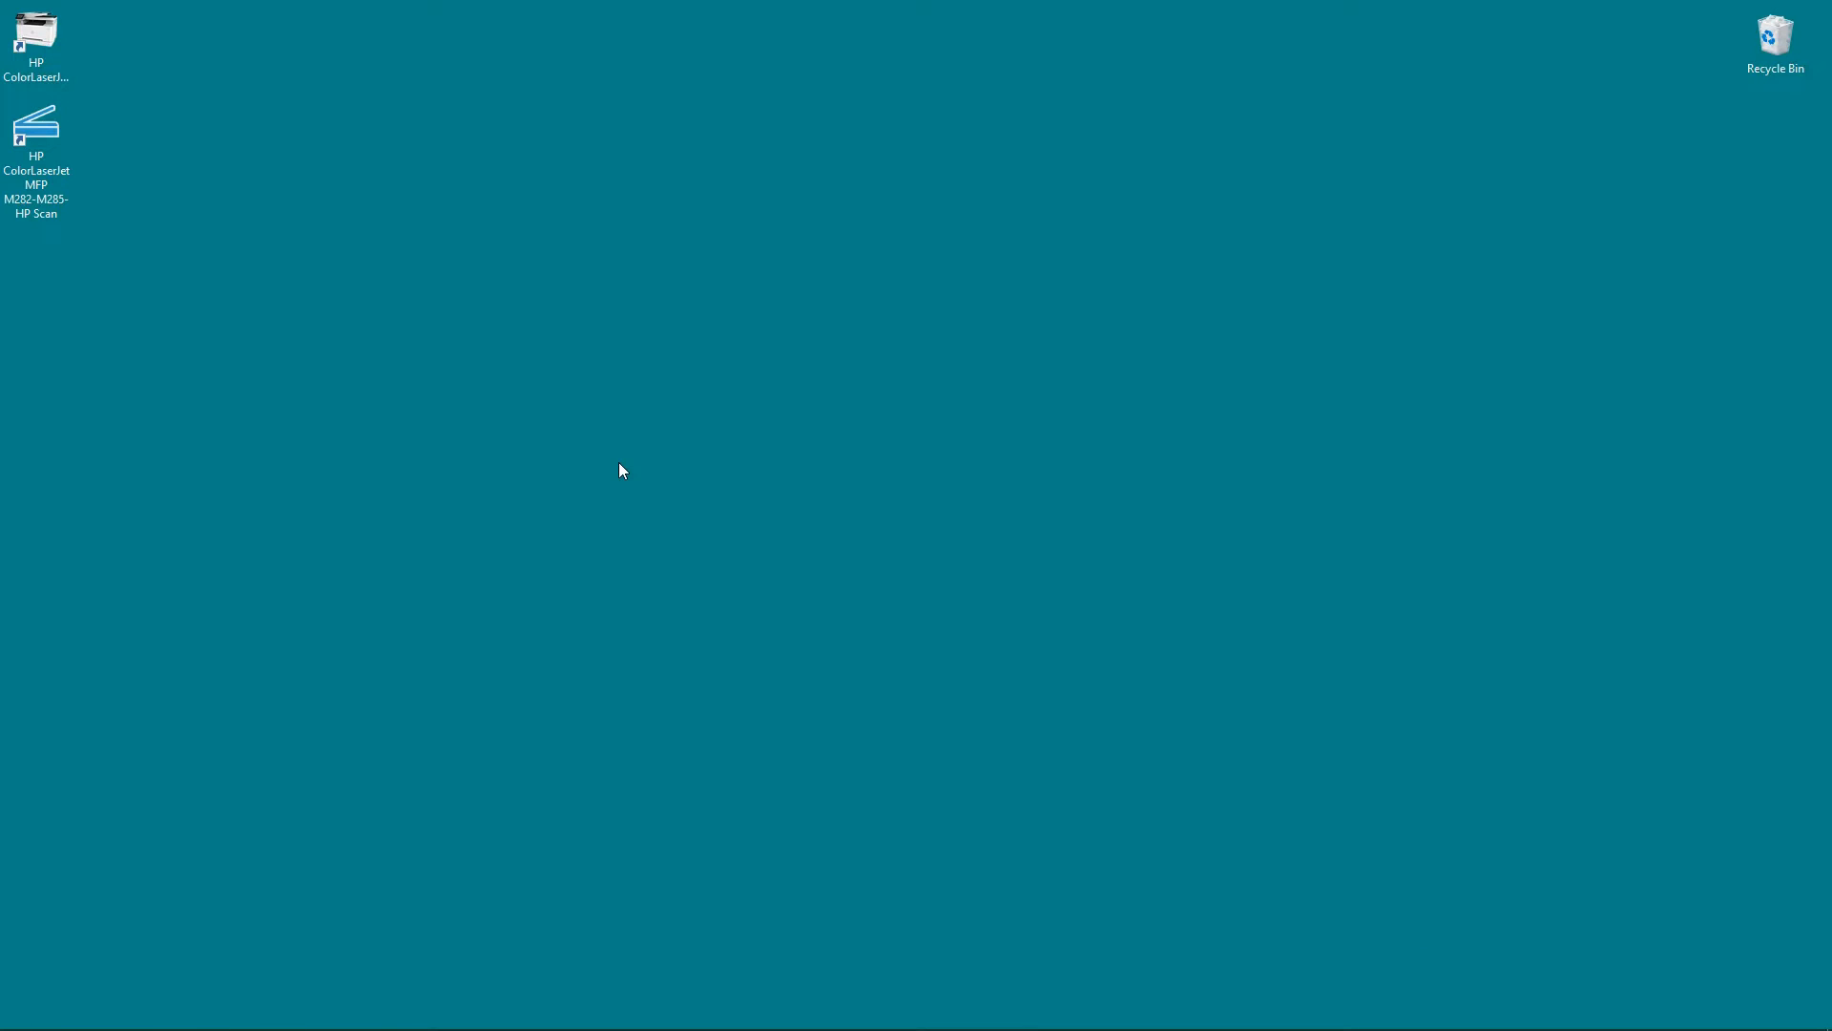
mouse_move(442, 273)
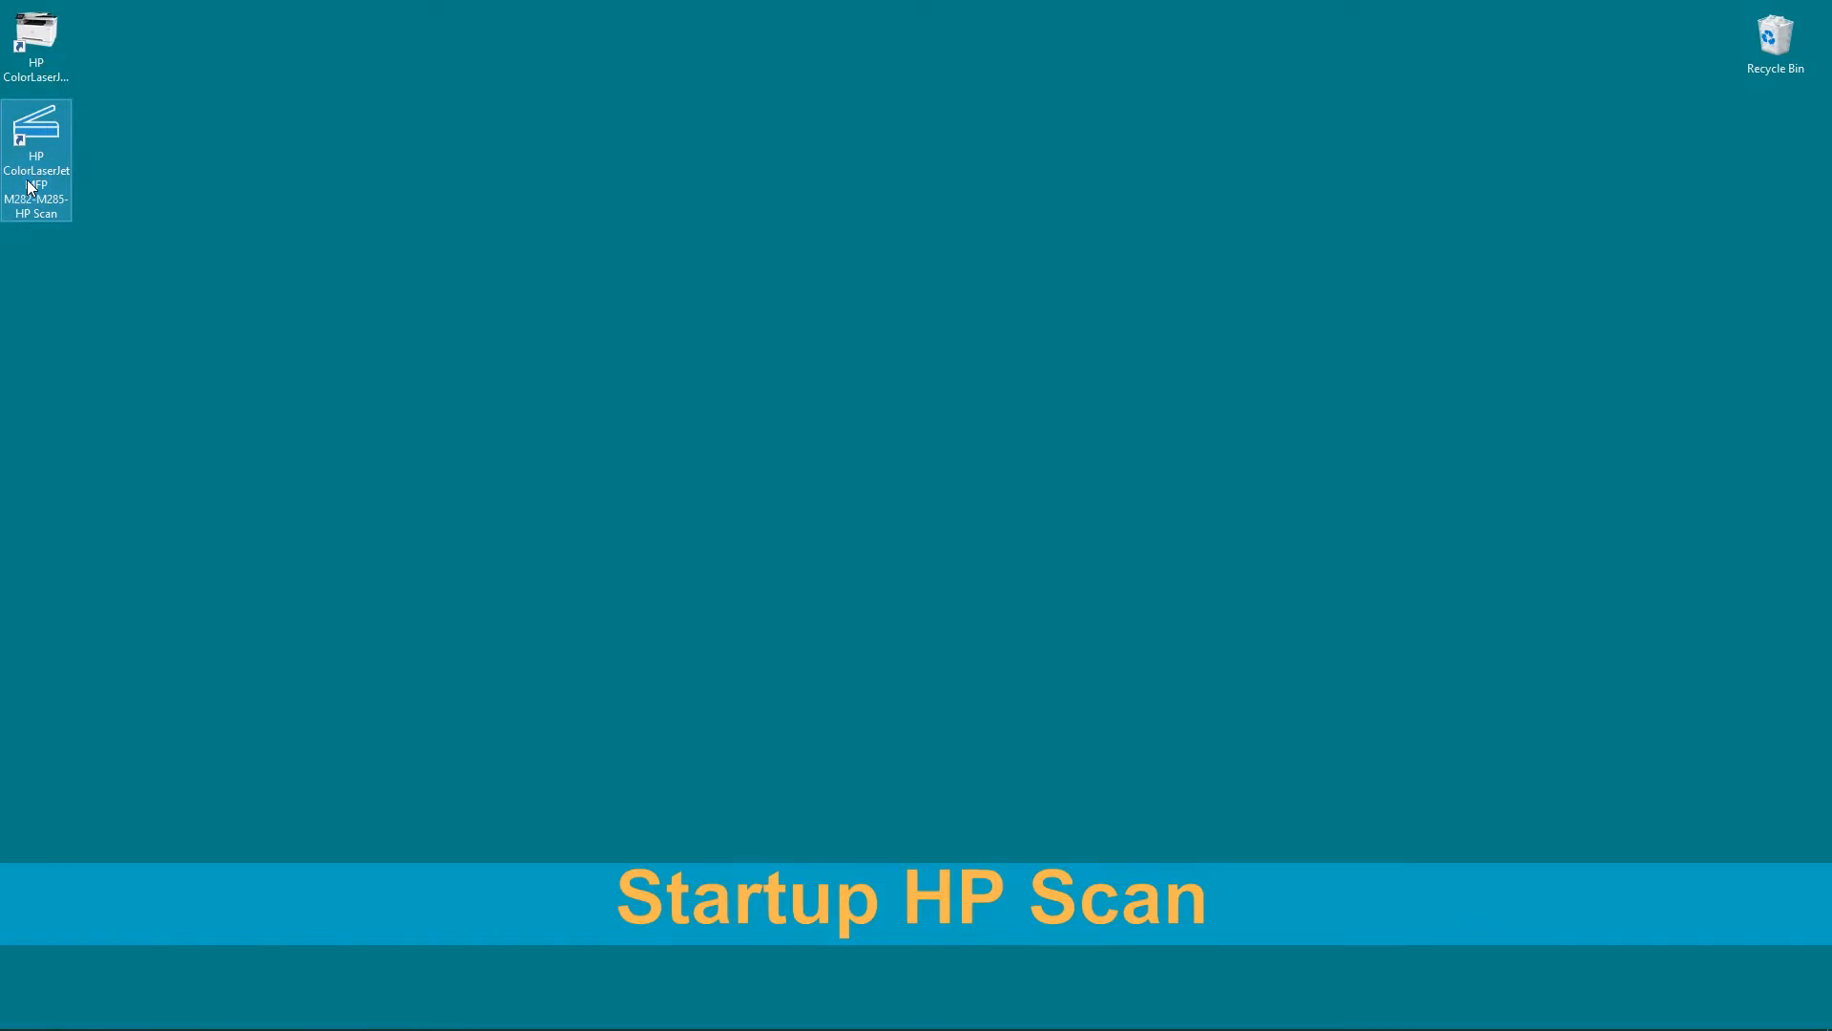
Launch HP Scan from its desktop shortcut.
double_click(37, 126)
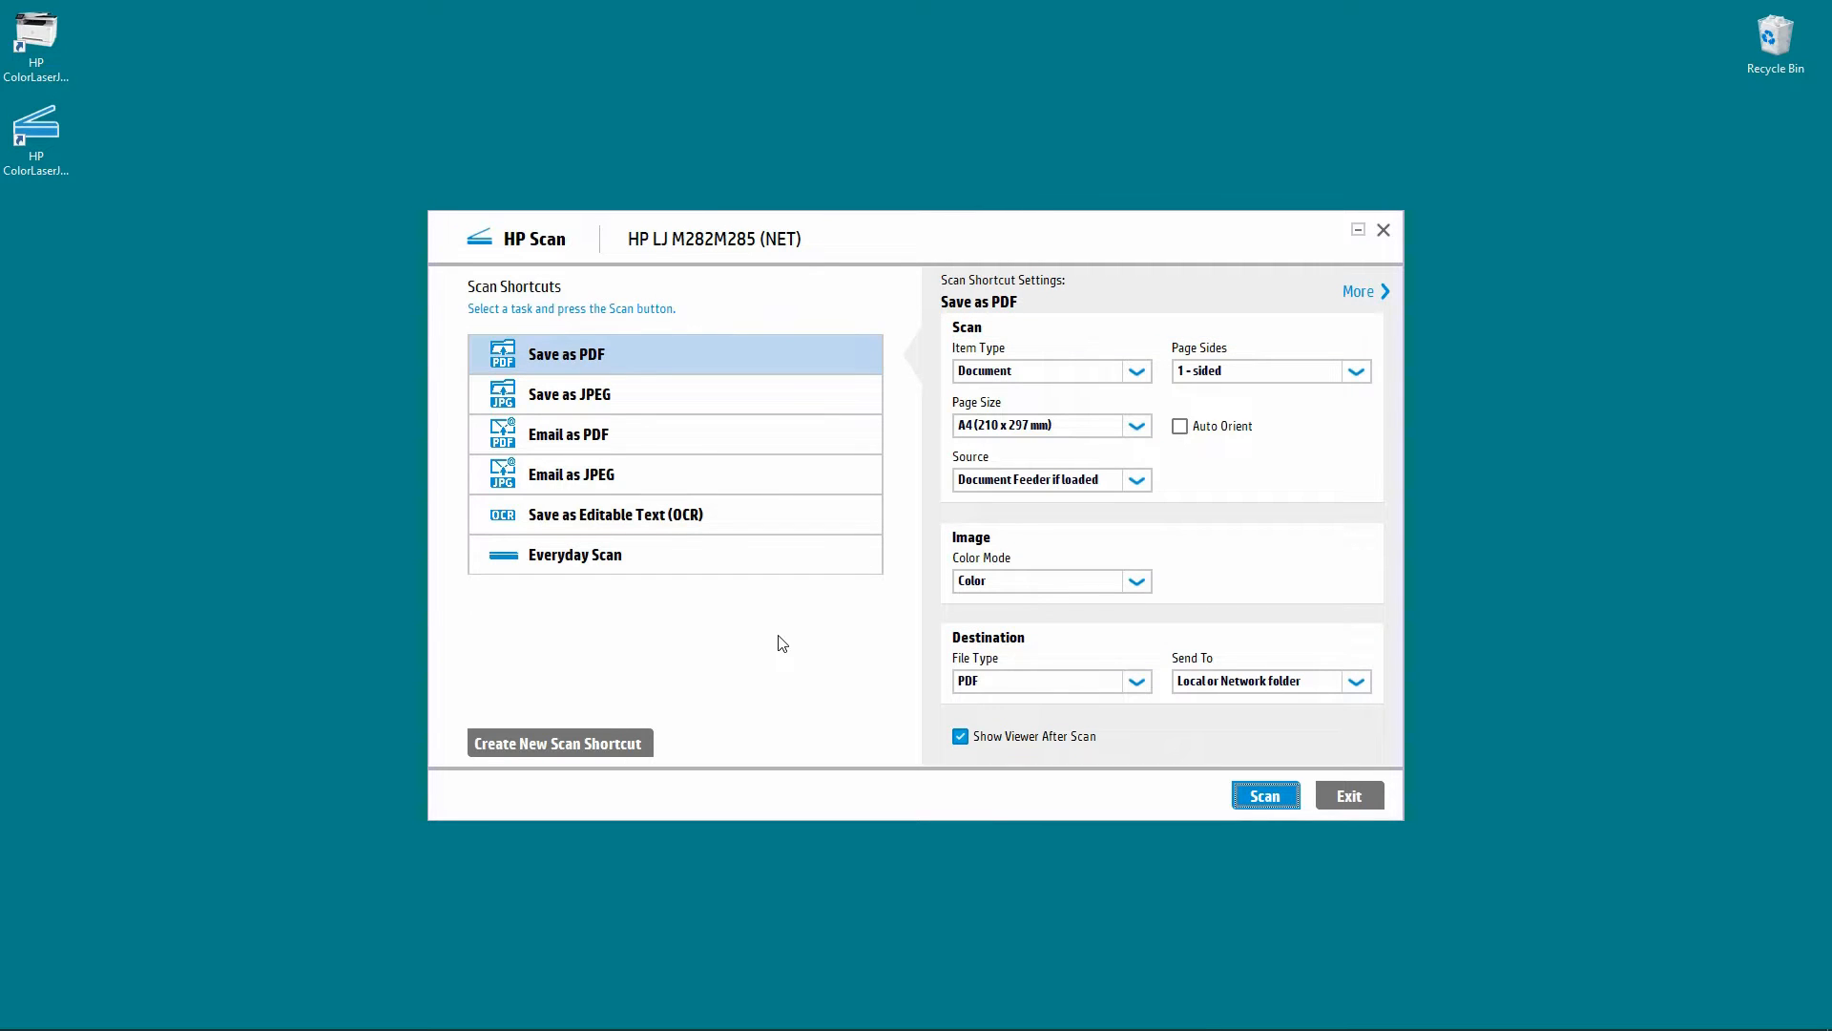
mouse_move(782, 618)
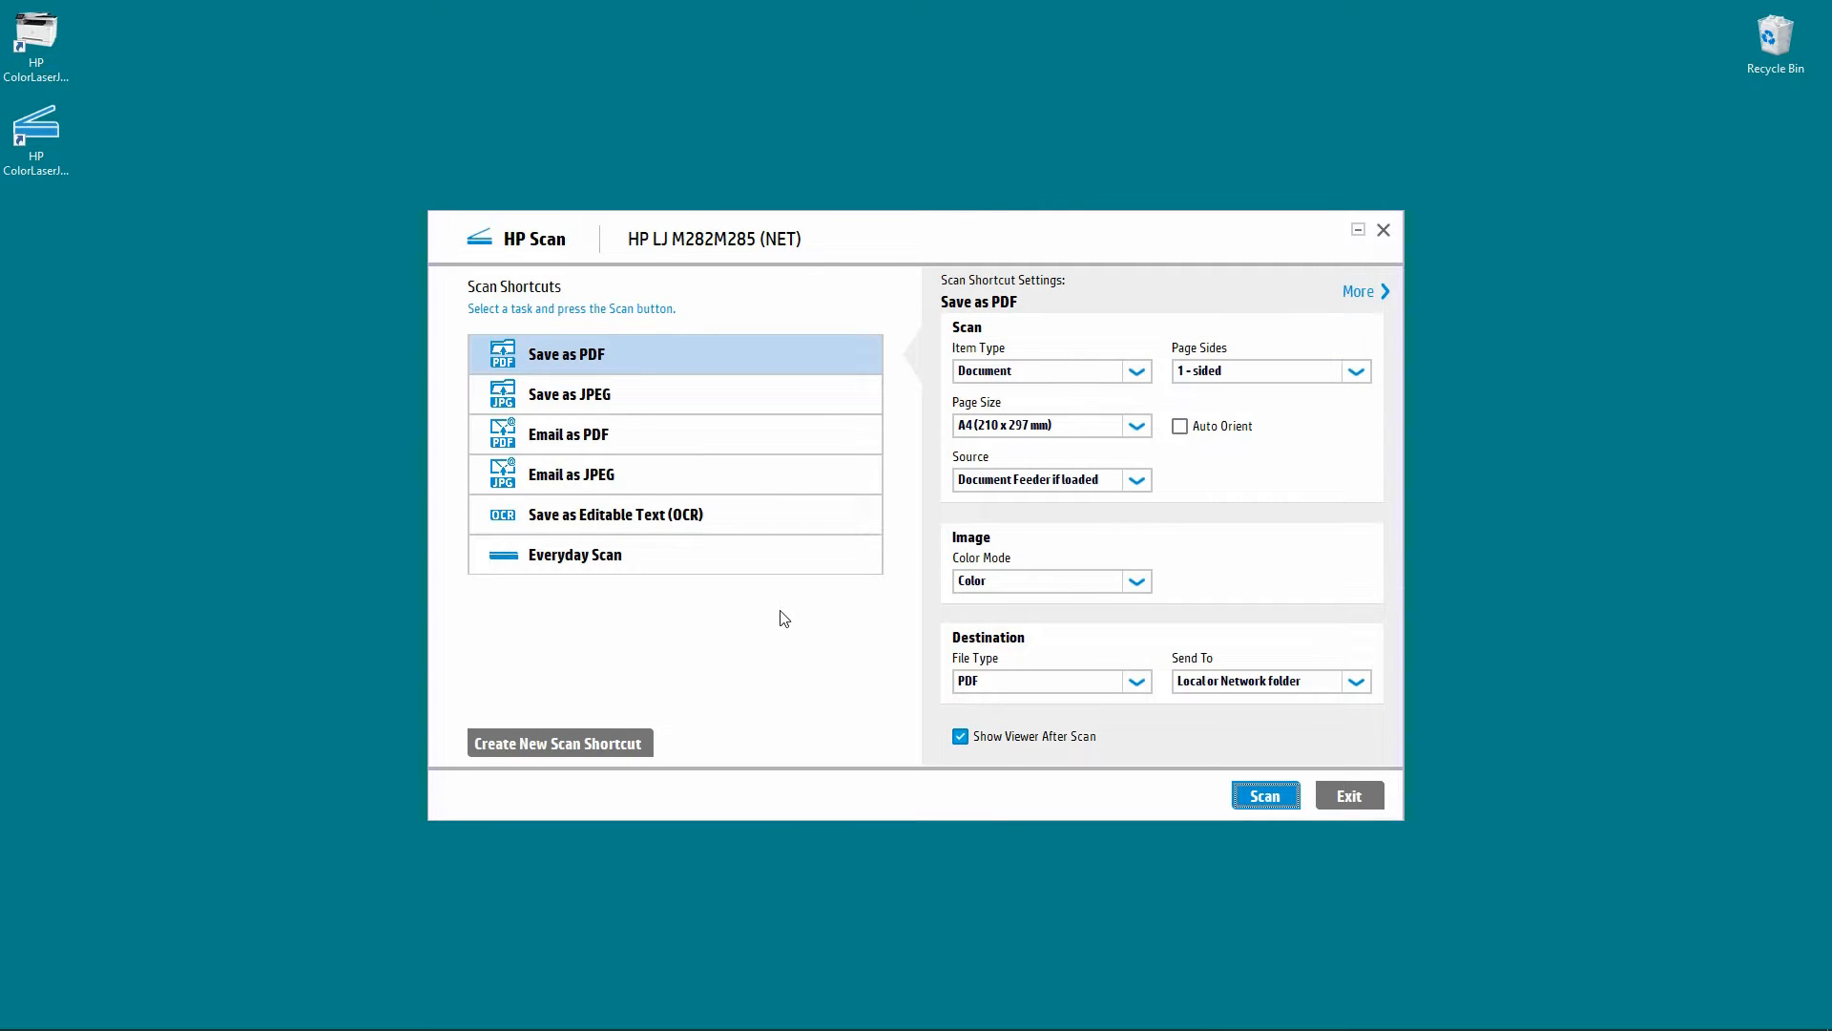
mouse_move(660, 424)
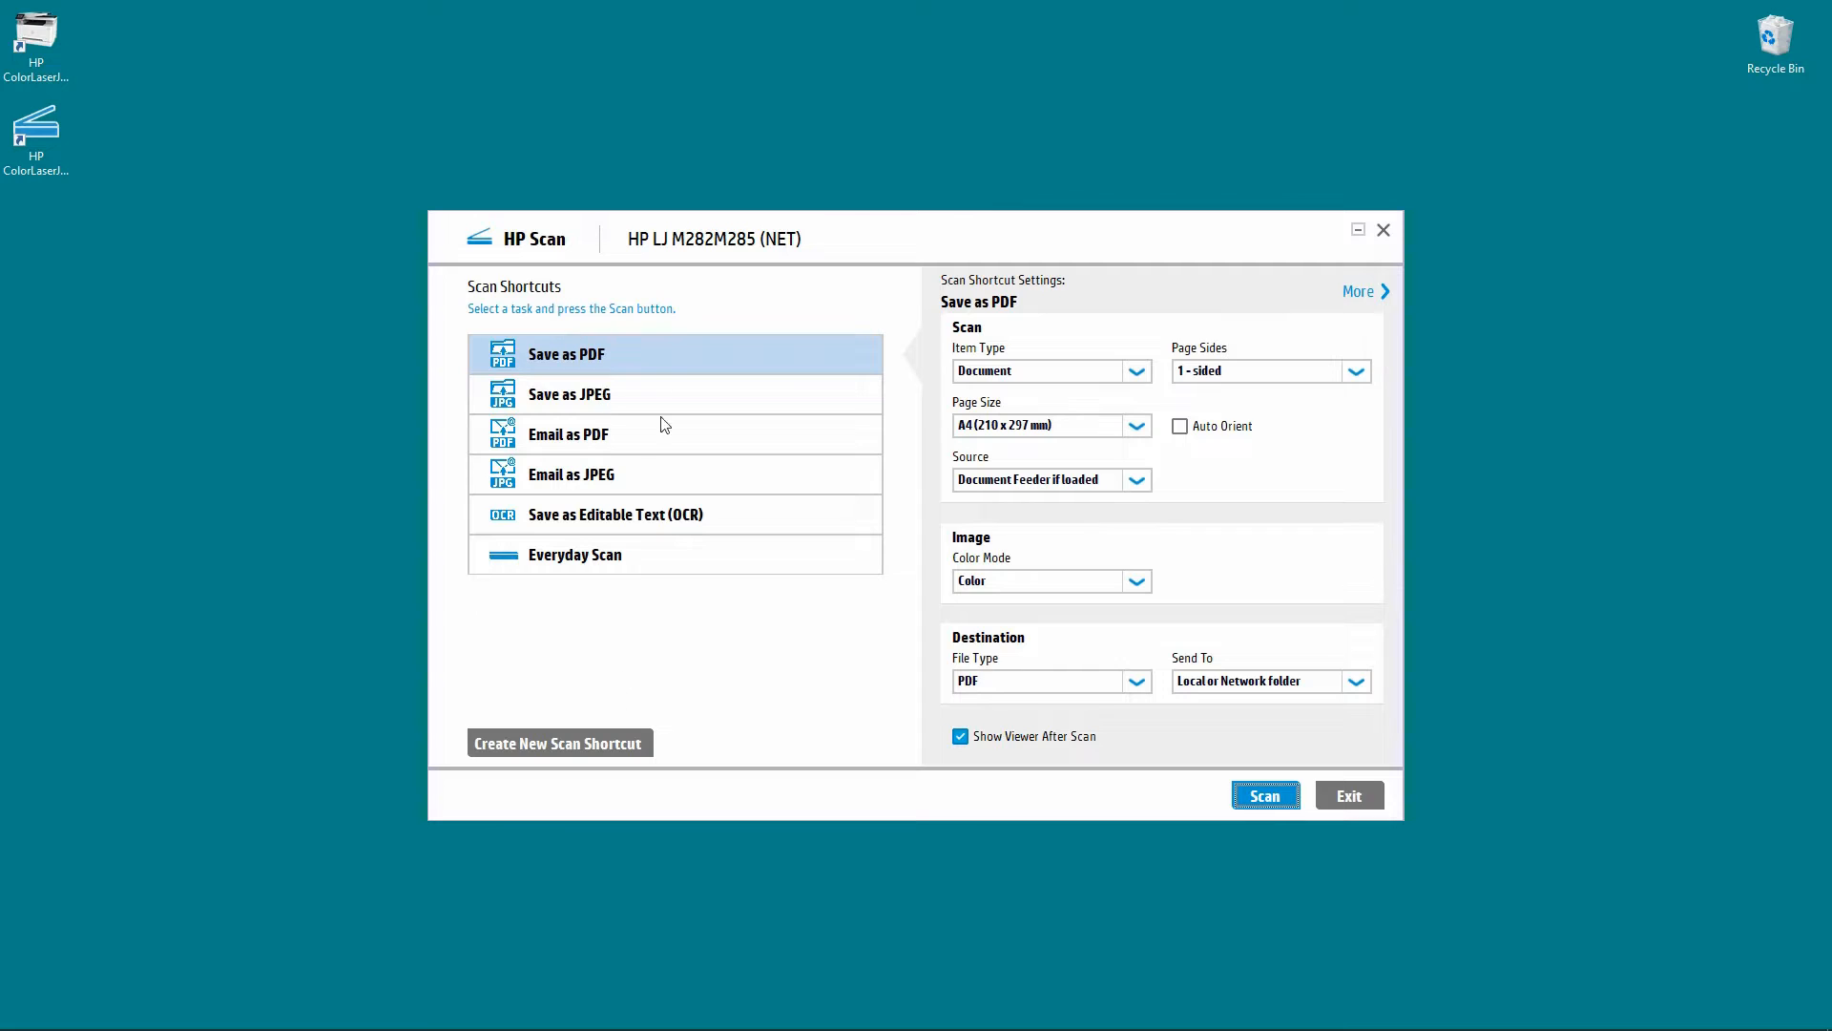
mouse_move(659, 400)
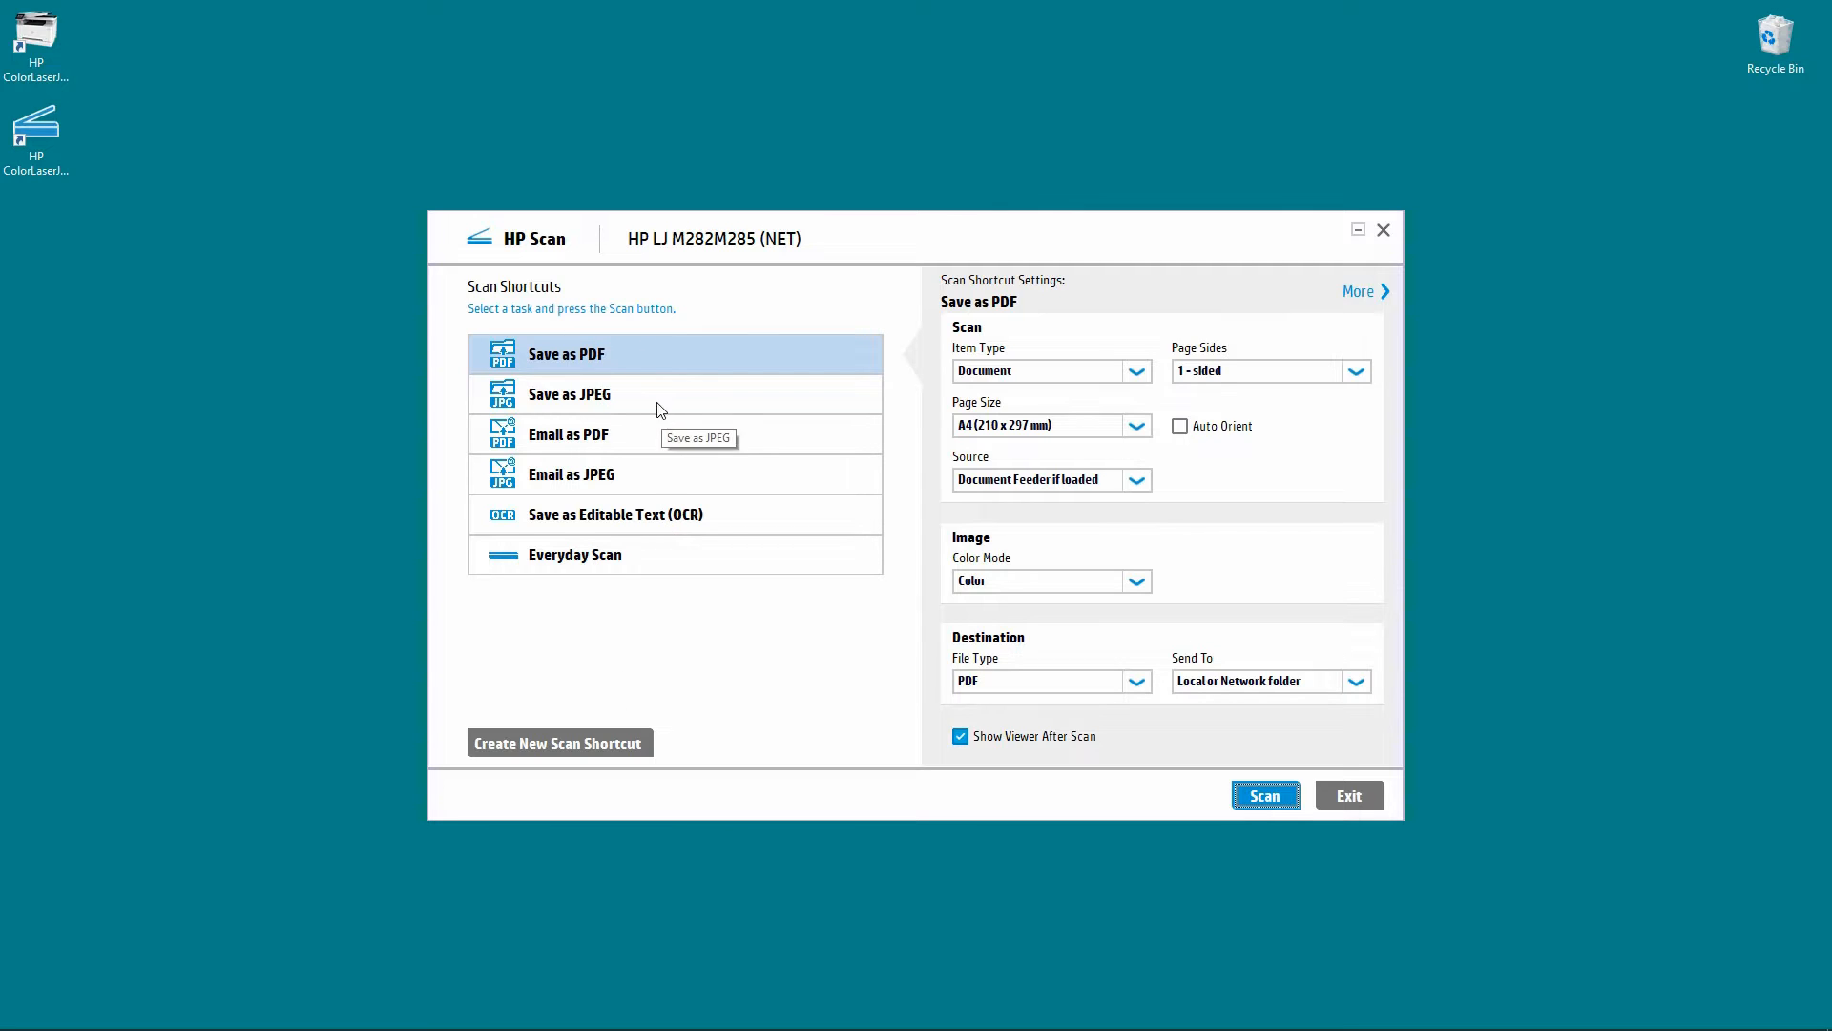
mouse_move(576, 367)
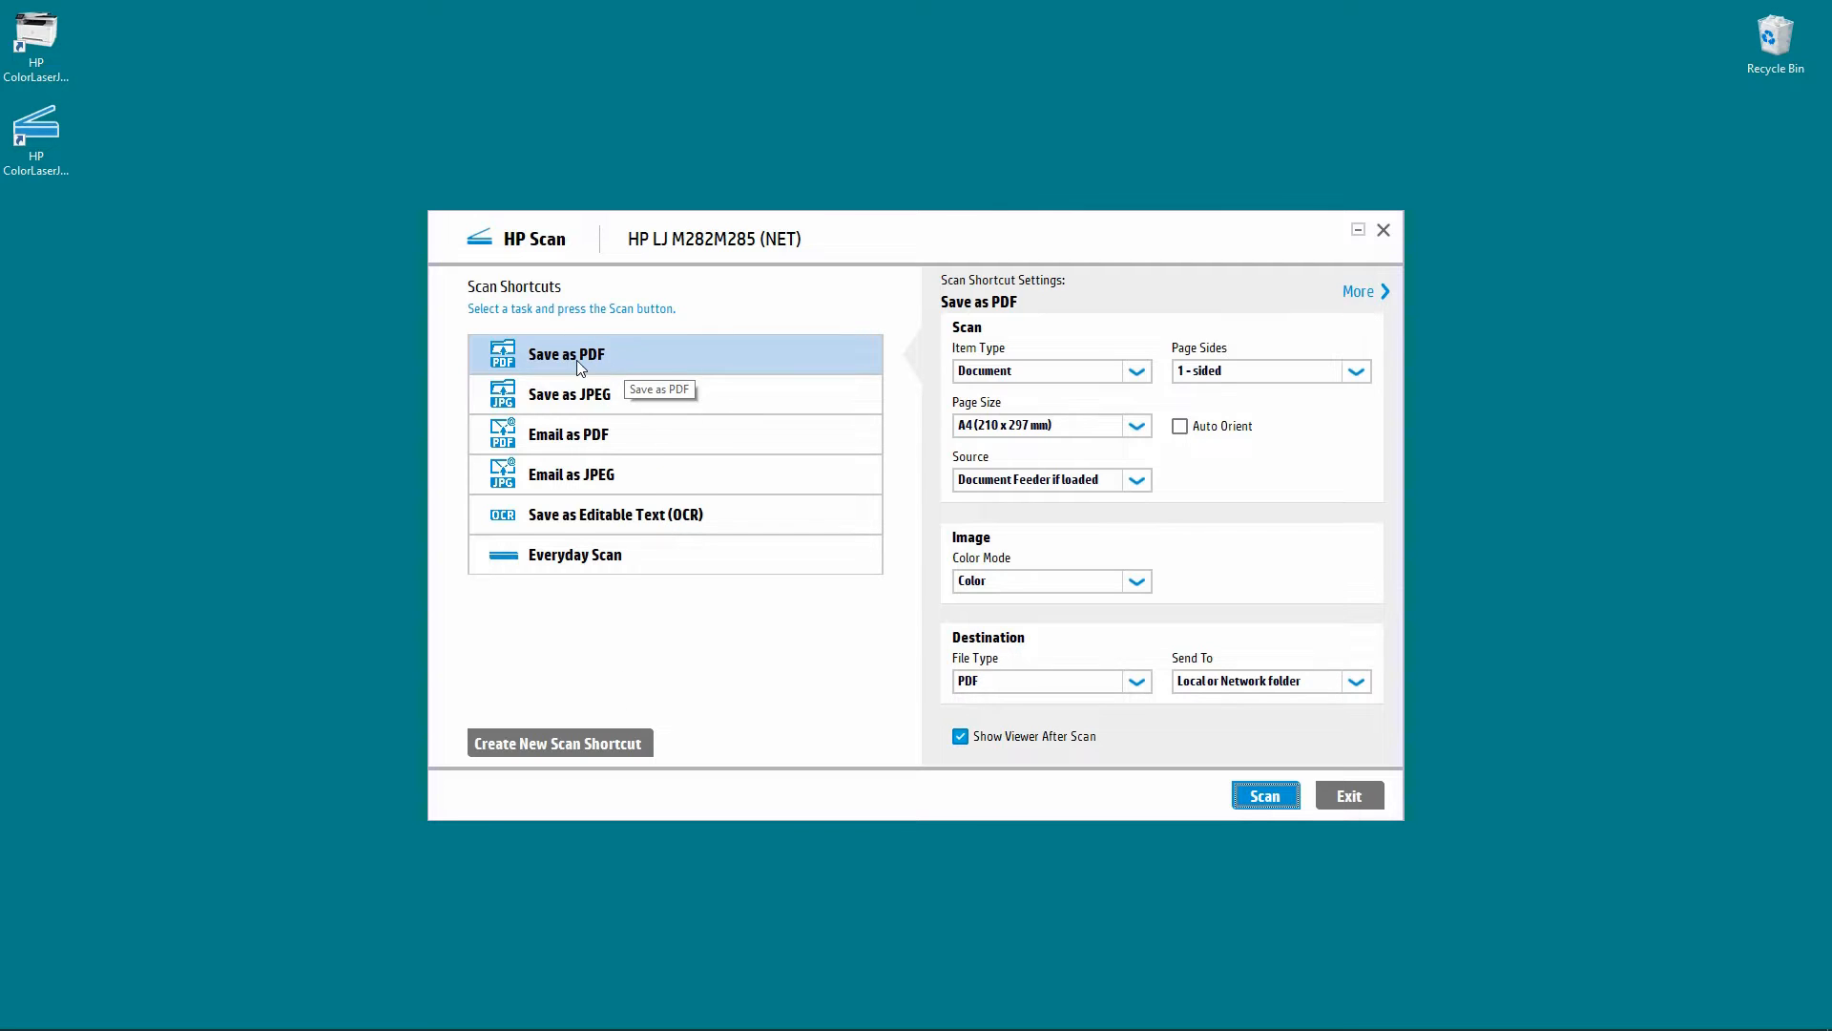
mouse_move(749, 651)
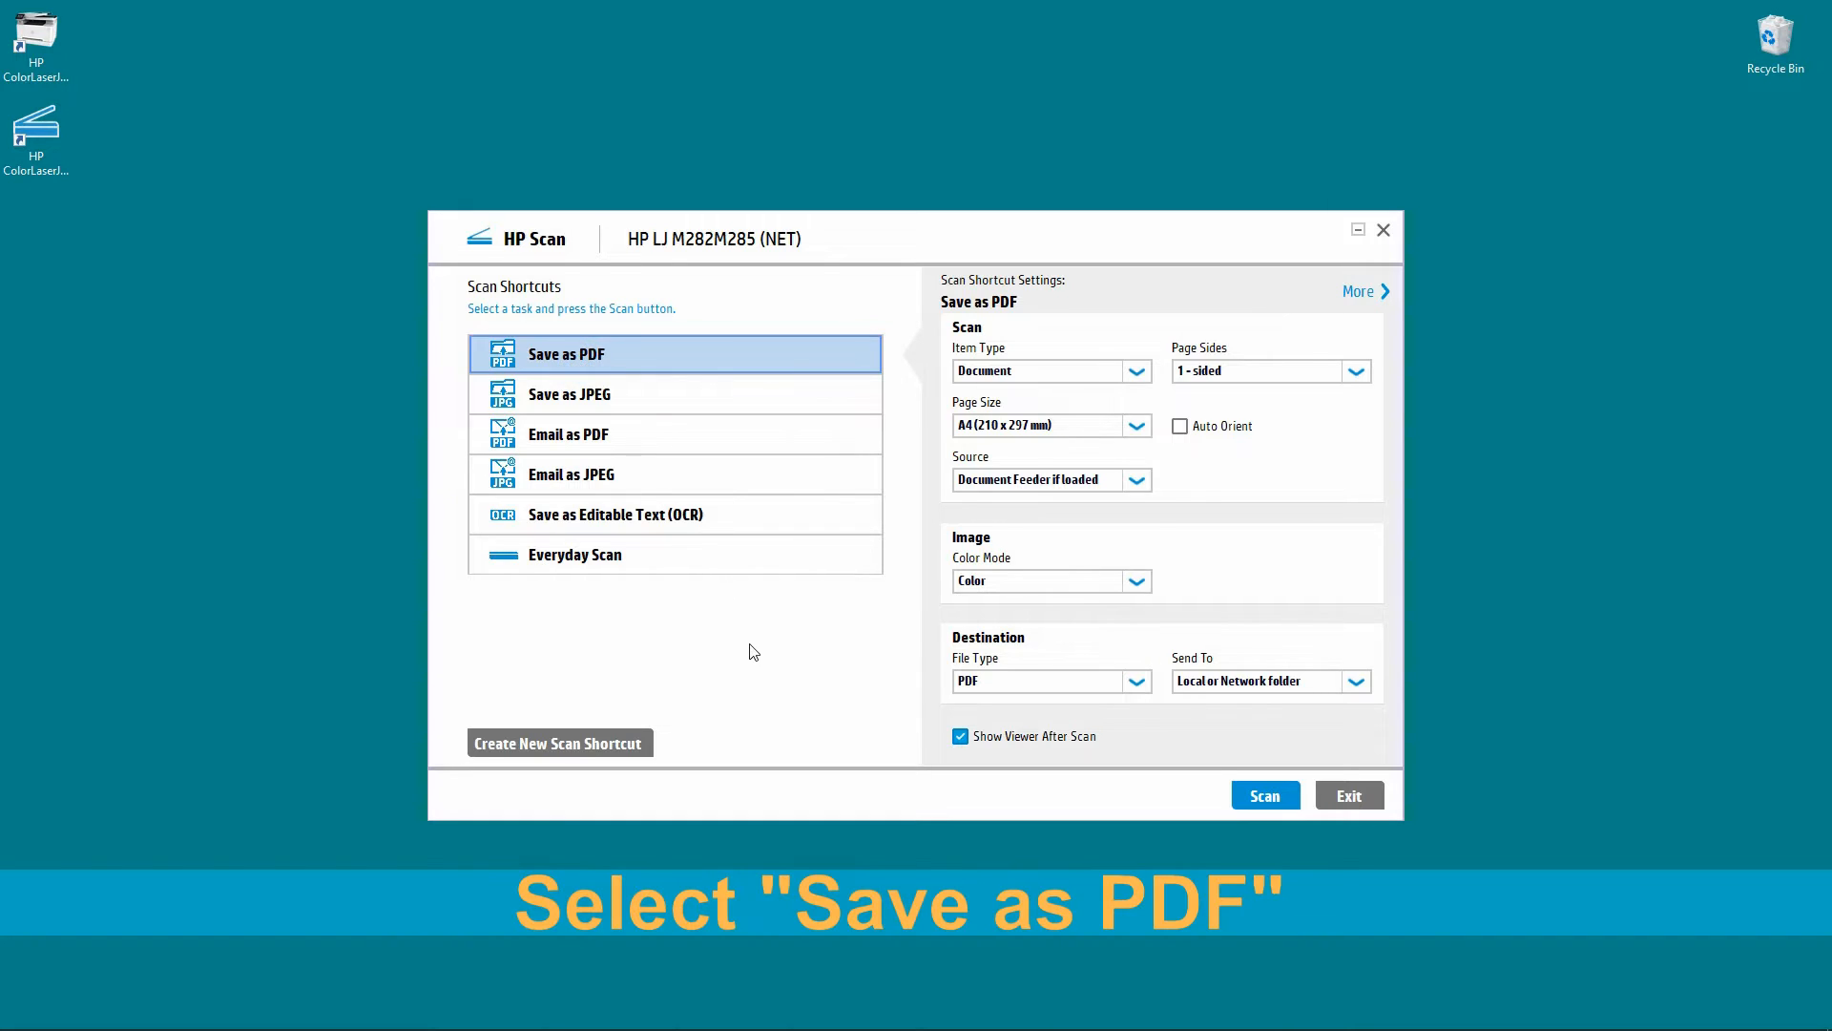
mouse_move(804, 641)
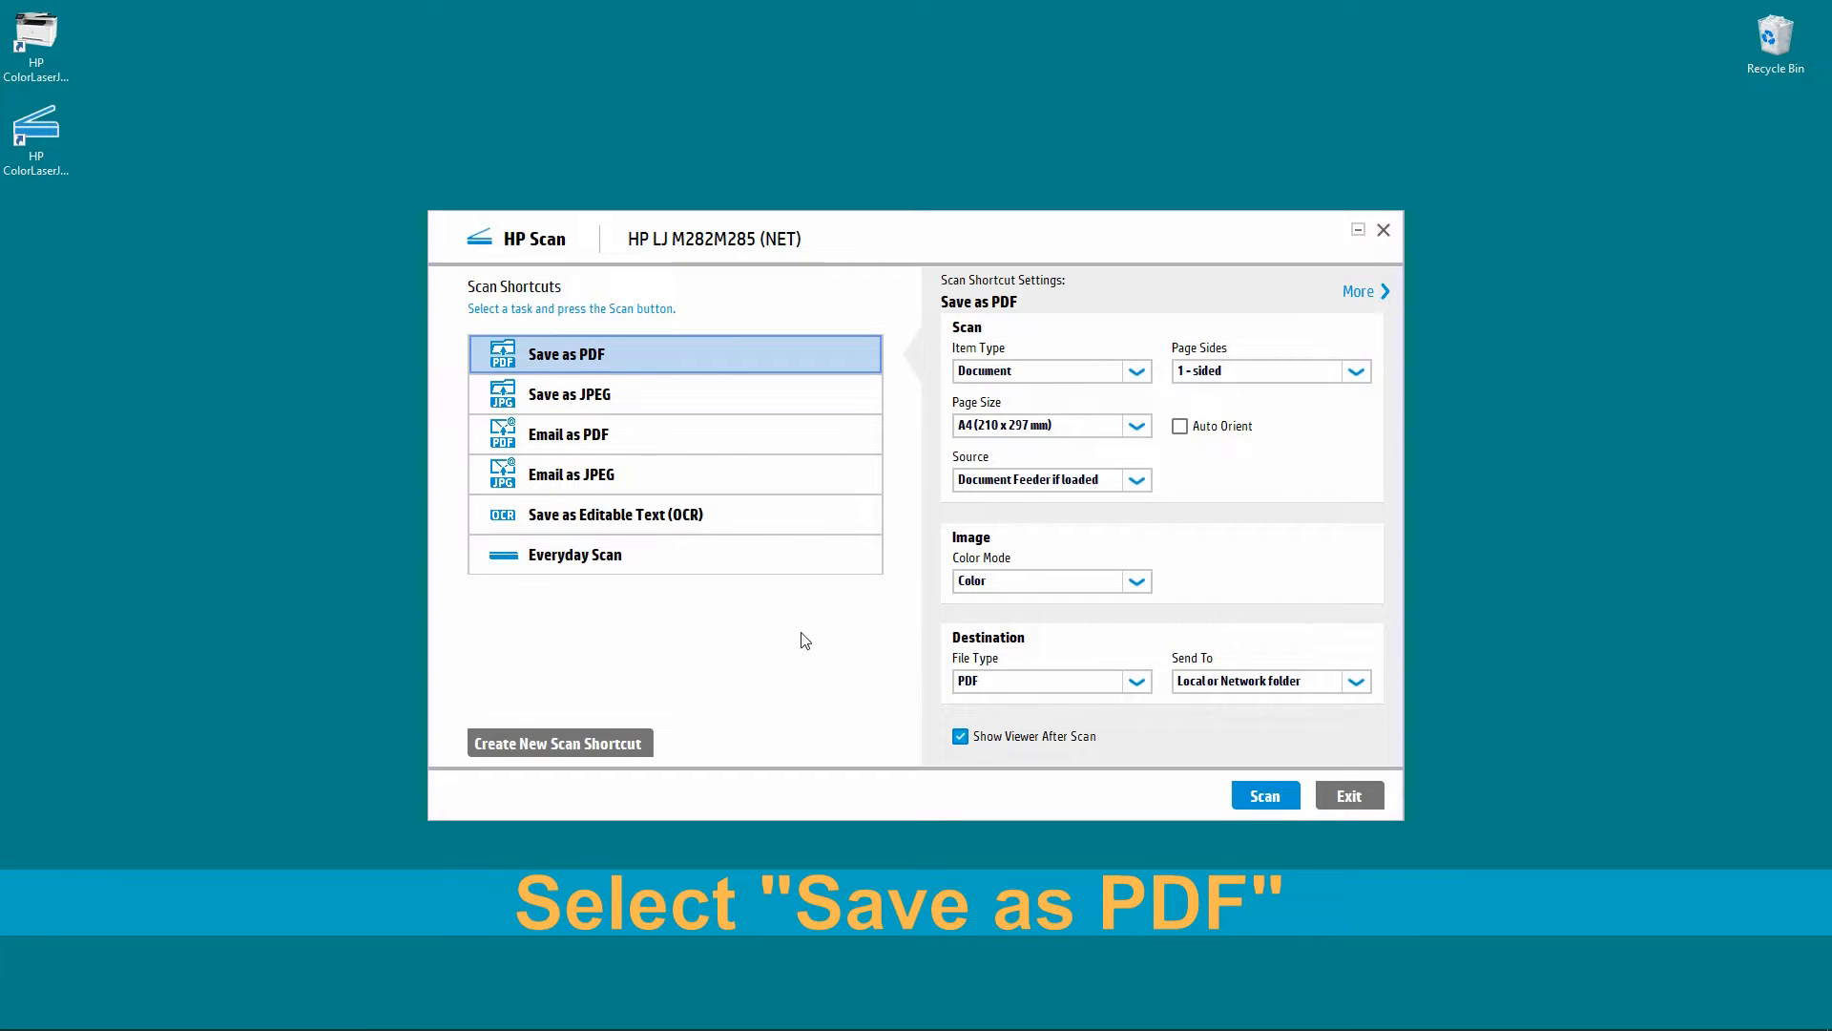
mouse_move(1080, 382)
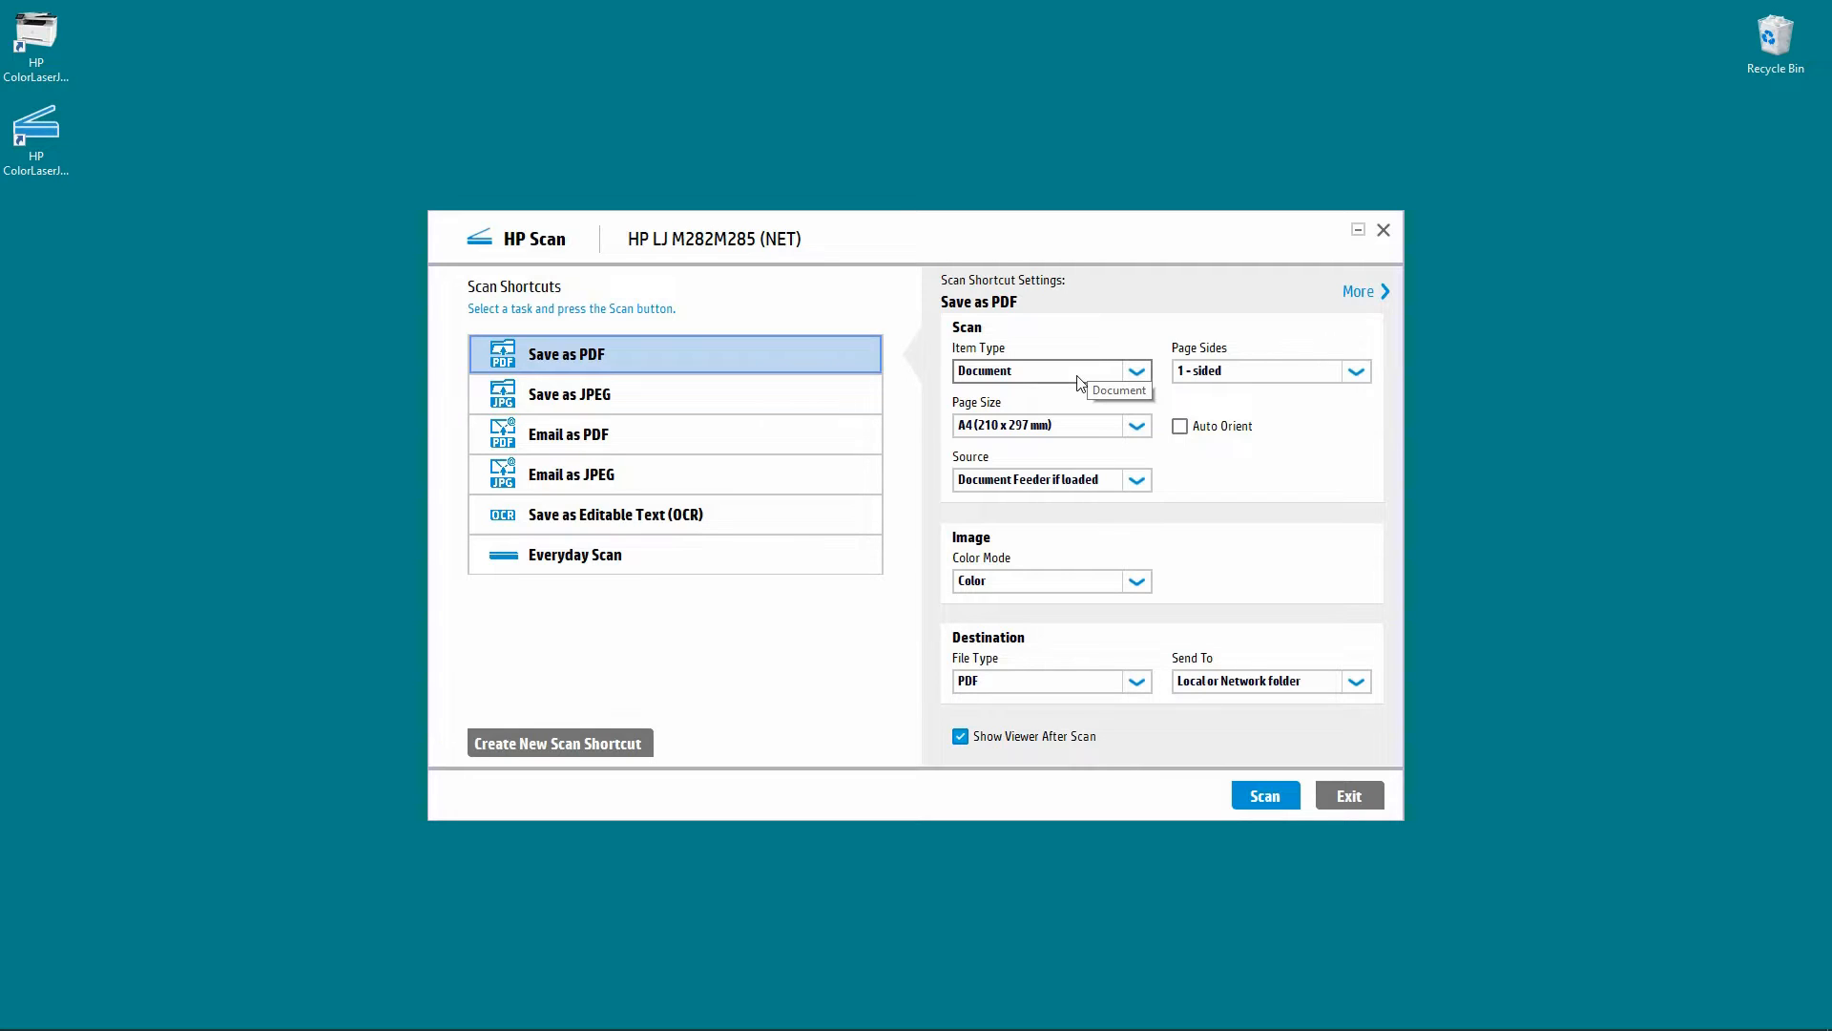
mouse_move(989, 368)
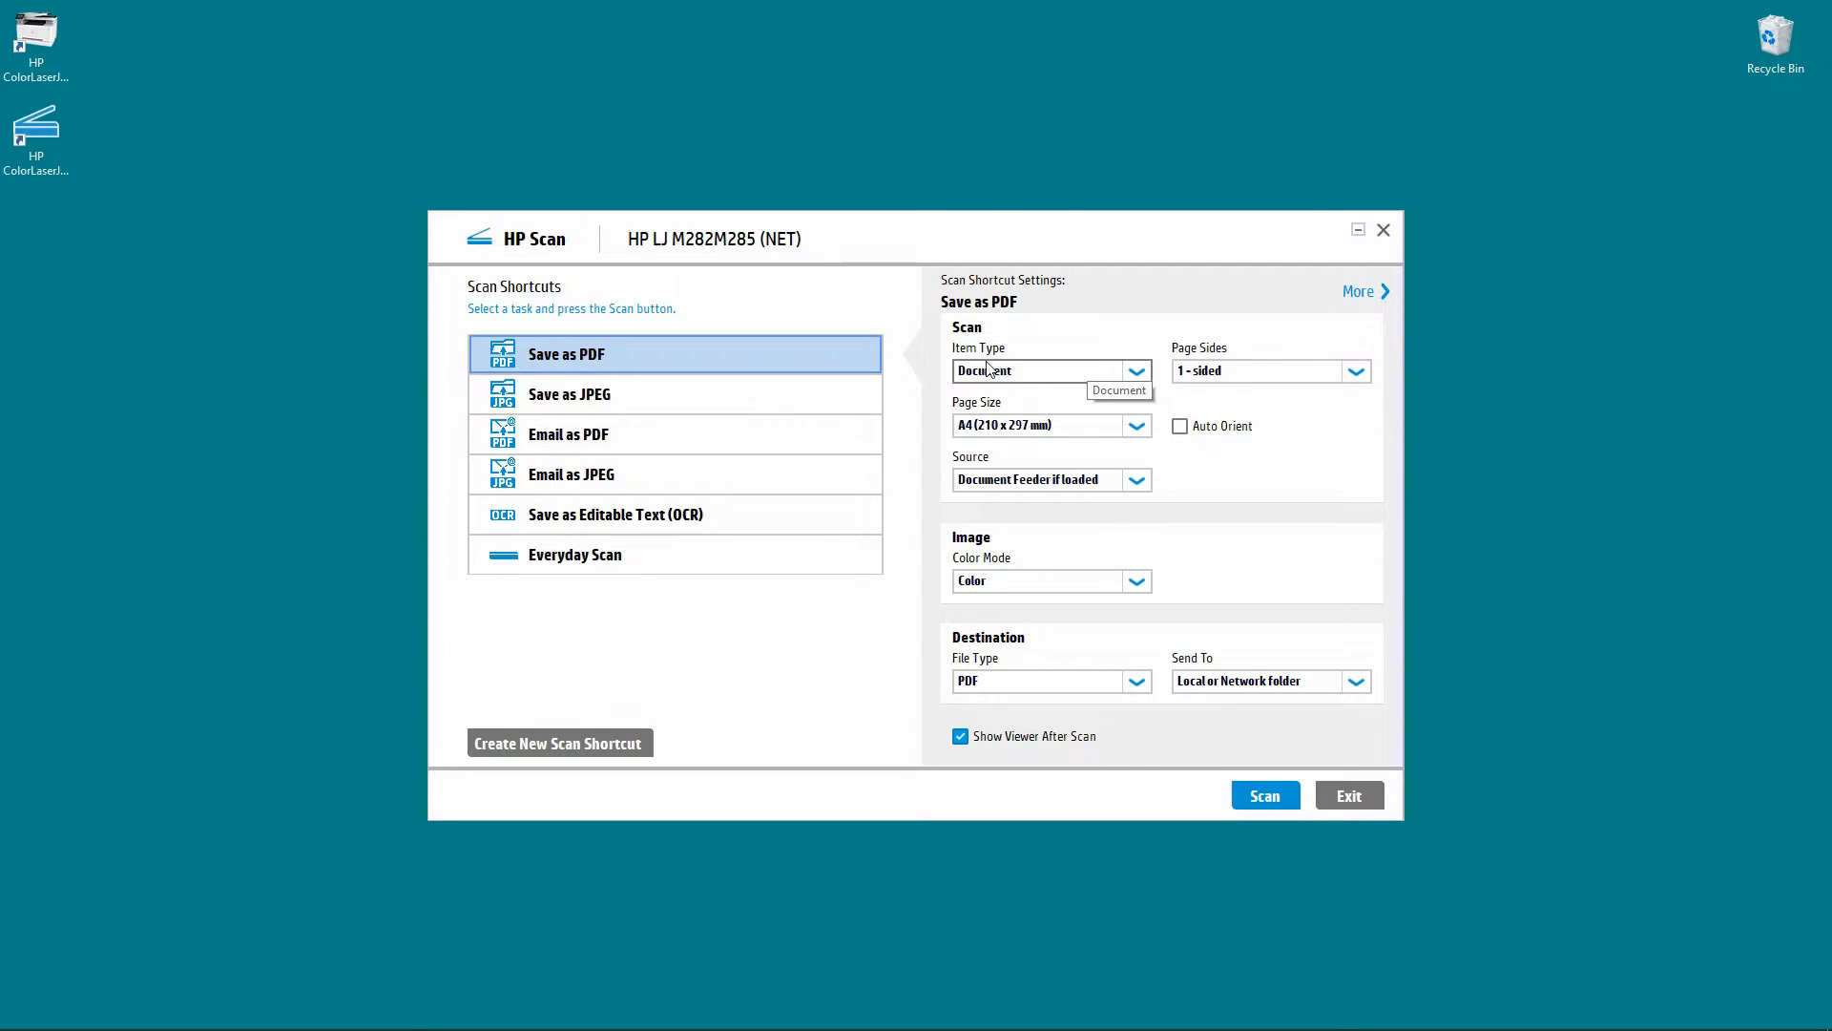
Keep Document item type, single-sided pages and A4 page size for the shortcut.
click(1133, 370)
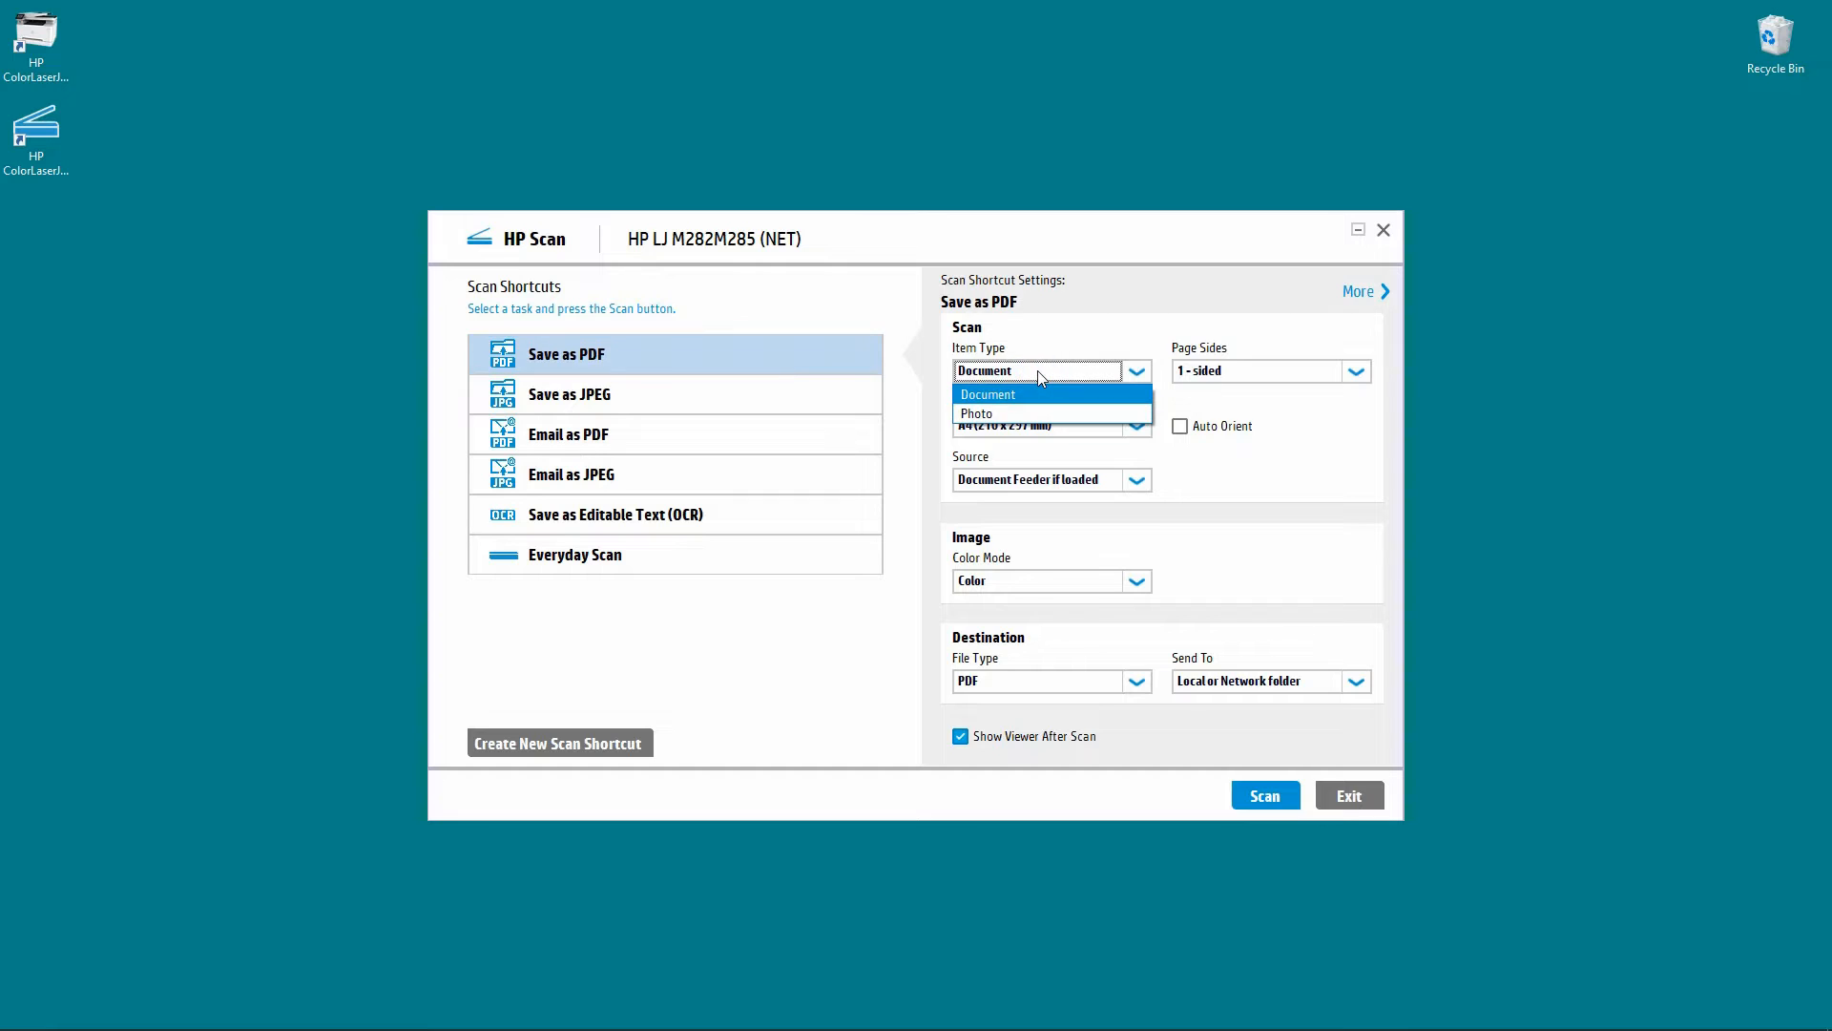
mouse_move(1026, 402)
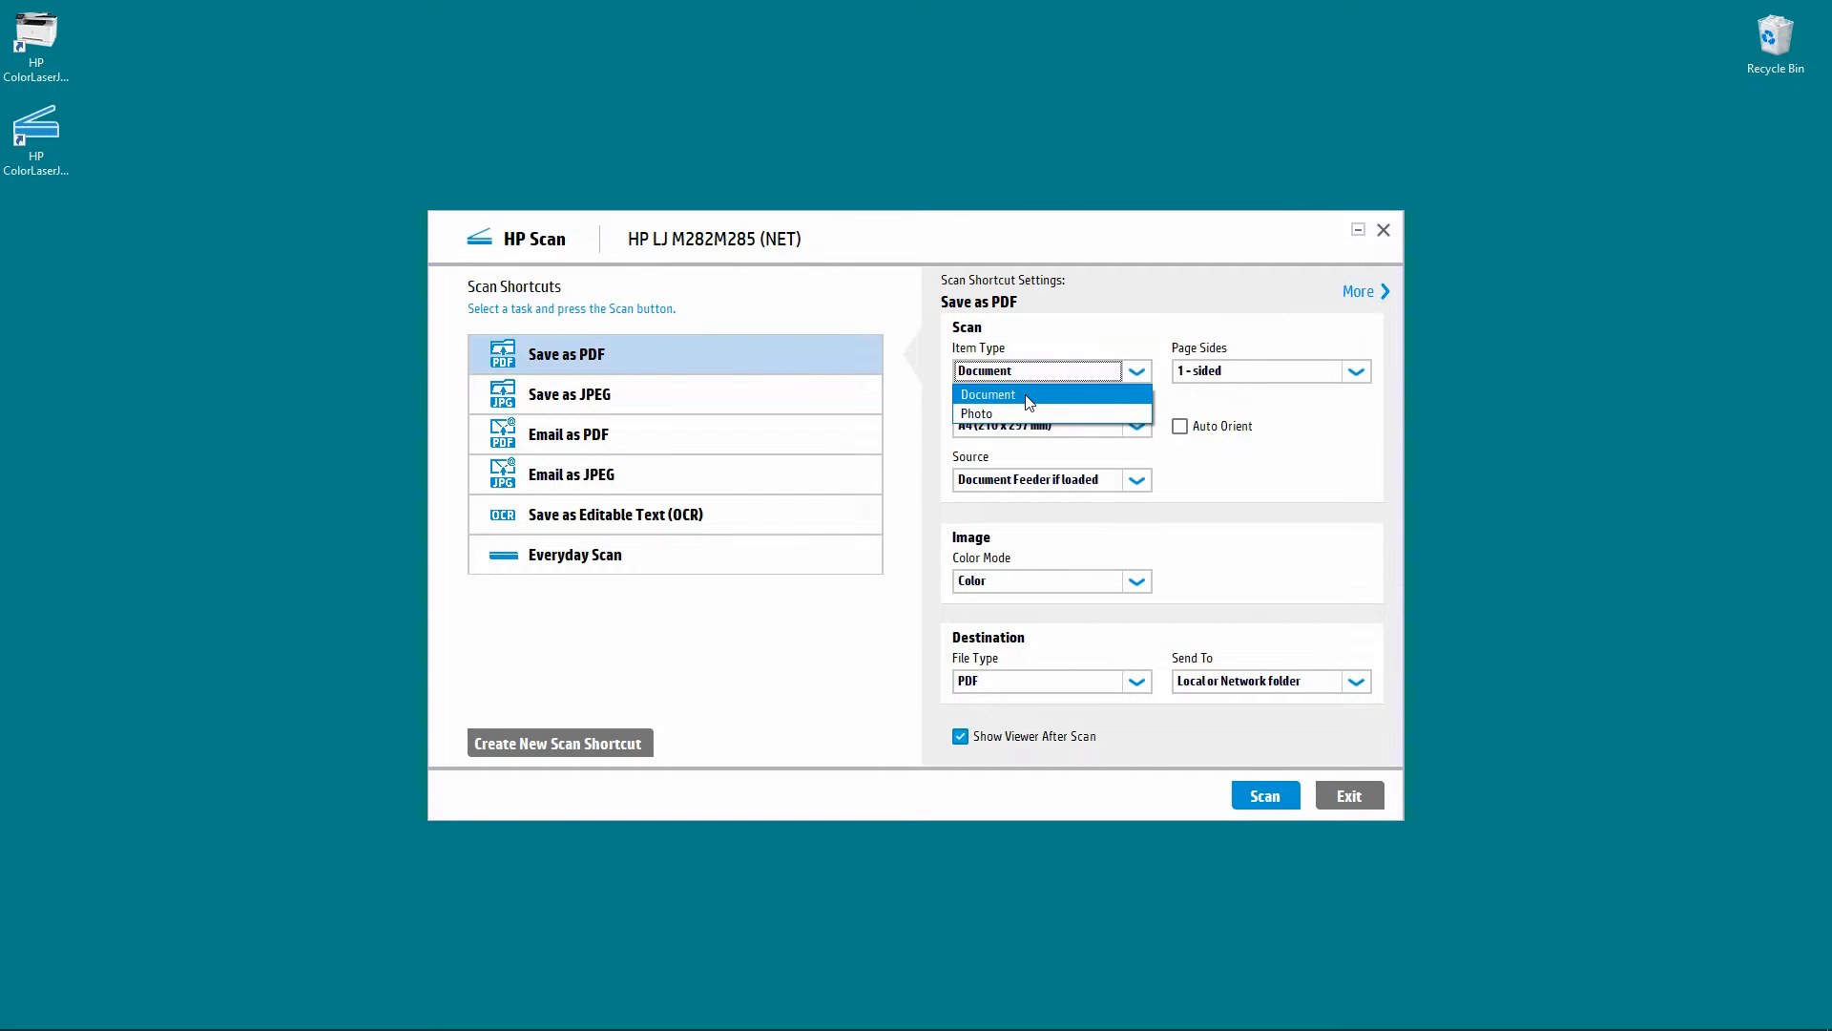
click(1356, 370)
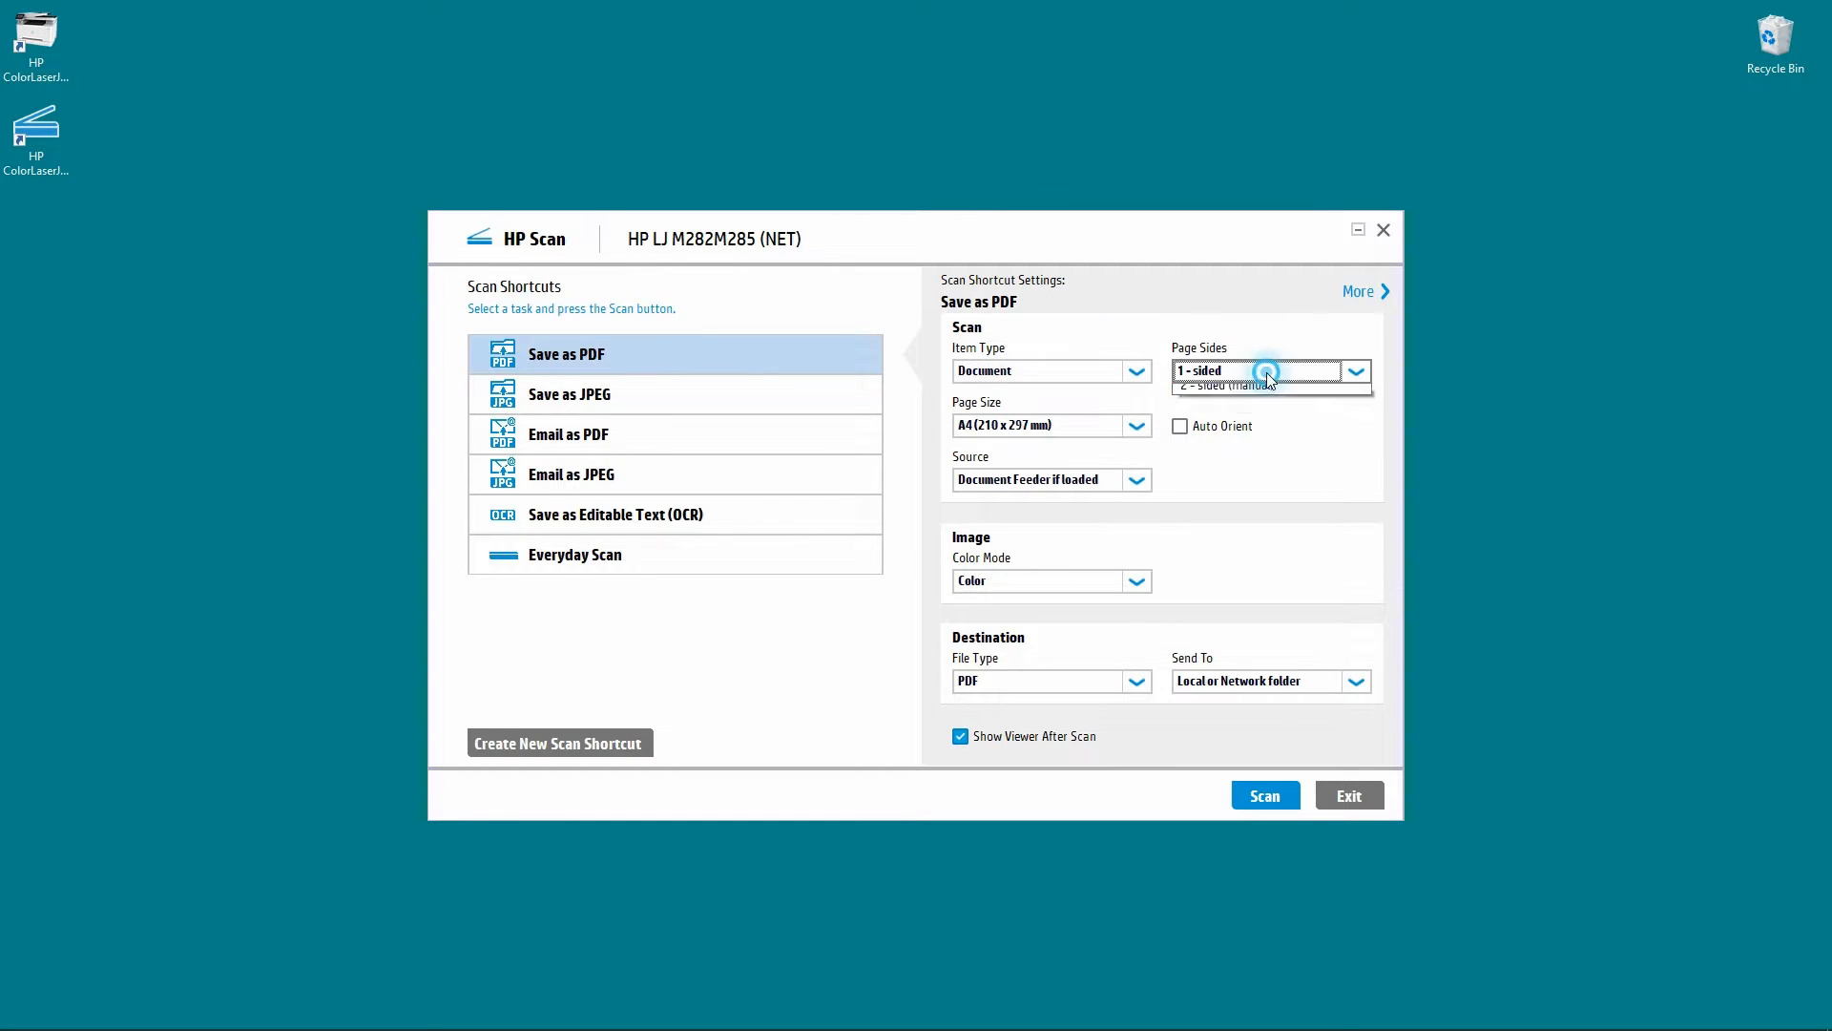
click(1355, 371)
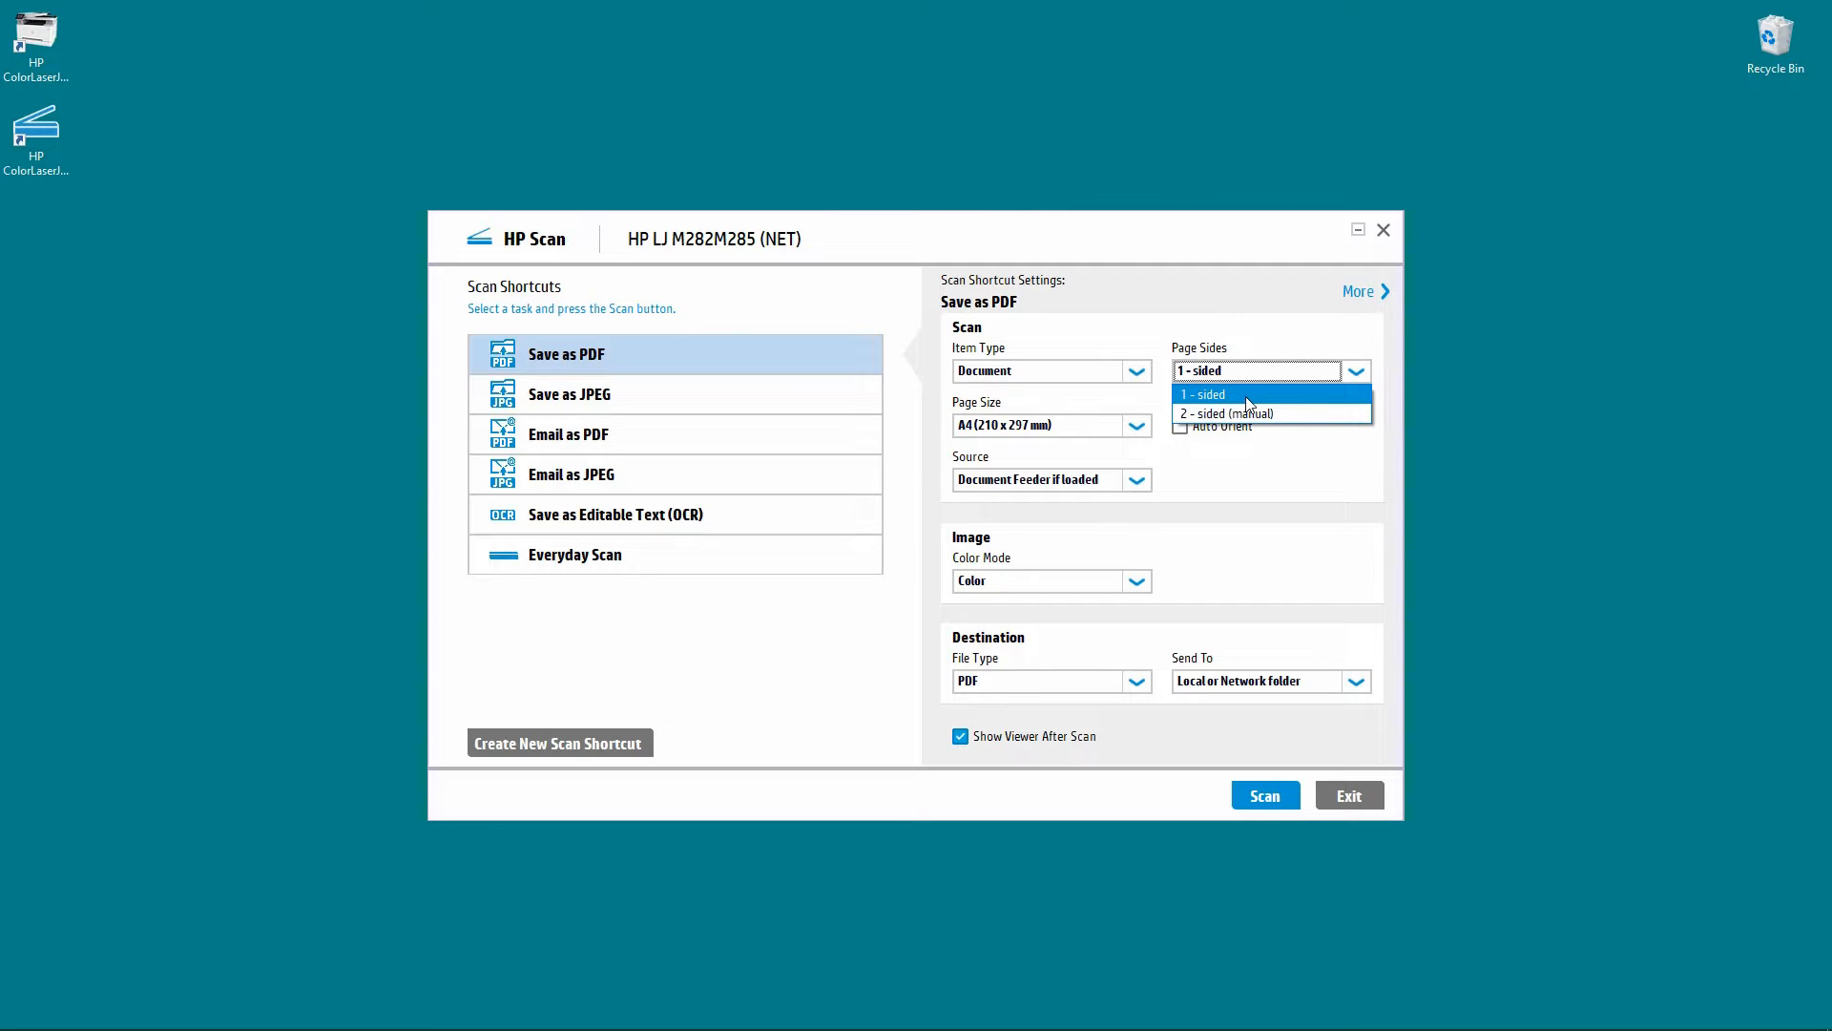
click(1204, 393)
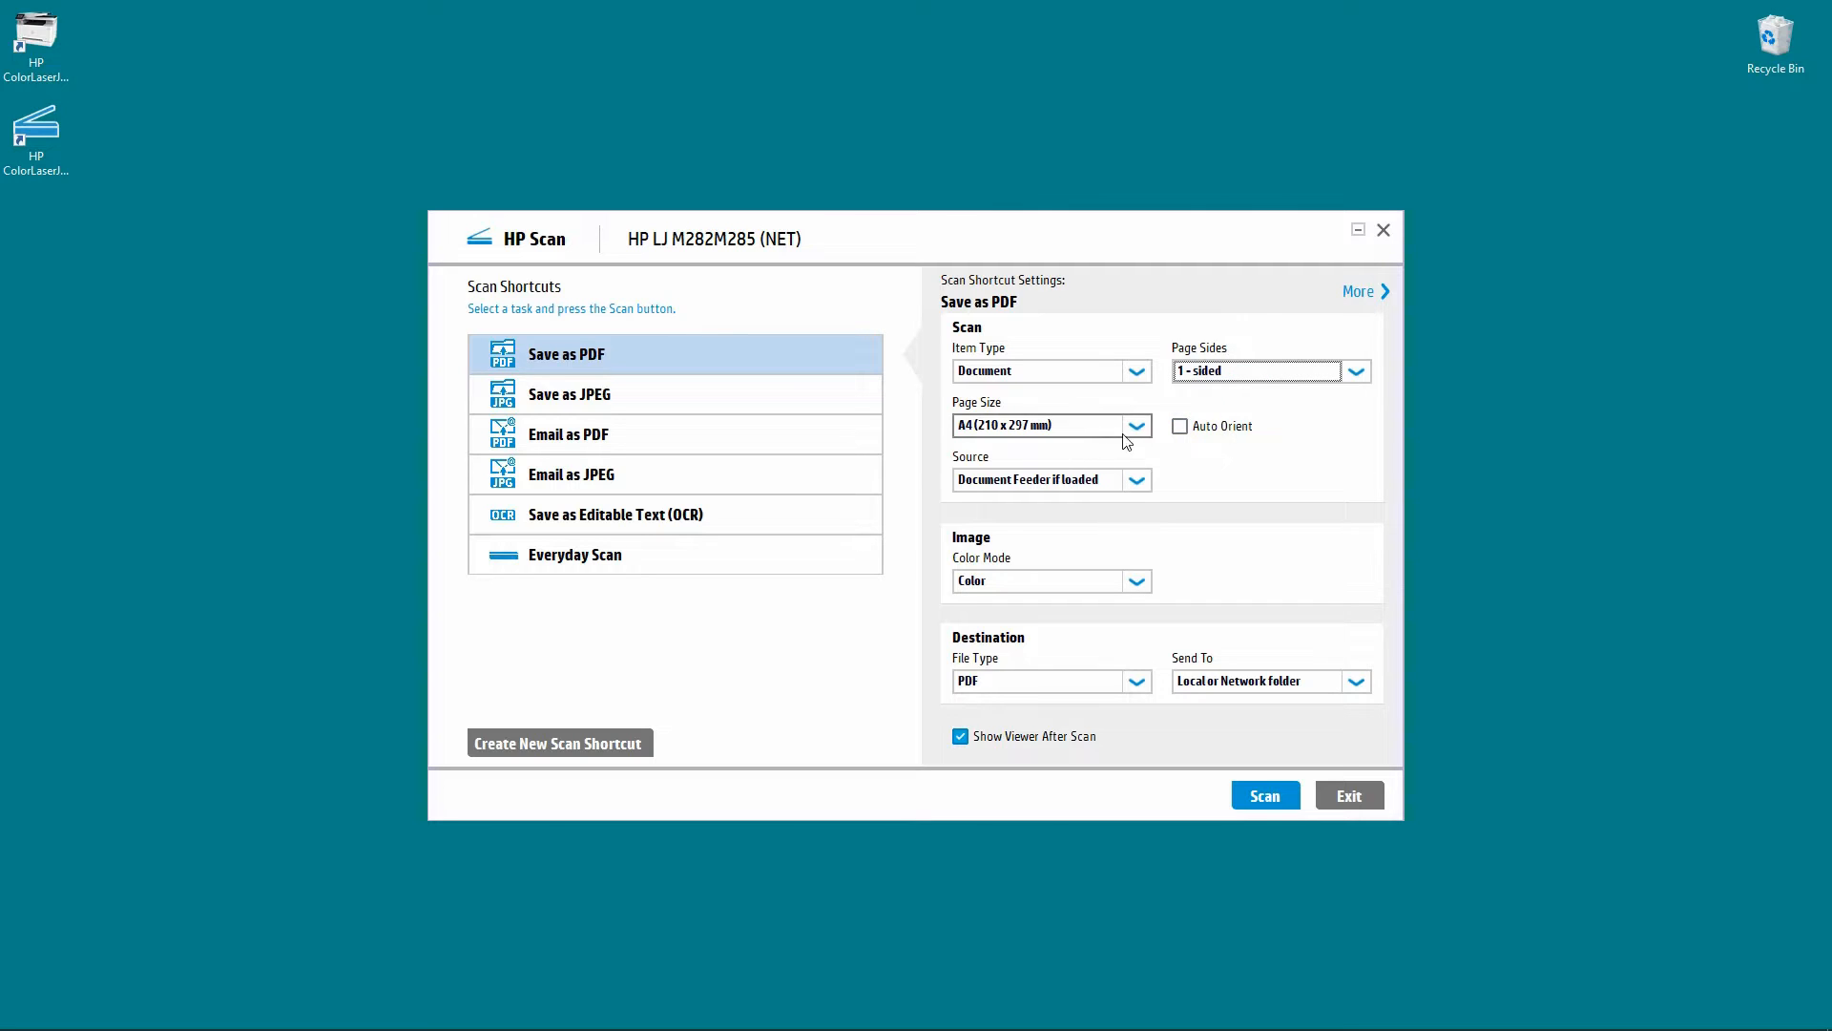
click(1133, 424)
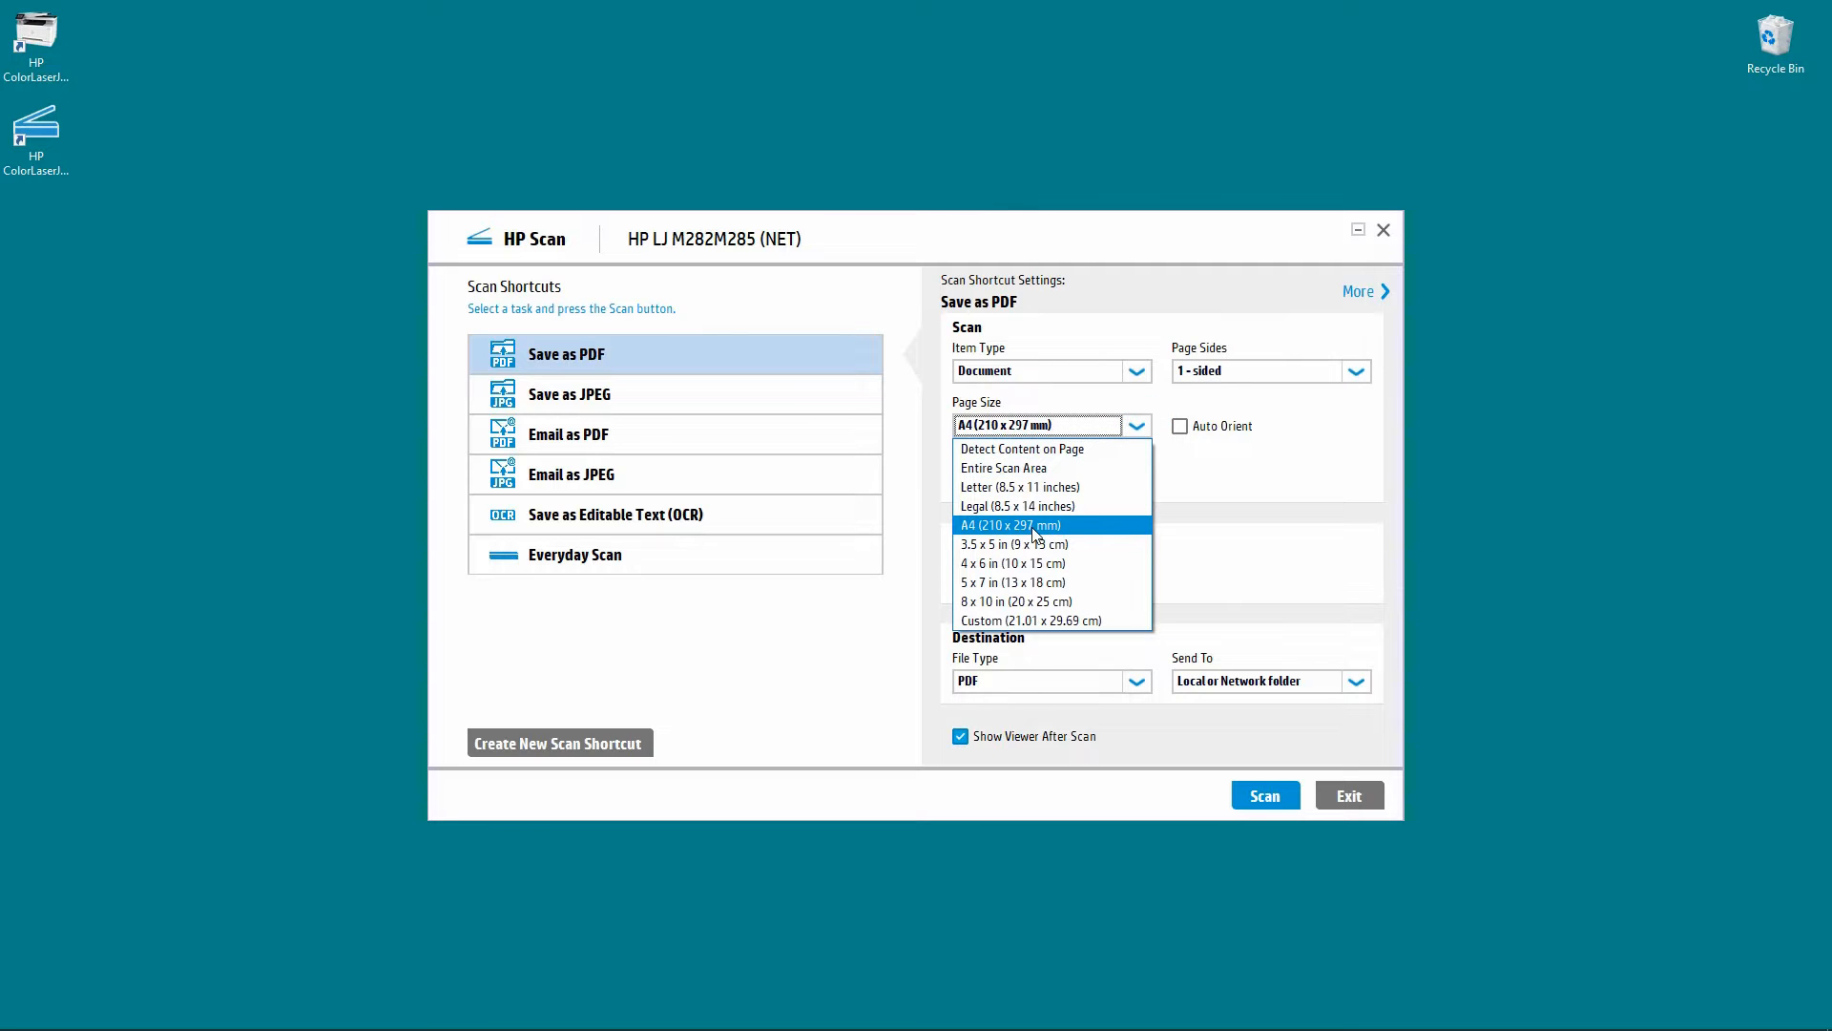
mouse_move(1086, 582)
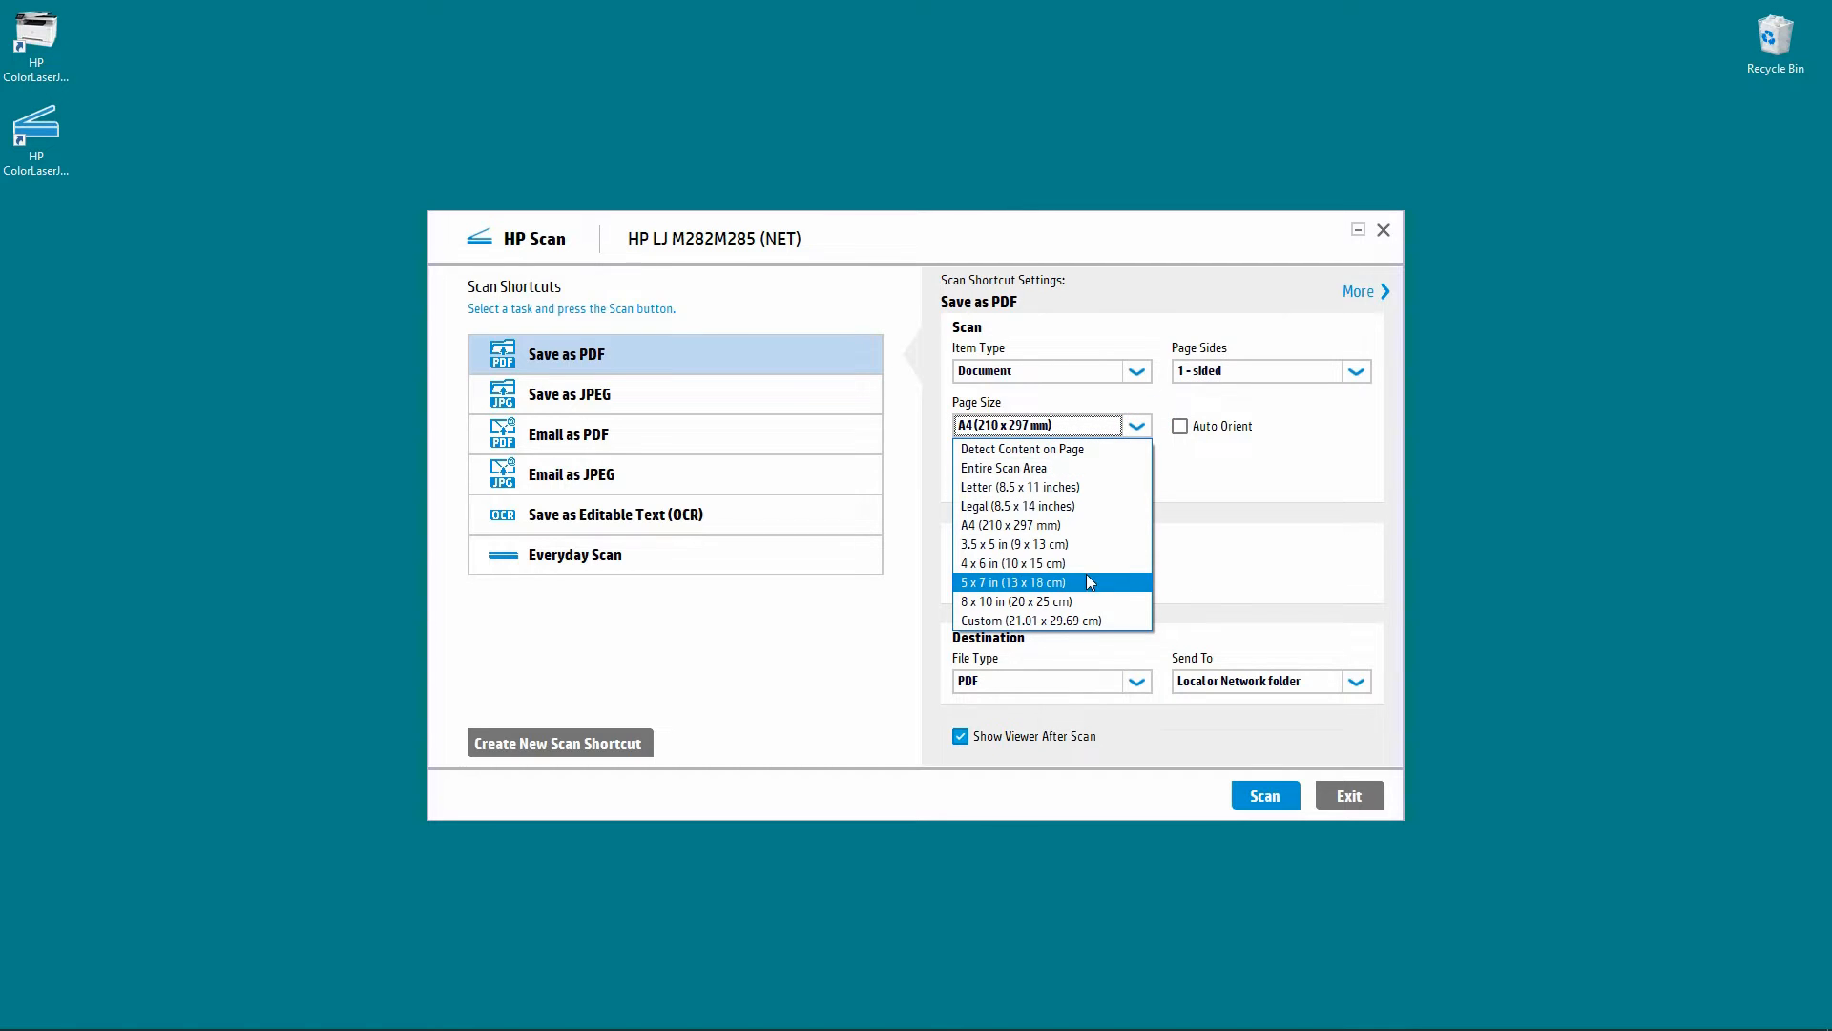
mouse_move(1059, 524)
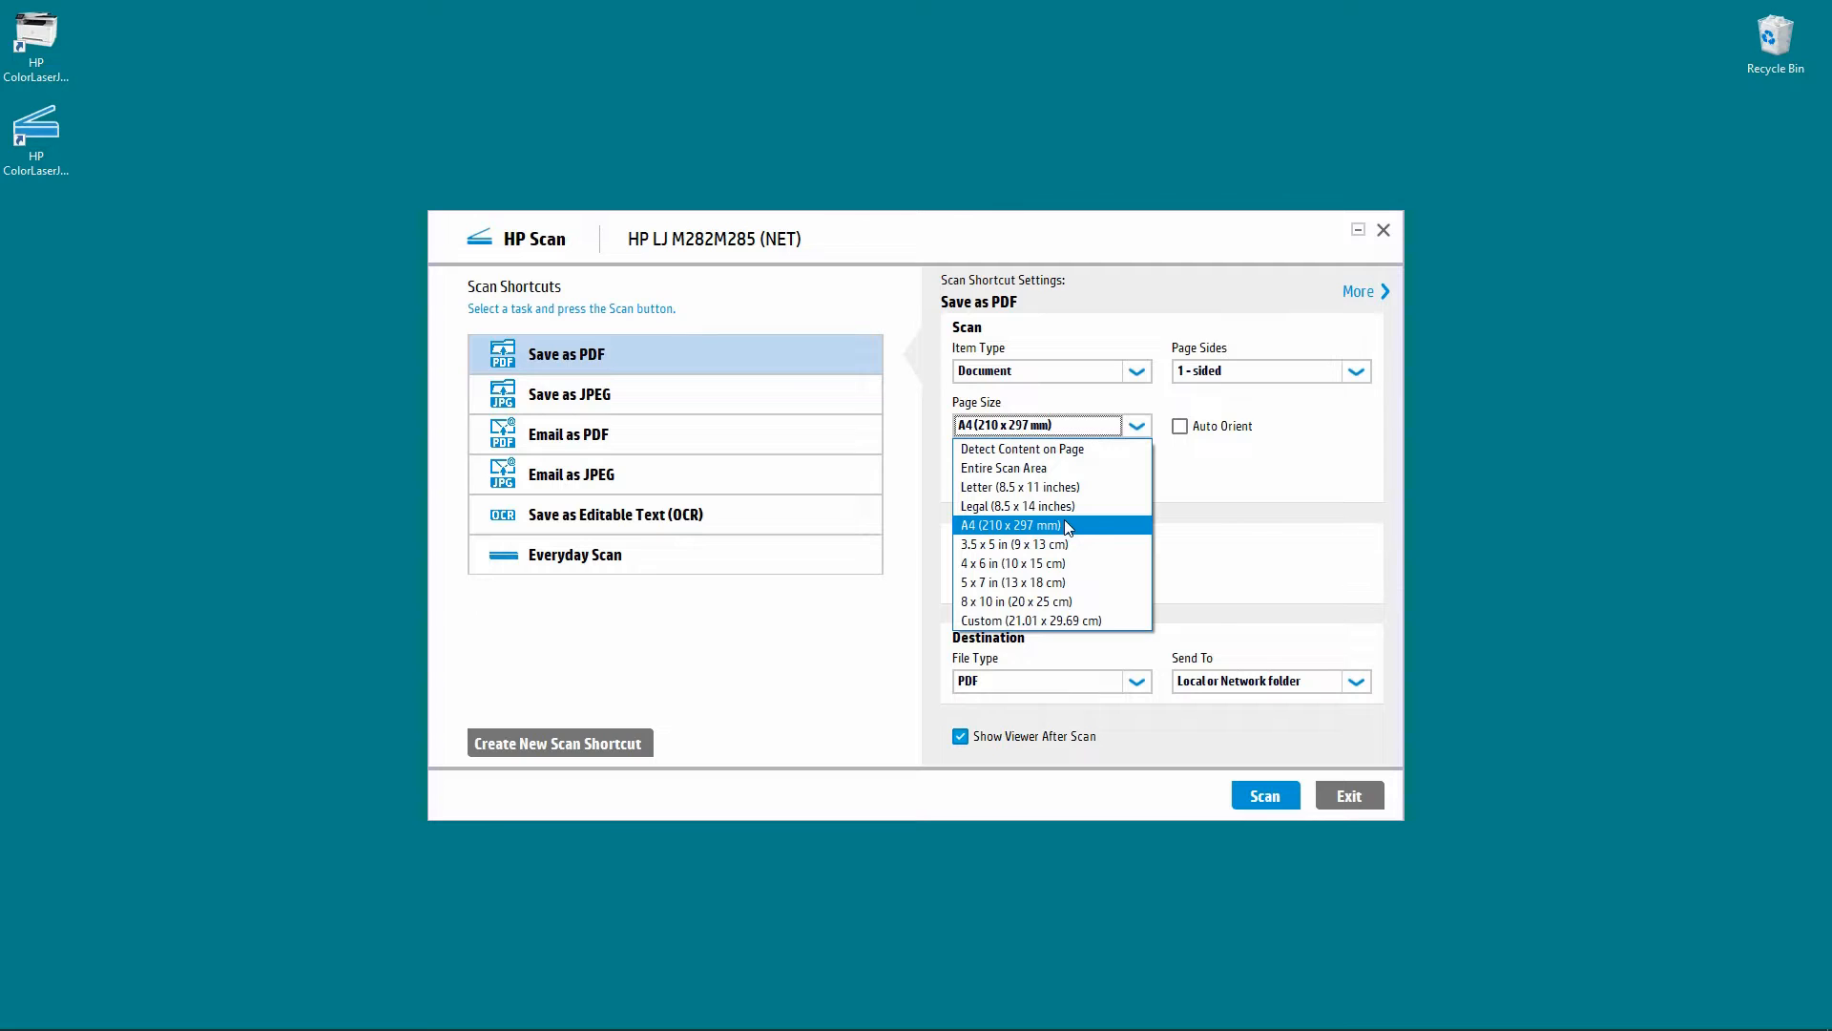
click(1011, 525)
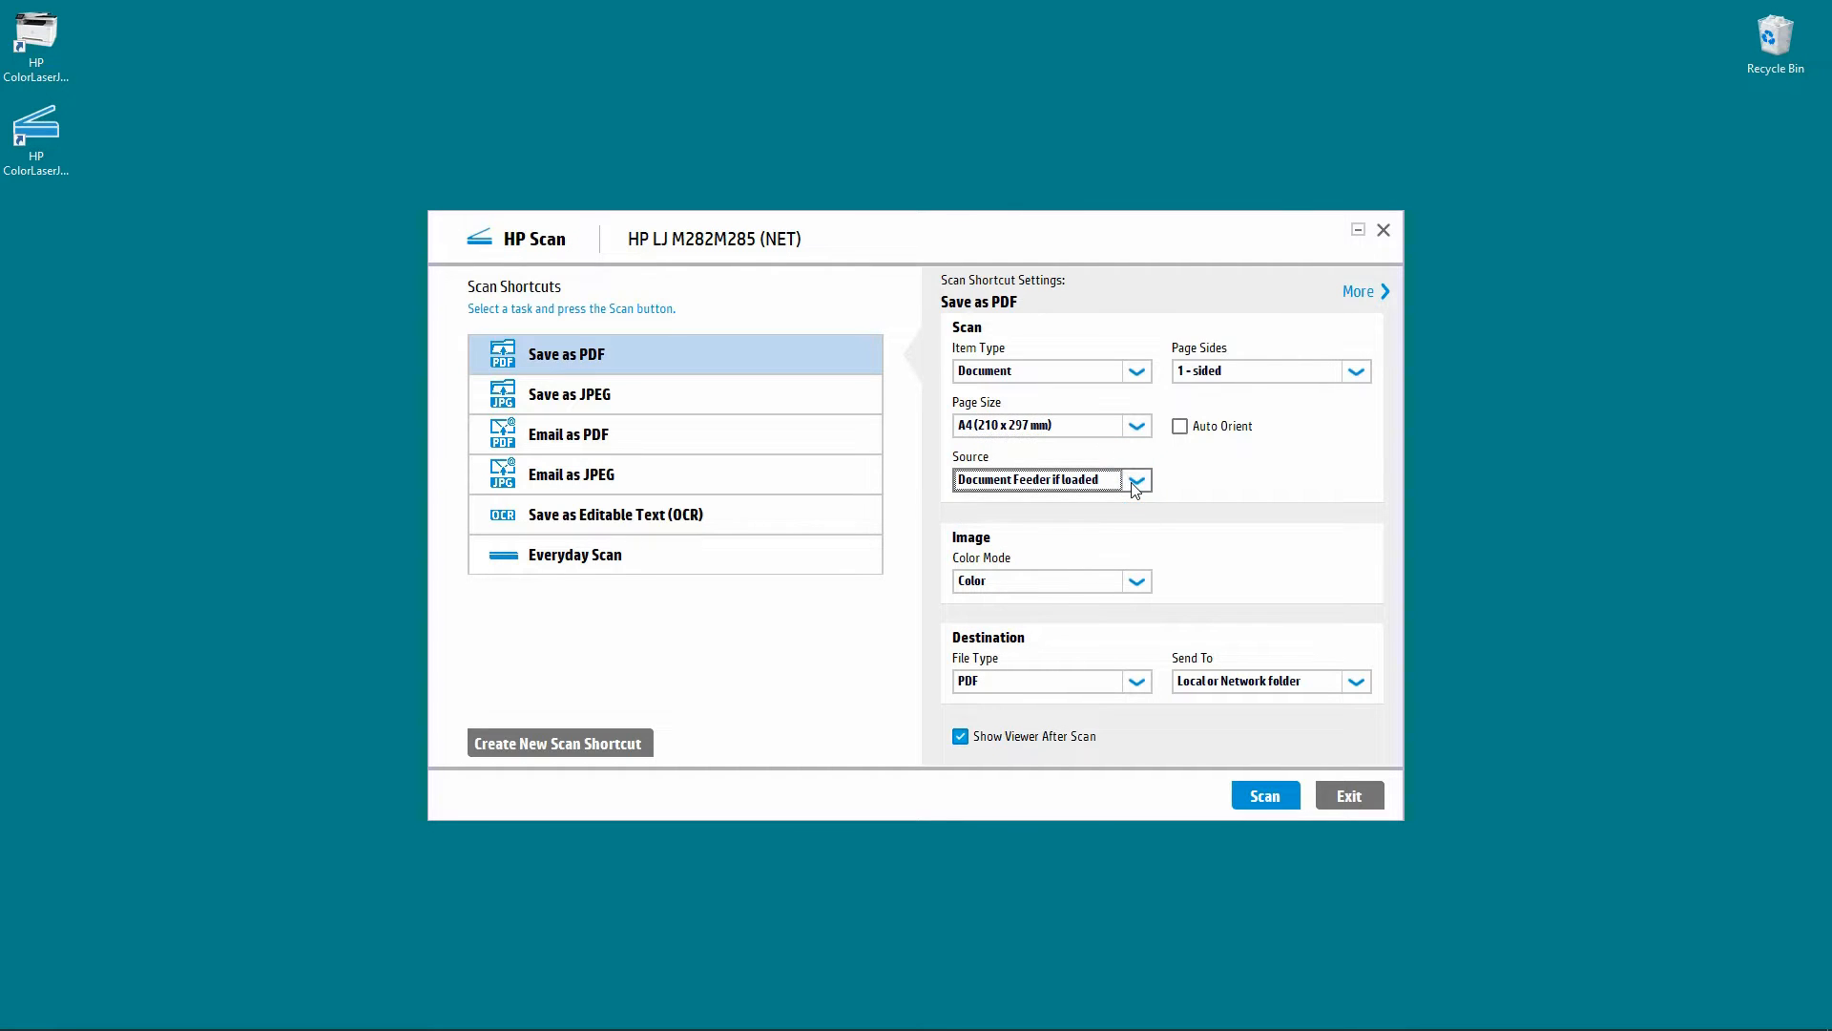
Keep the document feeder as source and choose plain PDF as the output file type.
click(1134, 481)
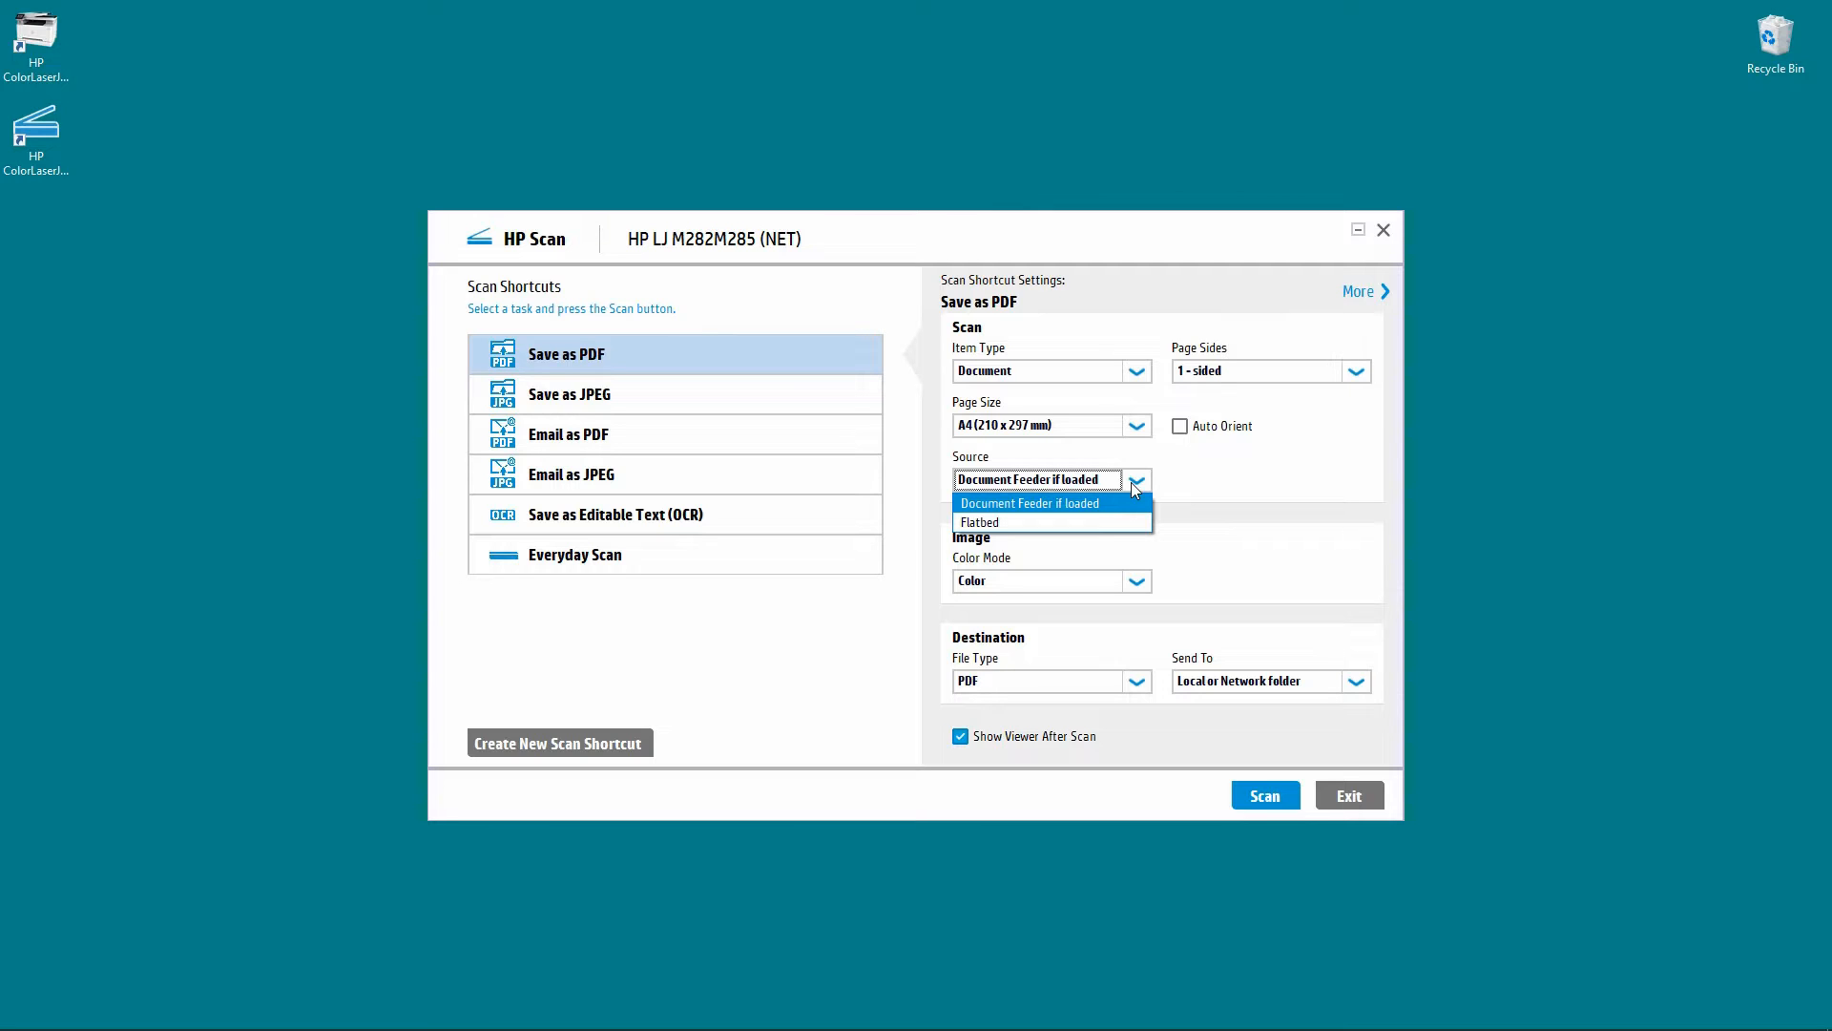
mouse_move(1105, 515)
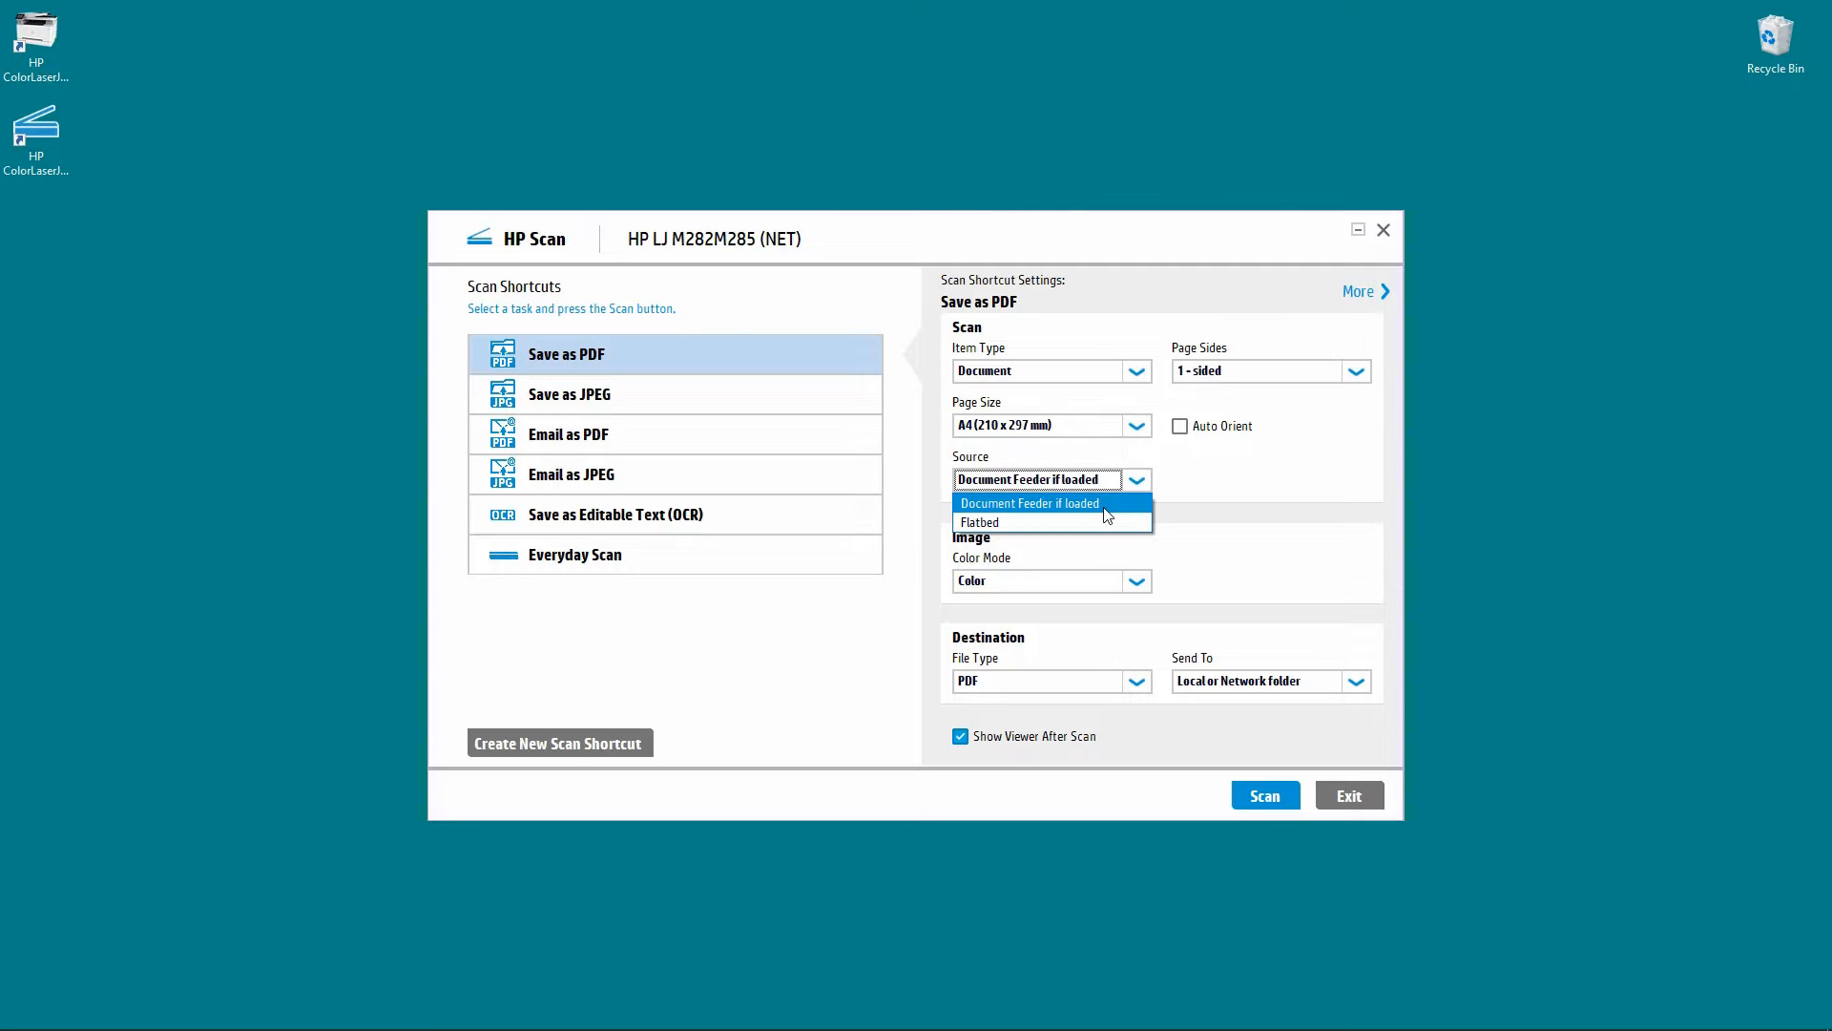
click(1029, 502)
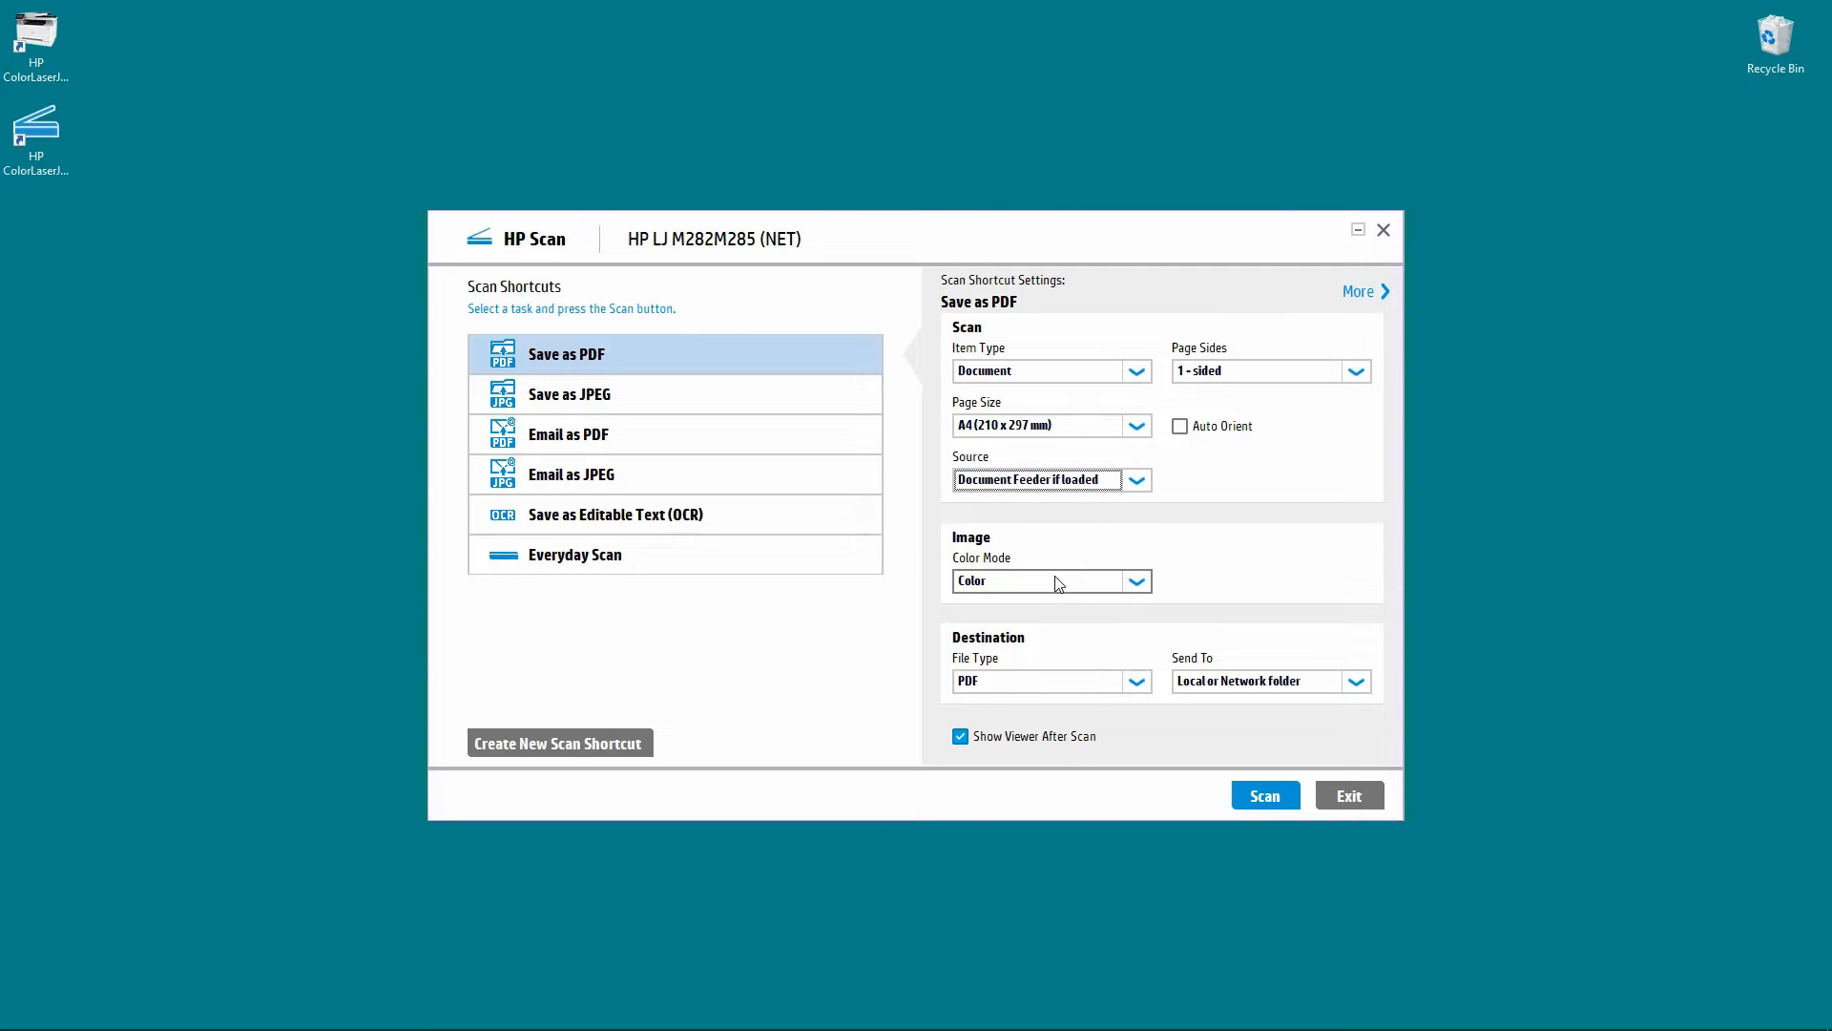
click(1133, 580)
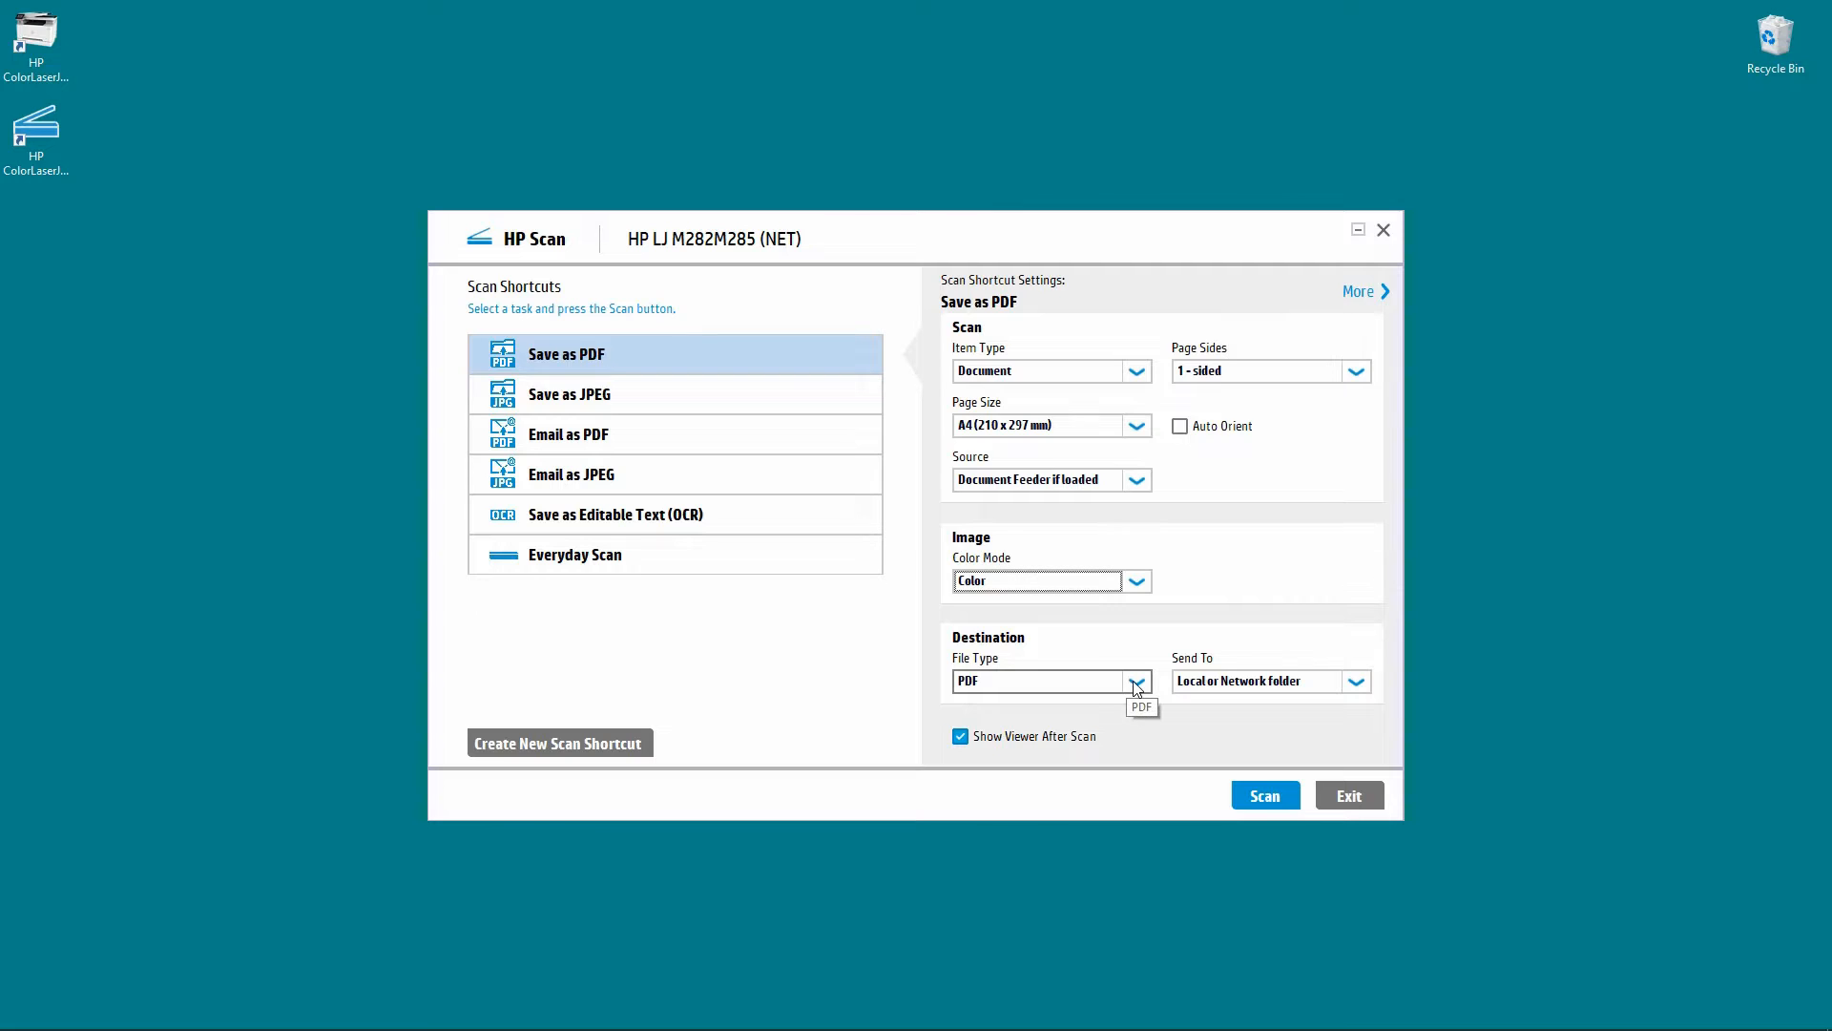
click(1134, 681)
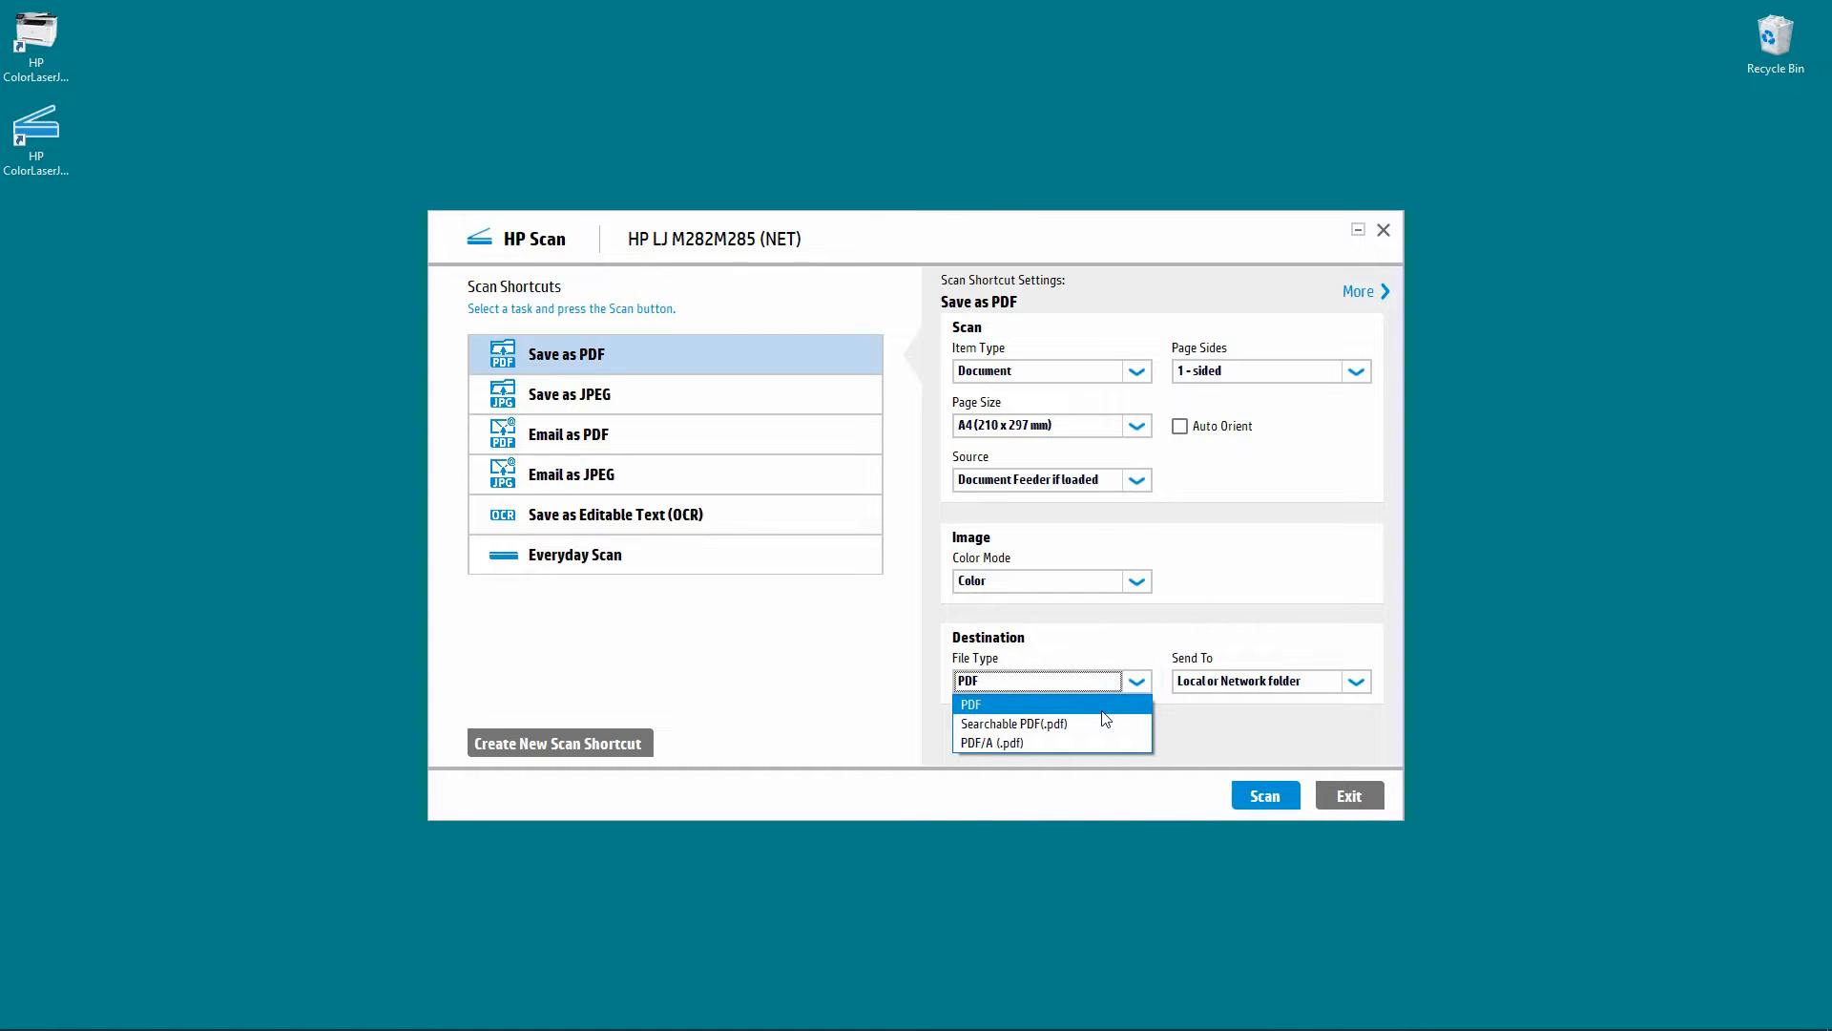
mouse_move(1105, 723)
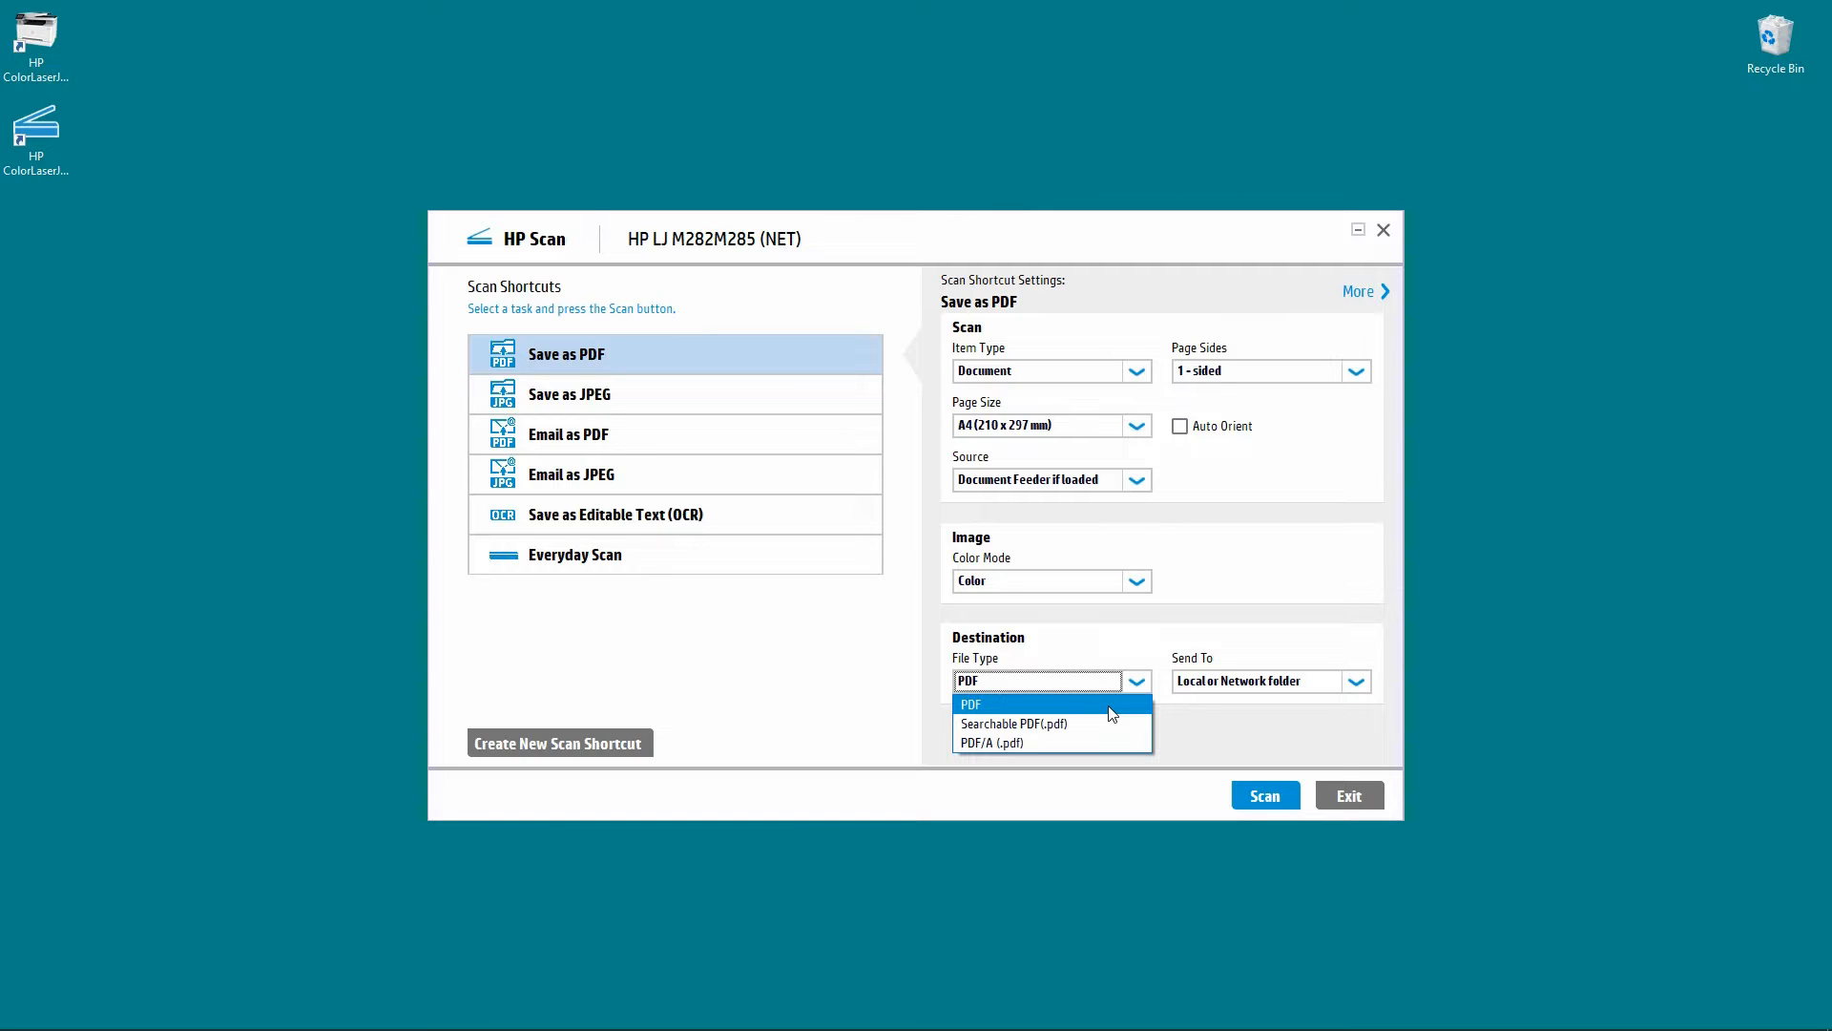
click(972, 704)
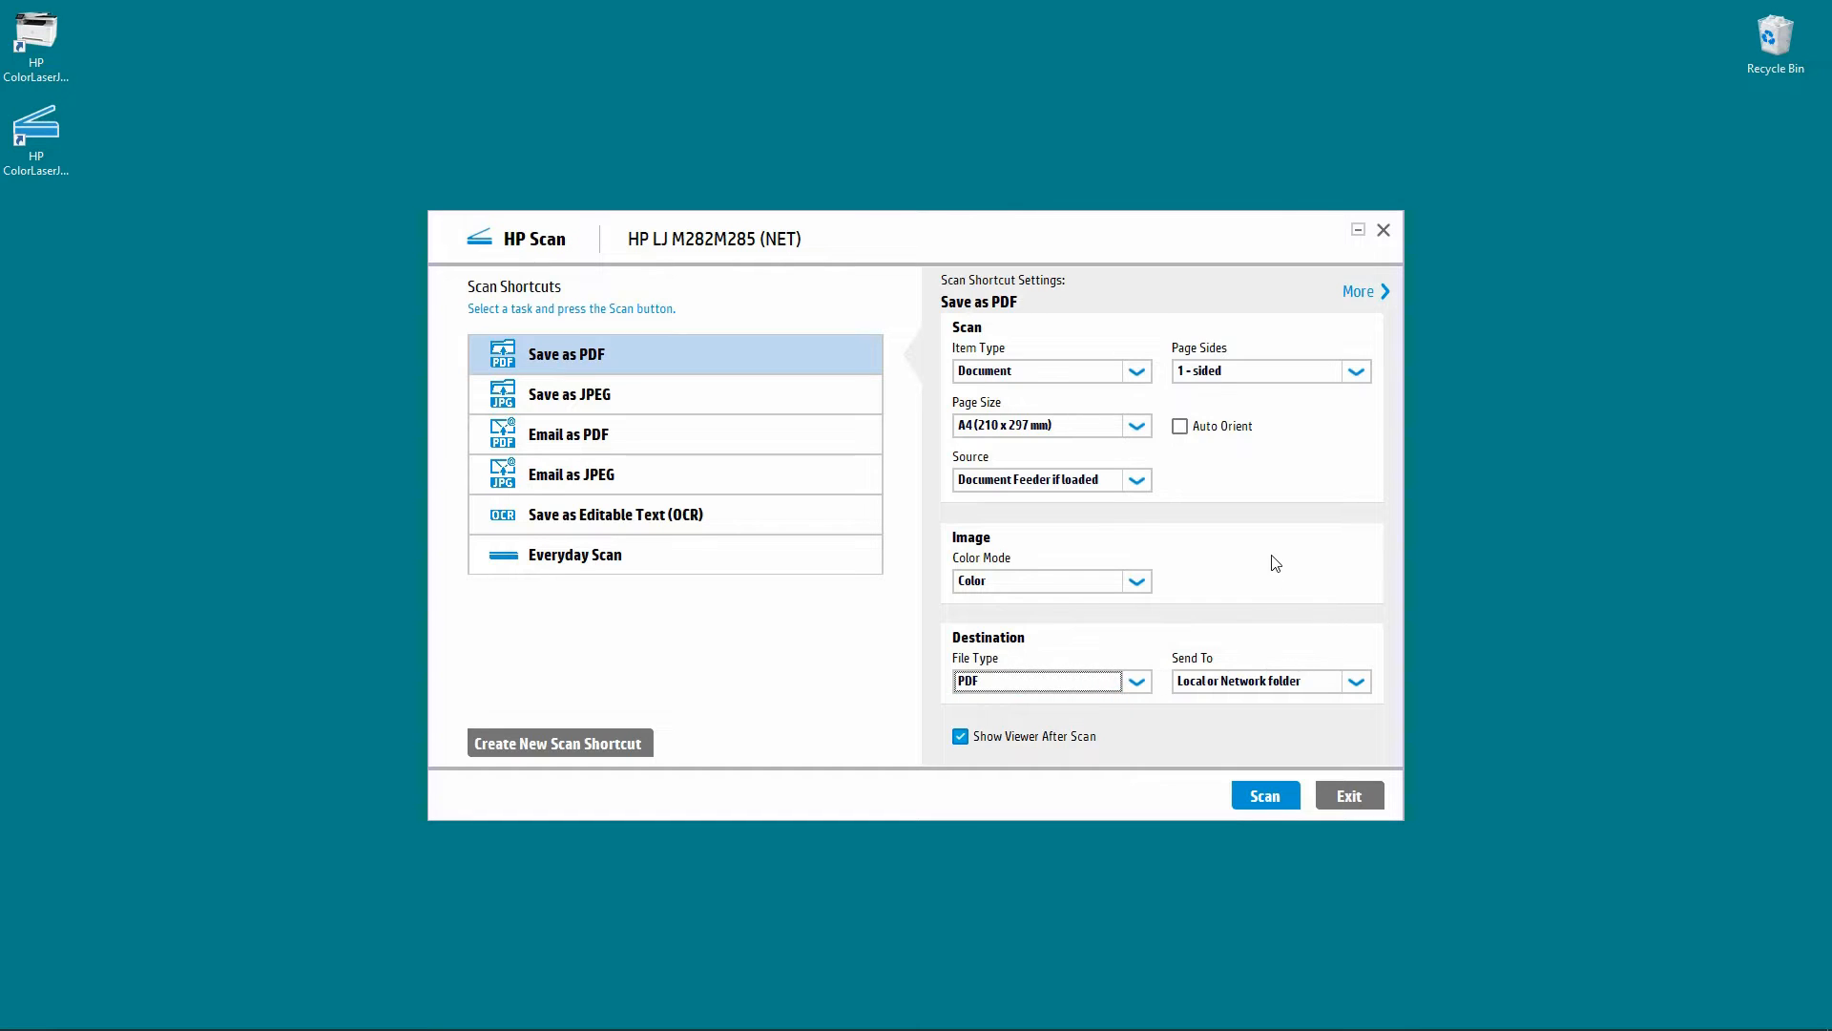
mouse_move(1352, 340)
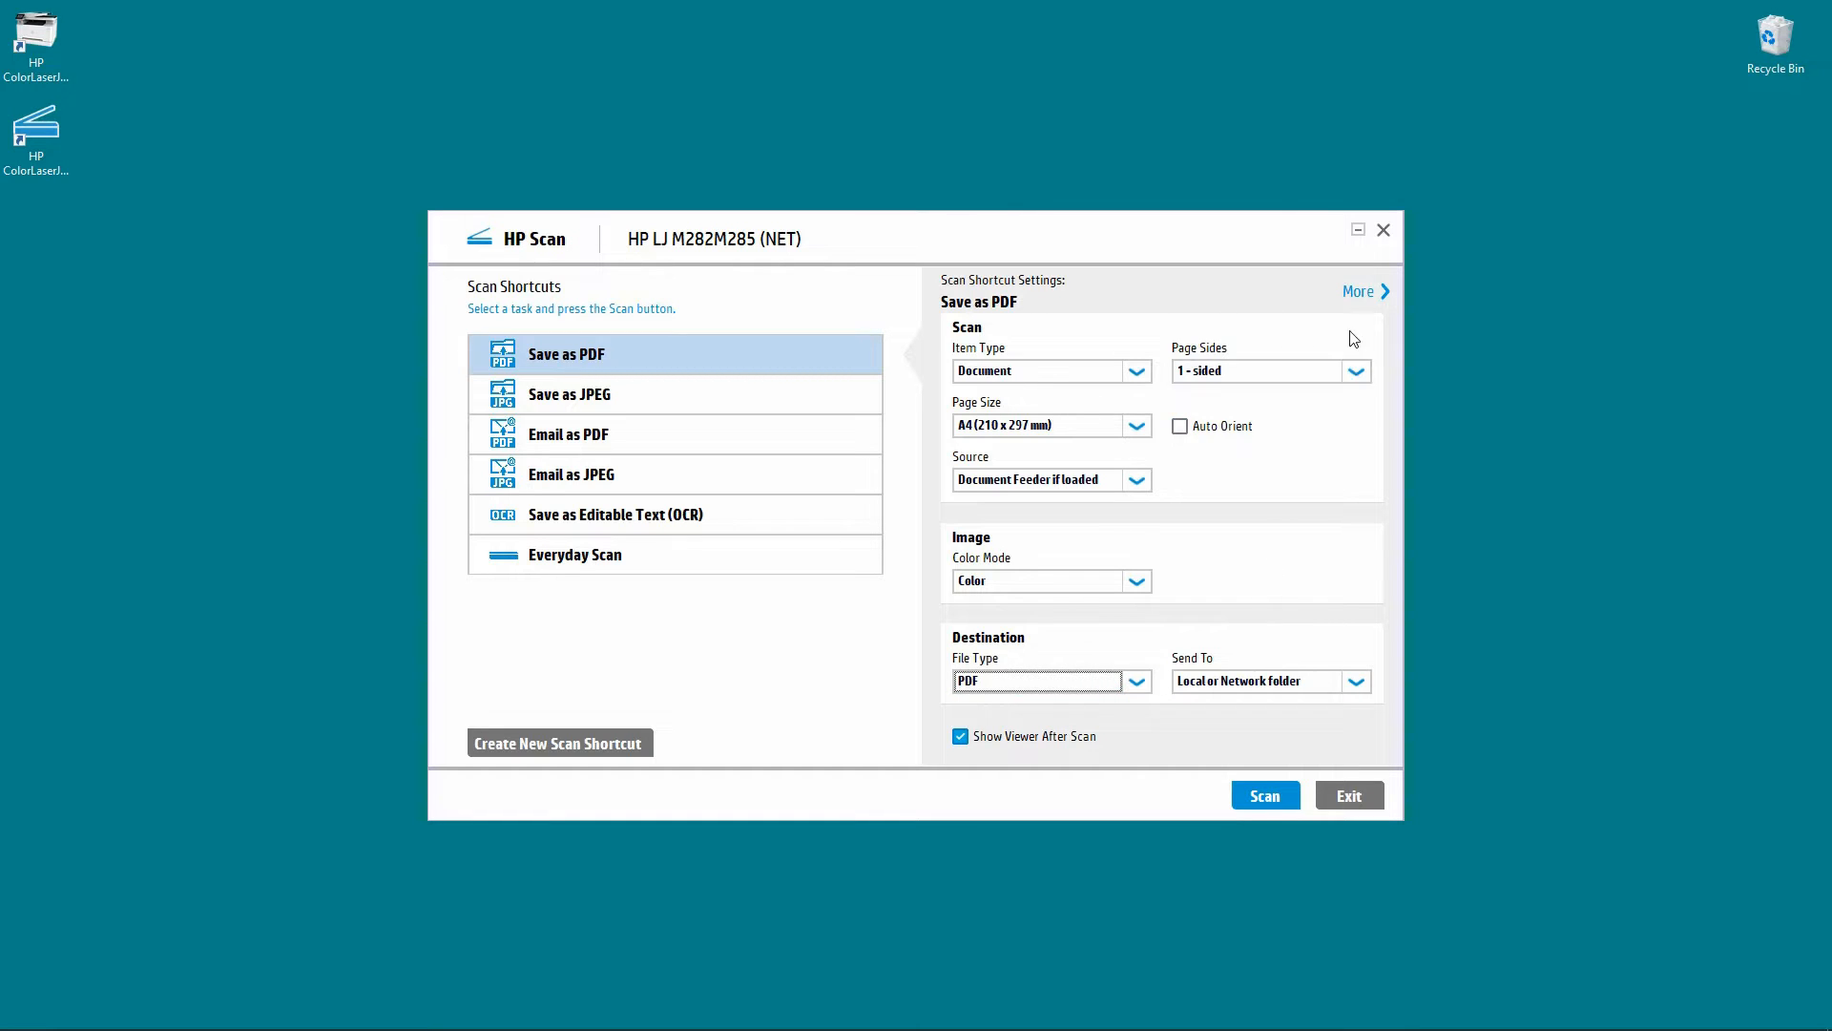
mouse_move(1357, 291)
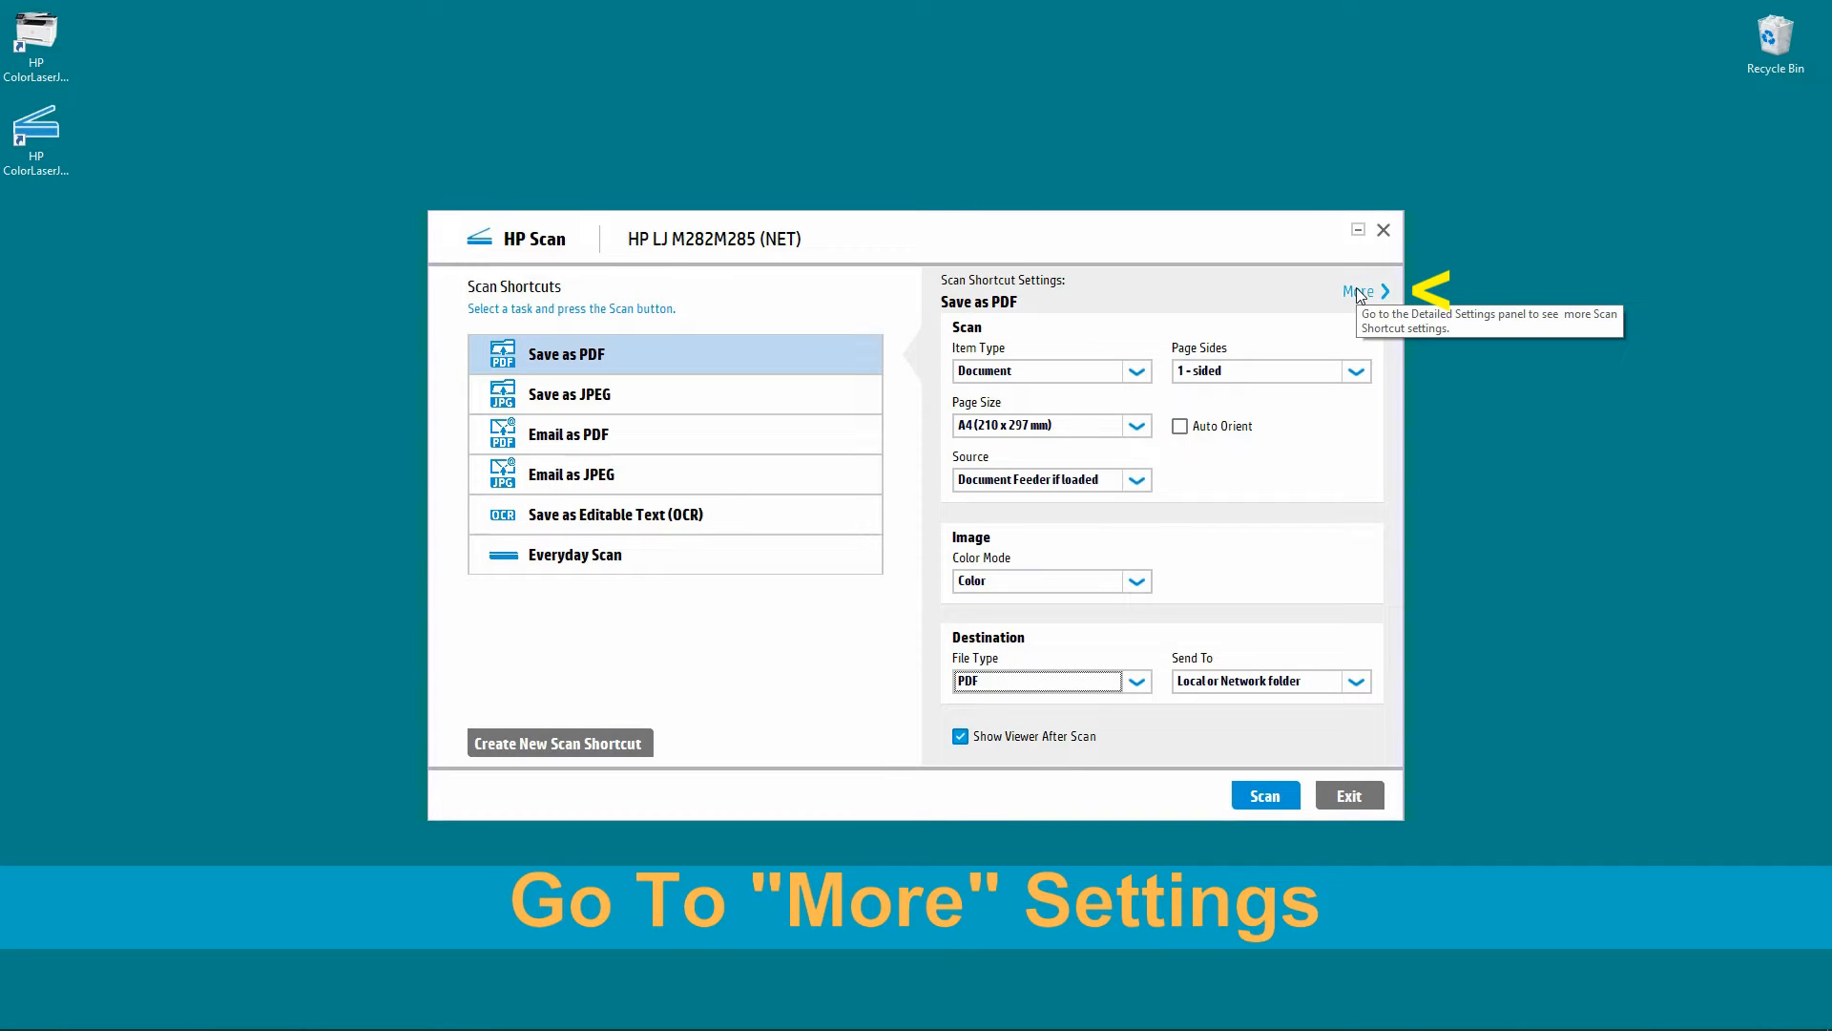
Show the detailed shortcut settings and view the Destination options.
click(1361, 290)
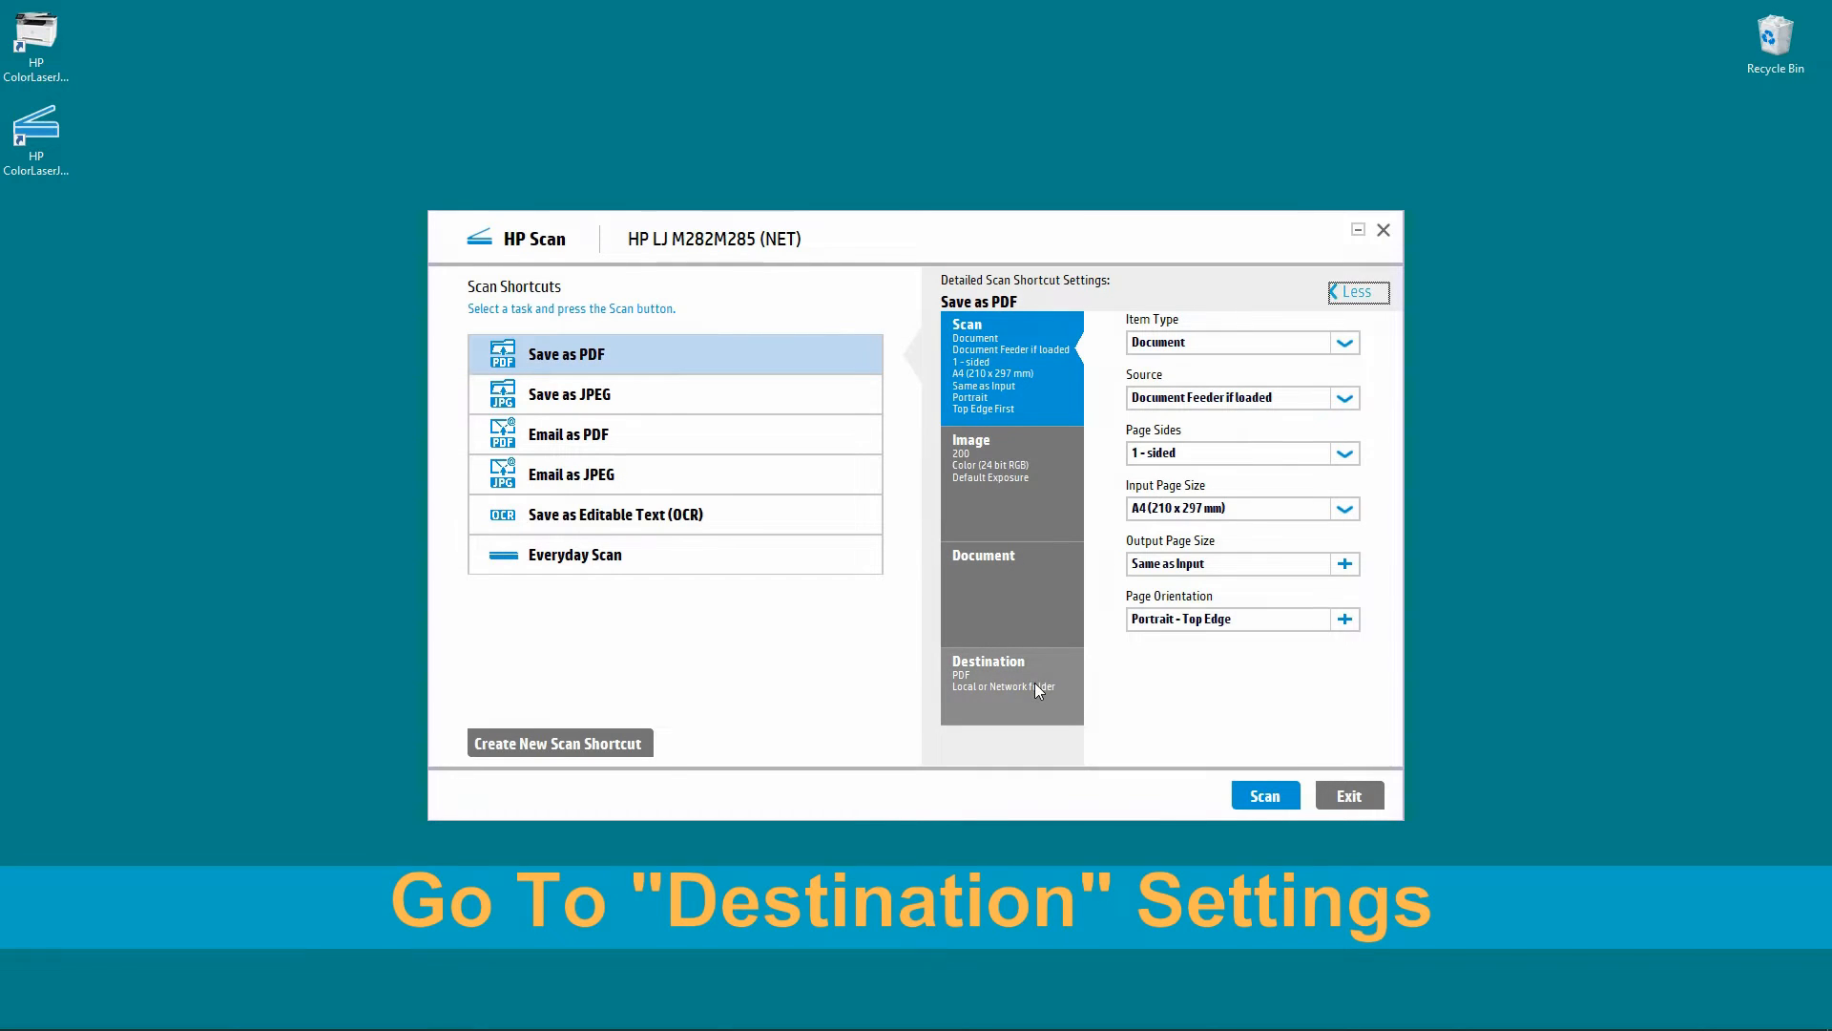
click(1012, 685)
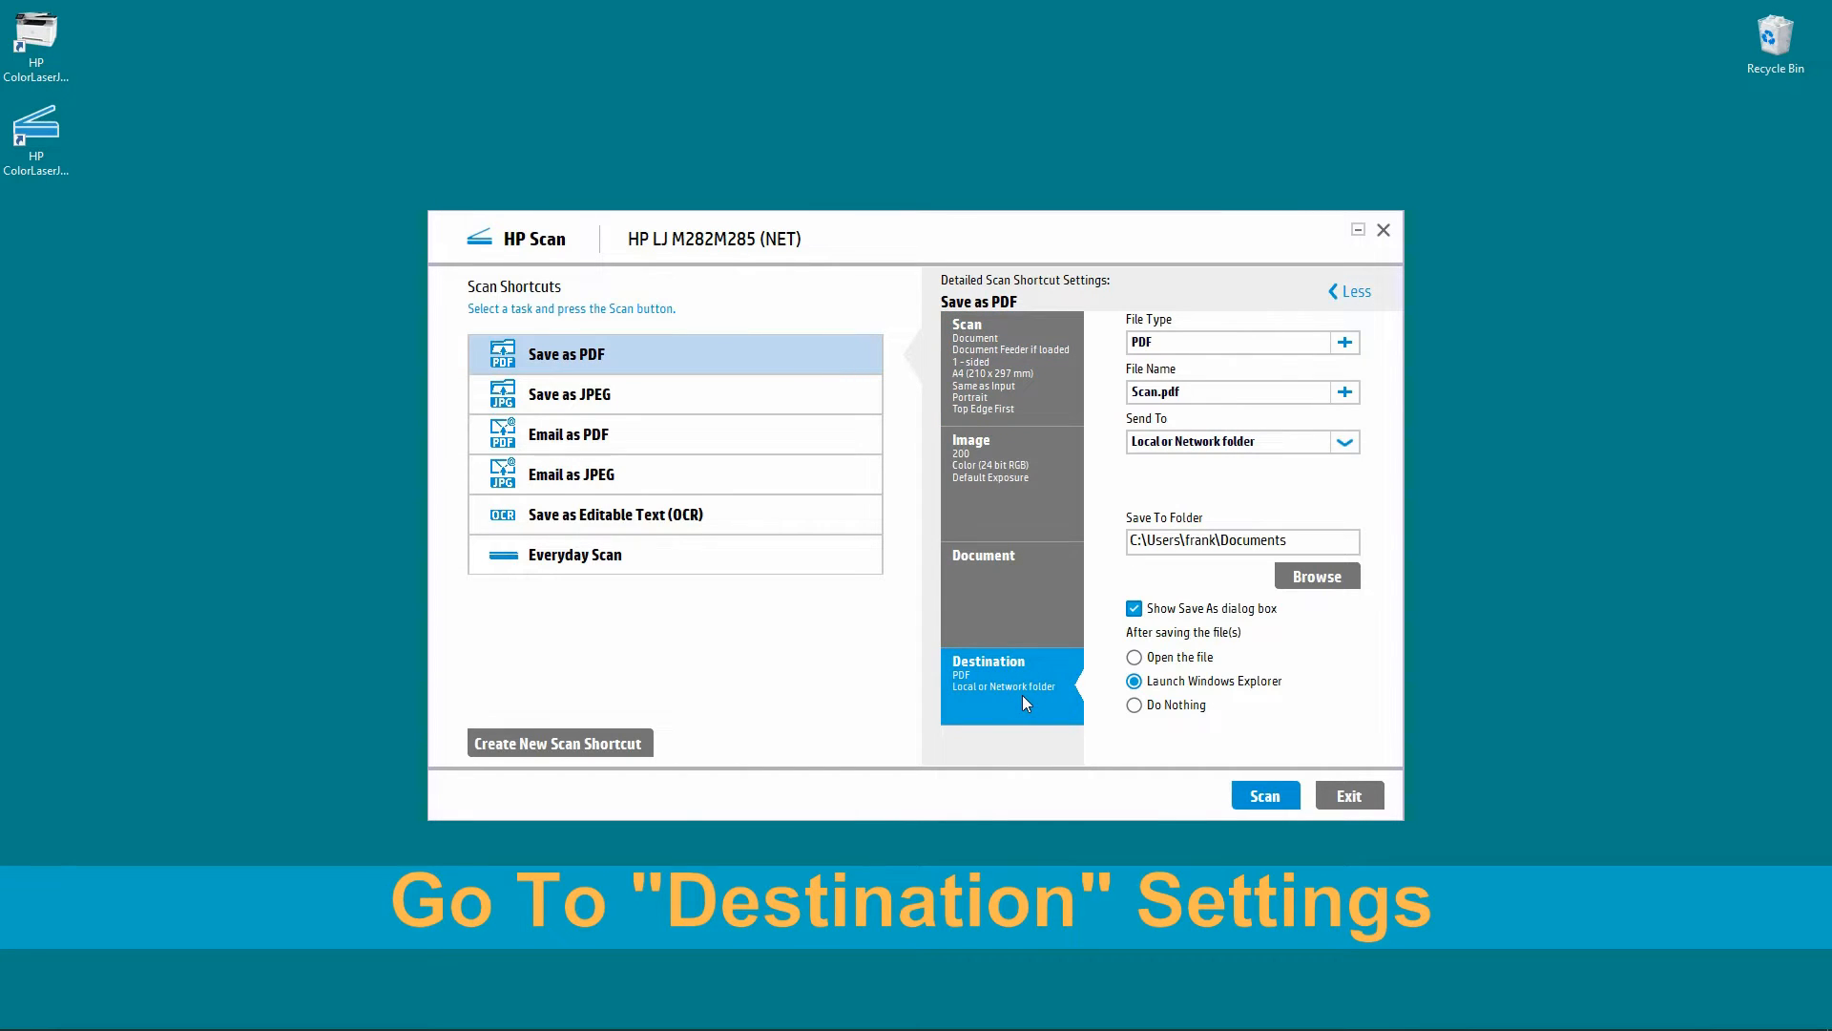
mouse_move(1351, 357)
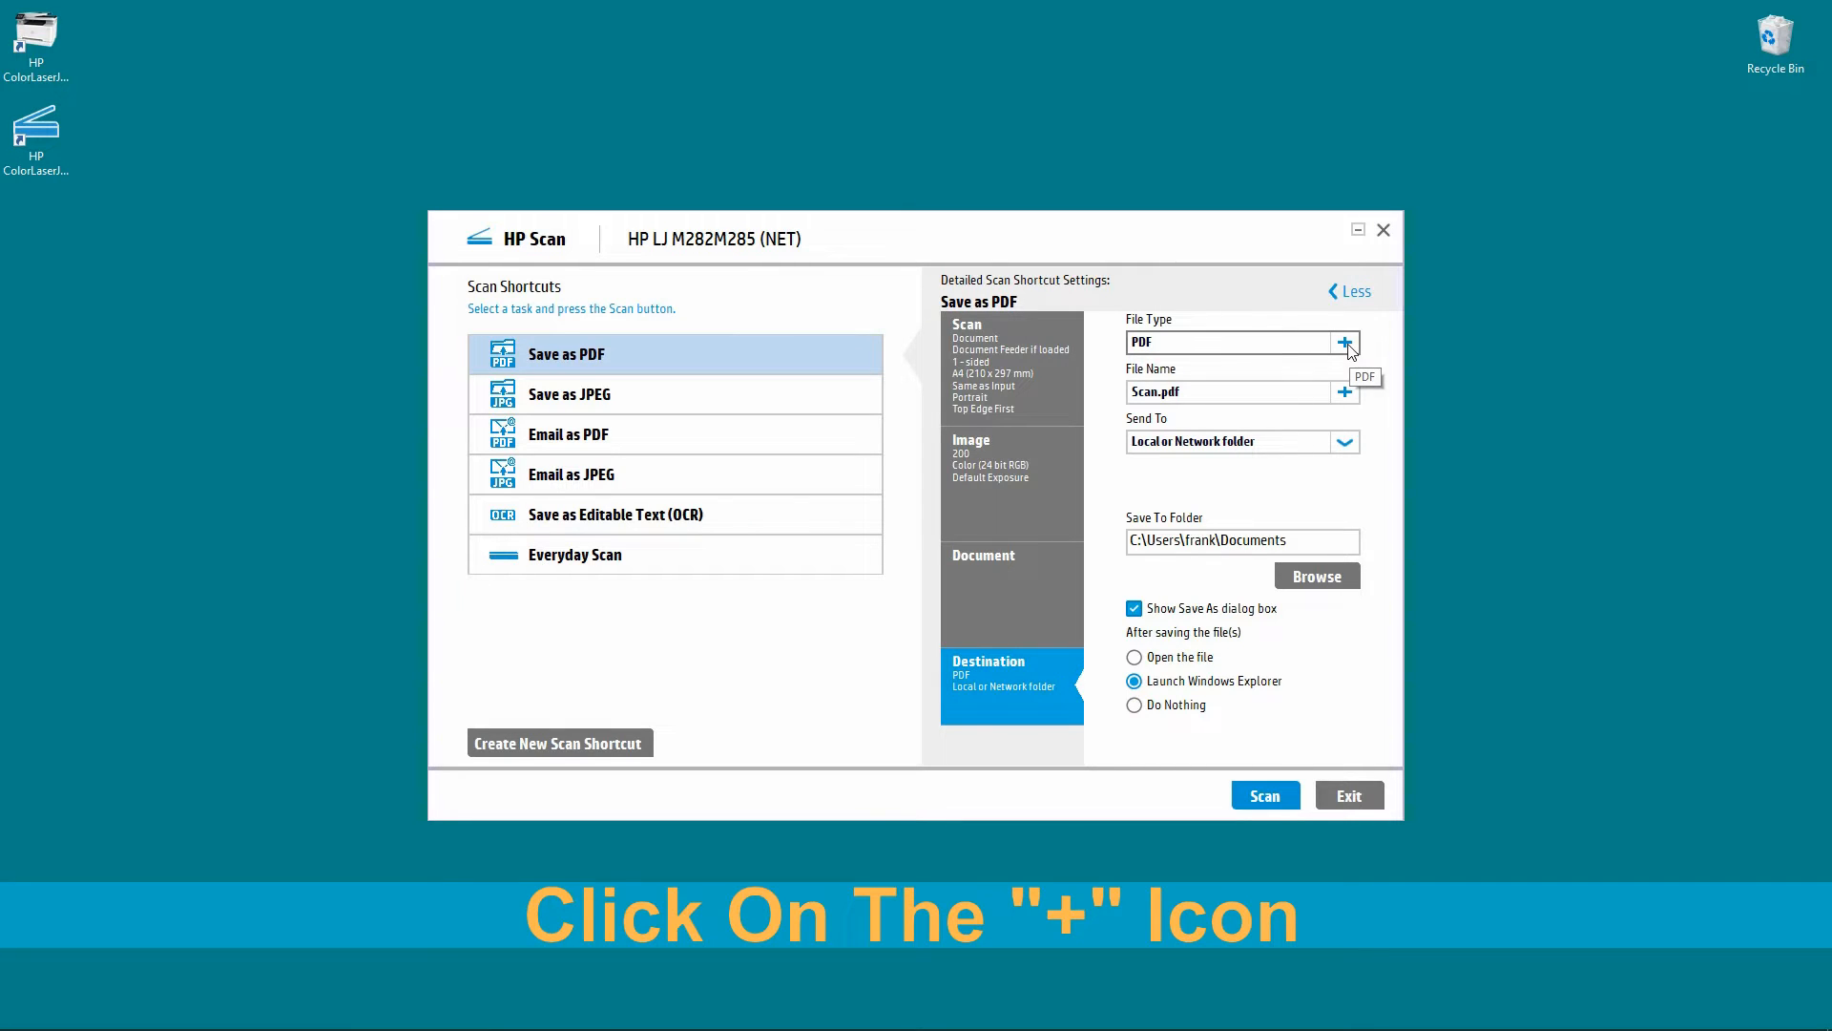
Toggle the iHQC Compression option in the PDF file type settings.
click(1346, 341)
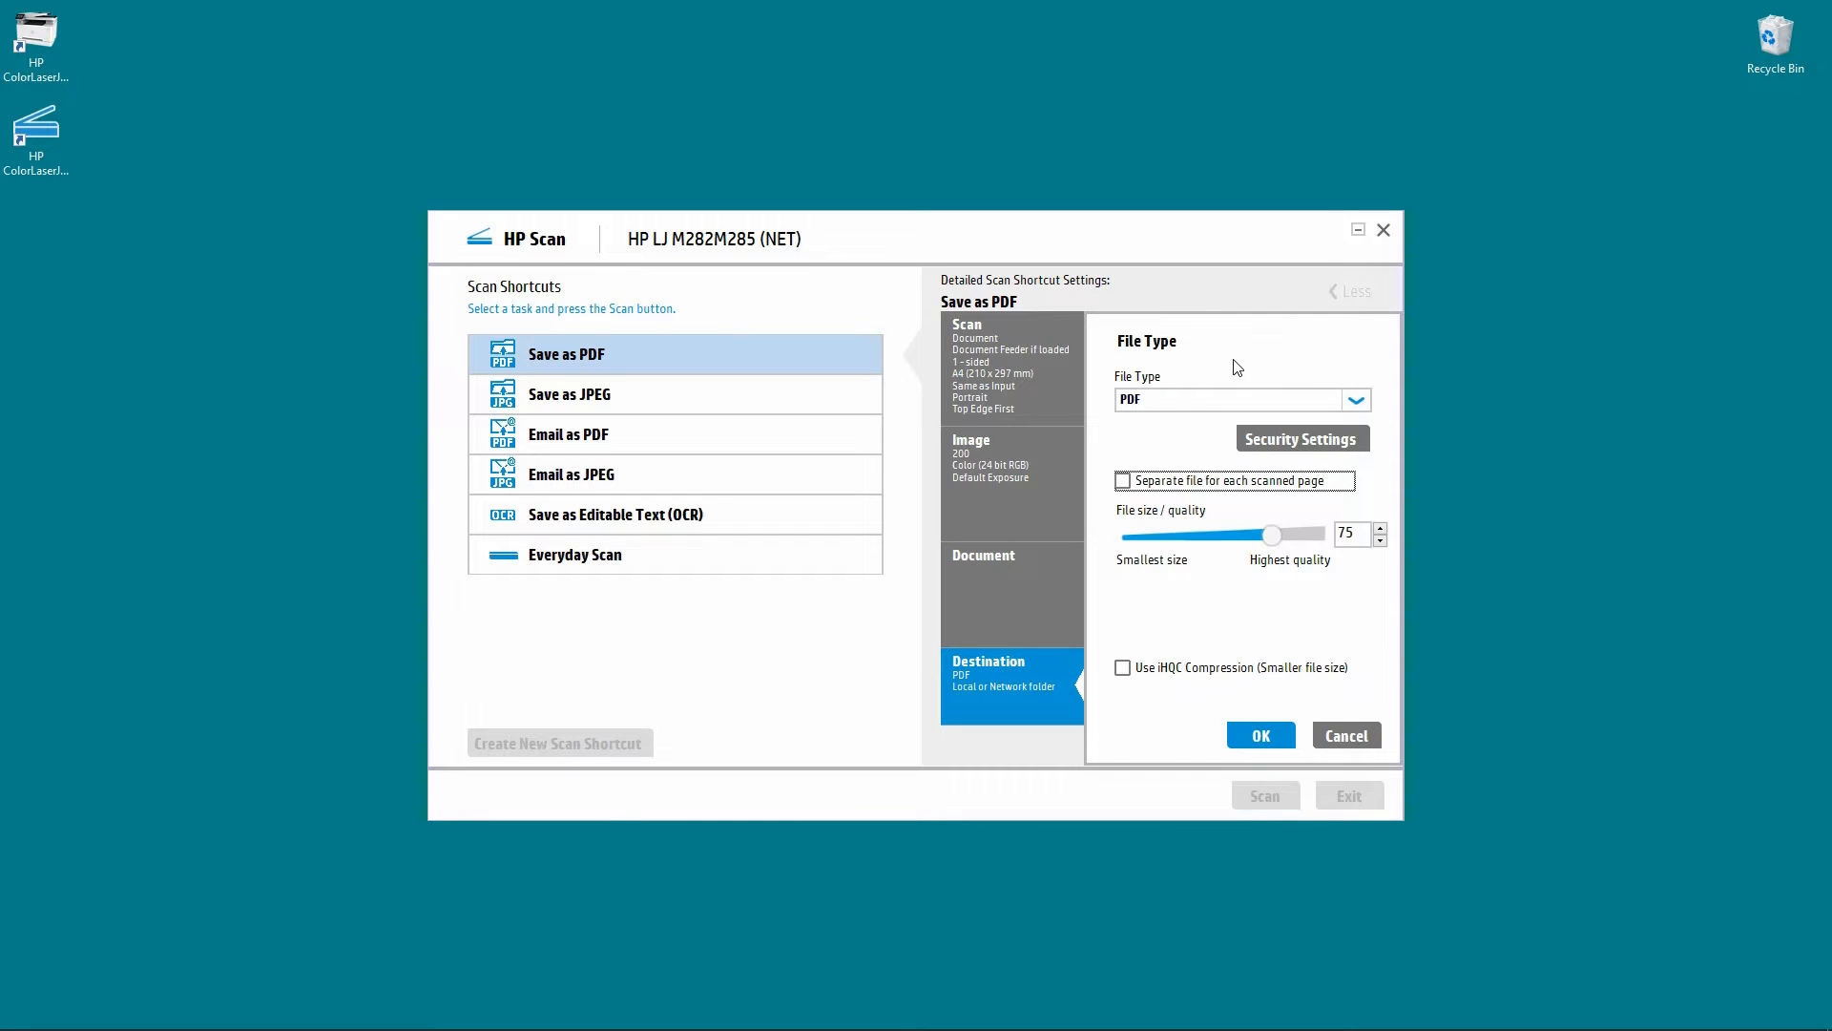
mouse_move(1224, 507)
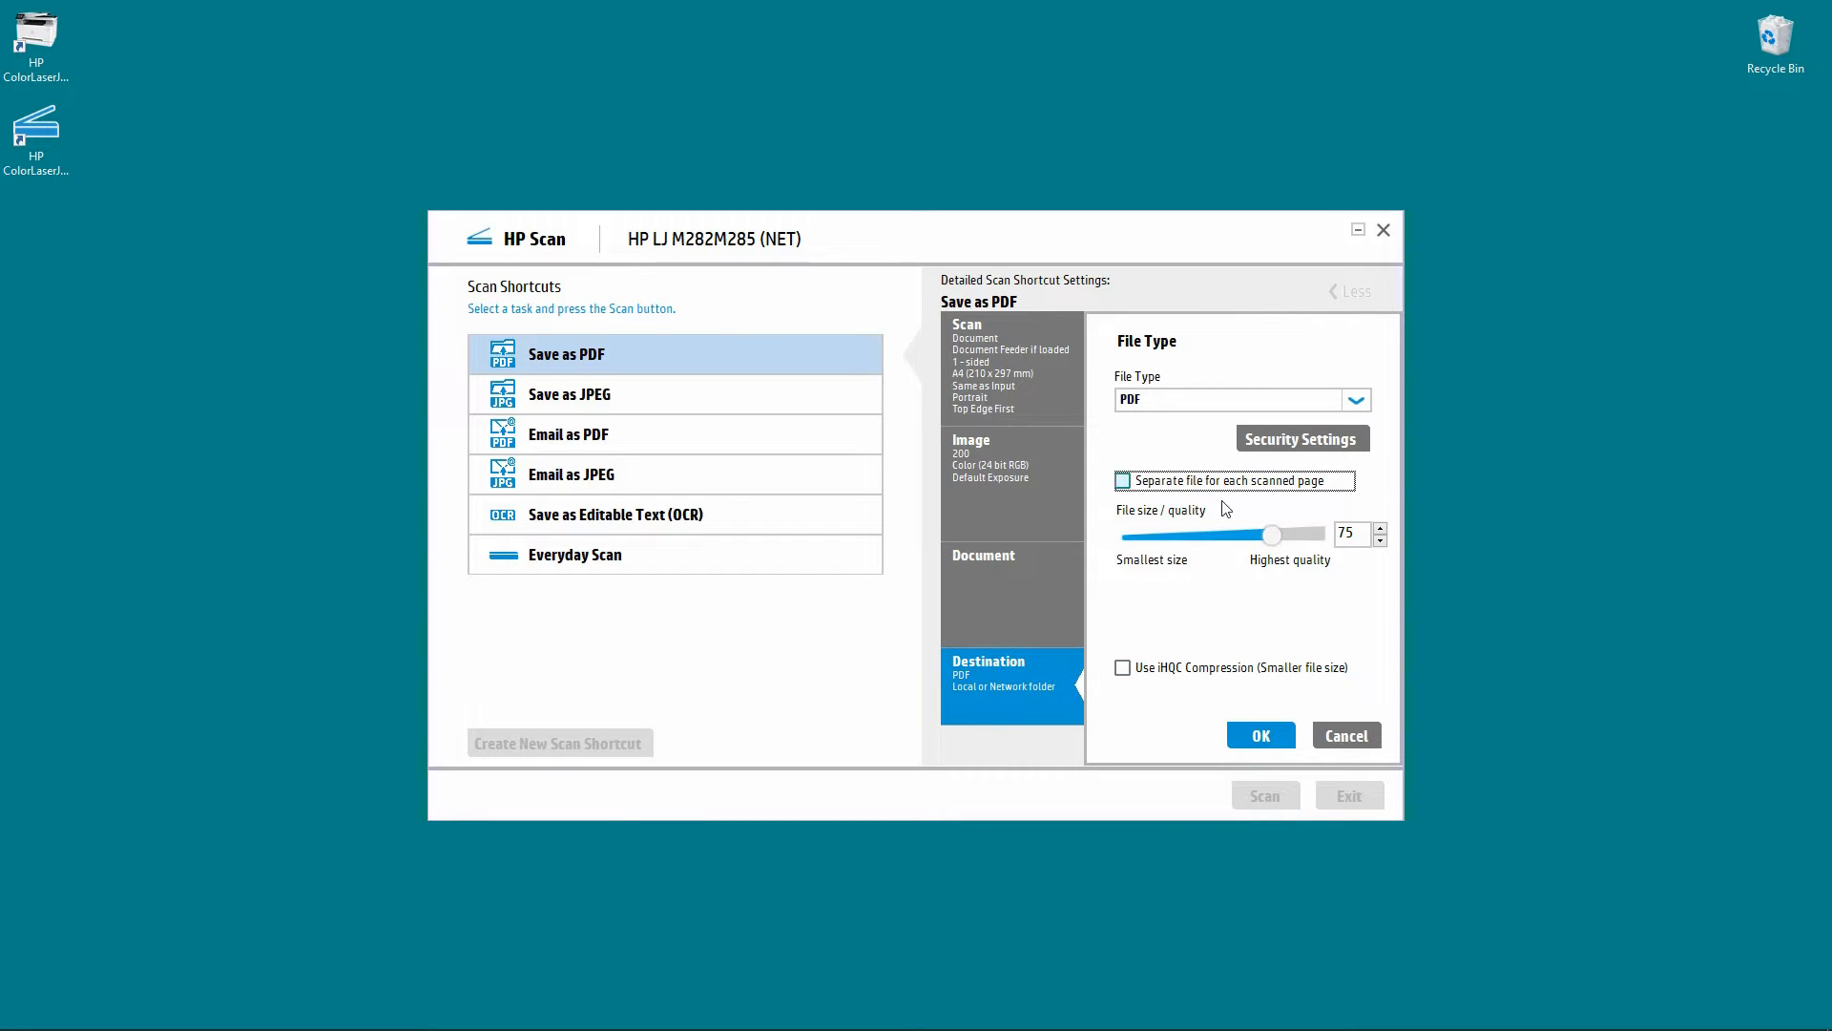
mouse_move(1162, 693)
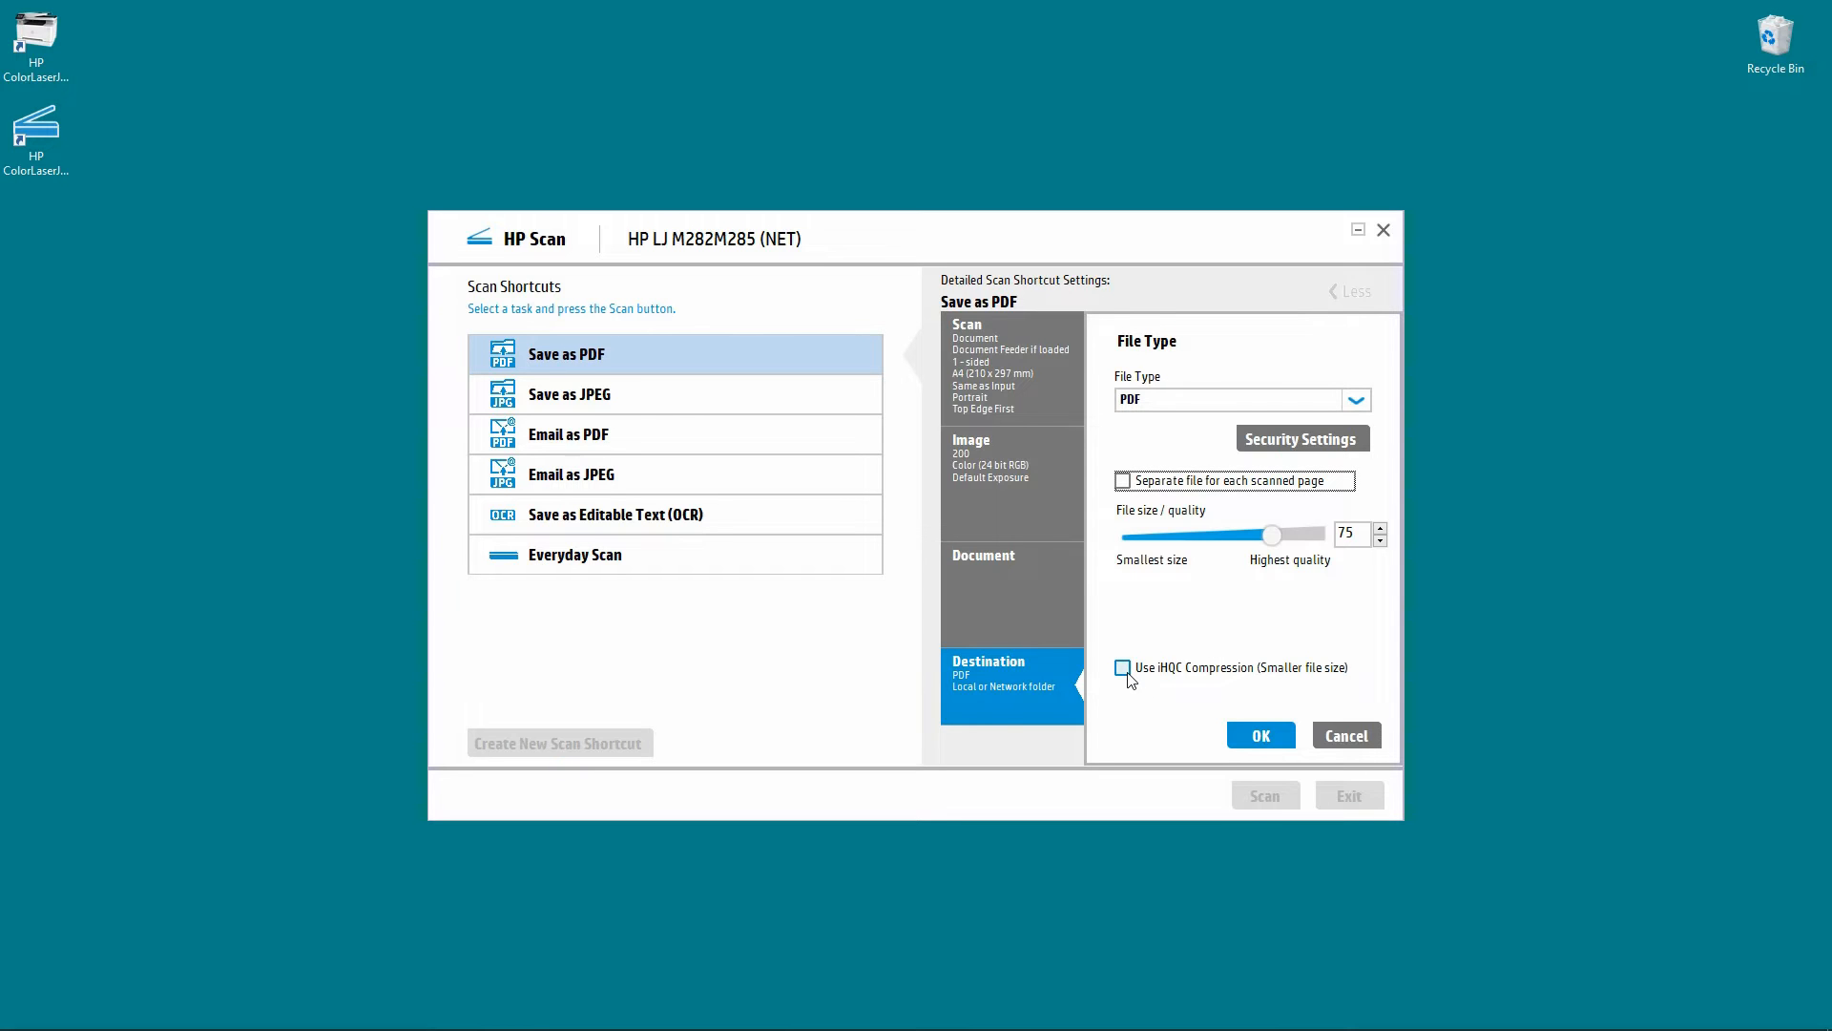
click(1122, 668)
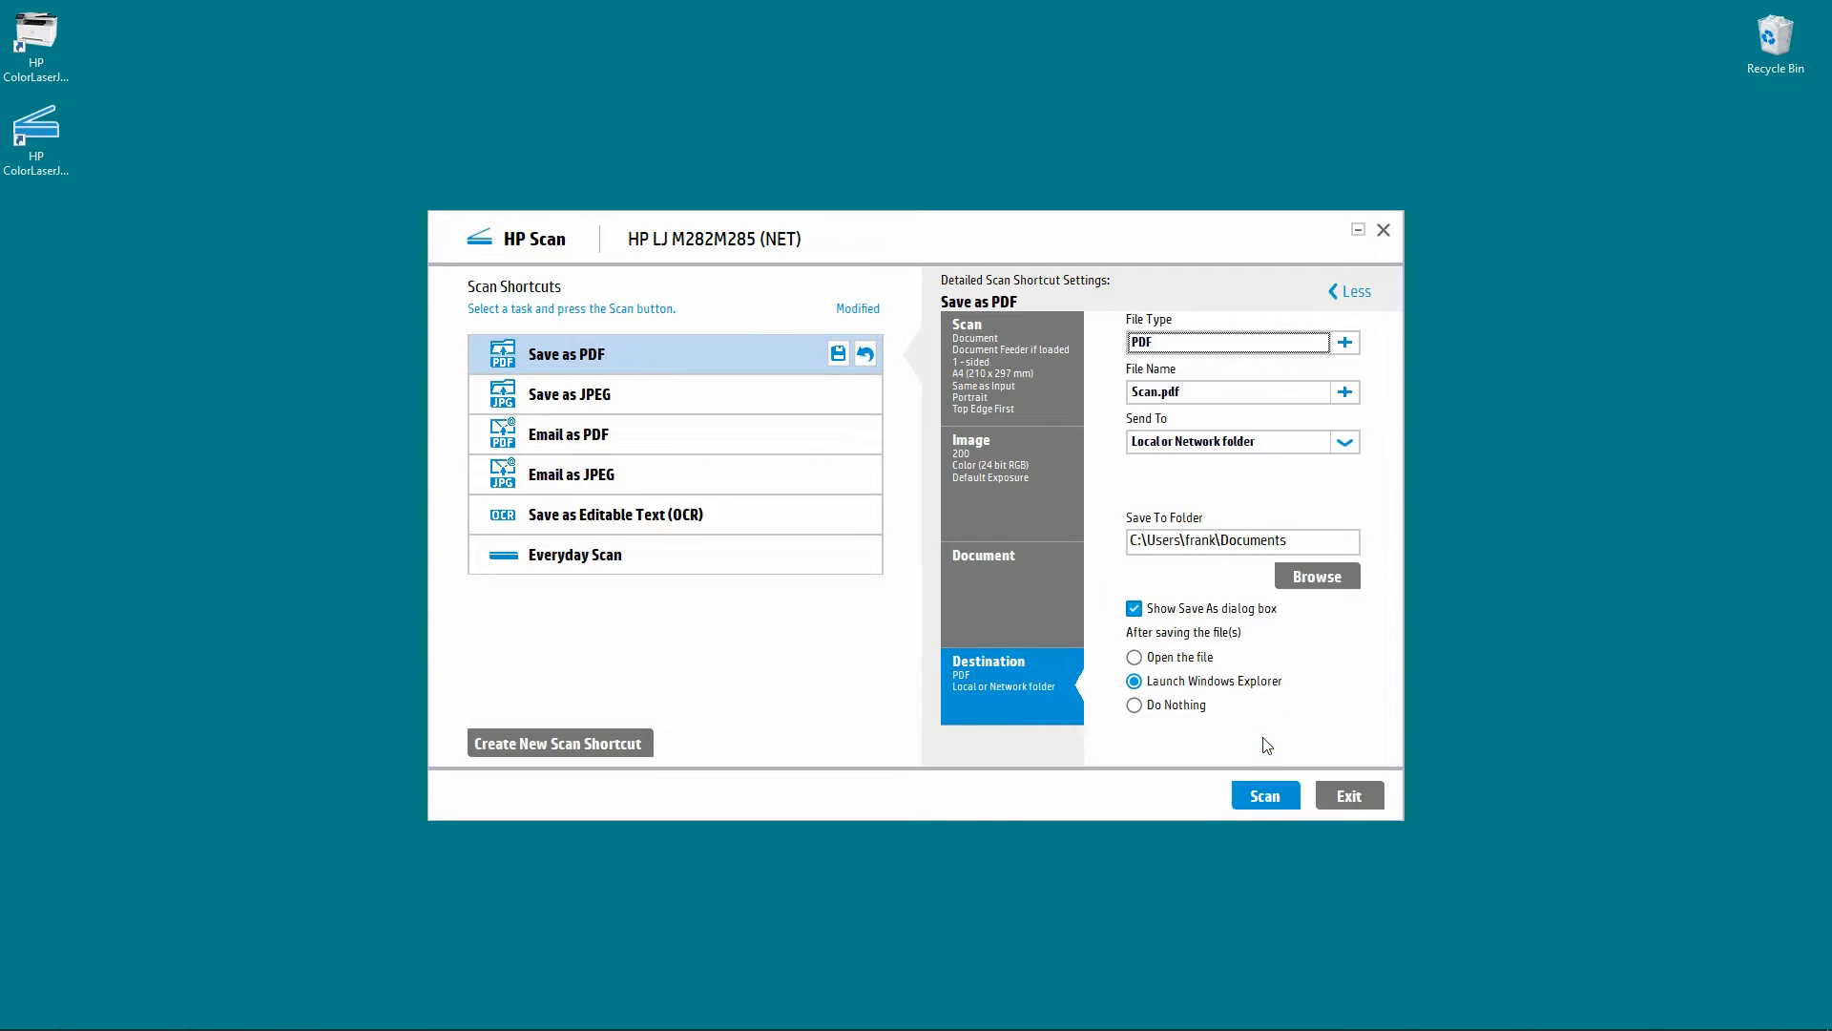
mouse_move(1197, 733)
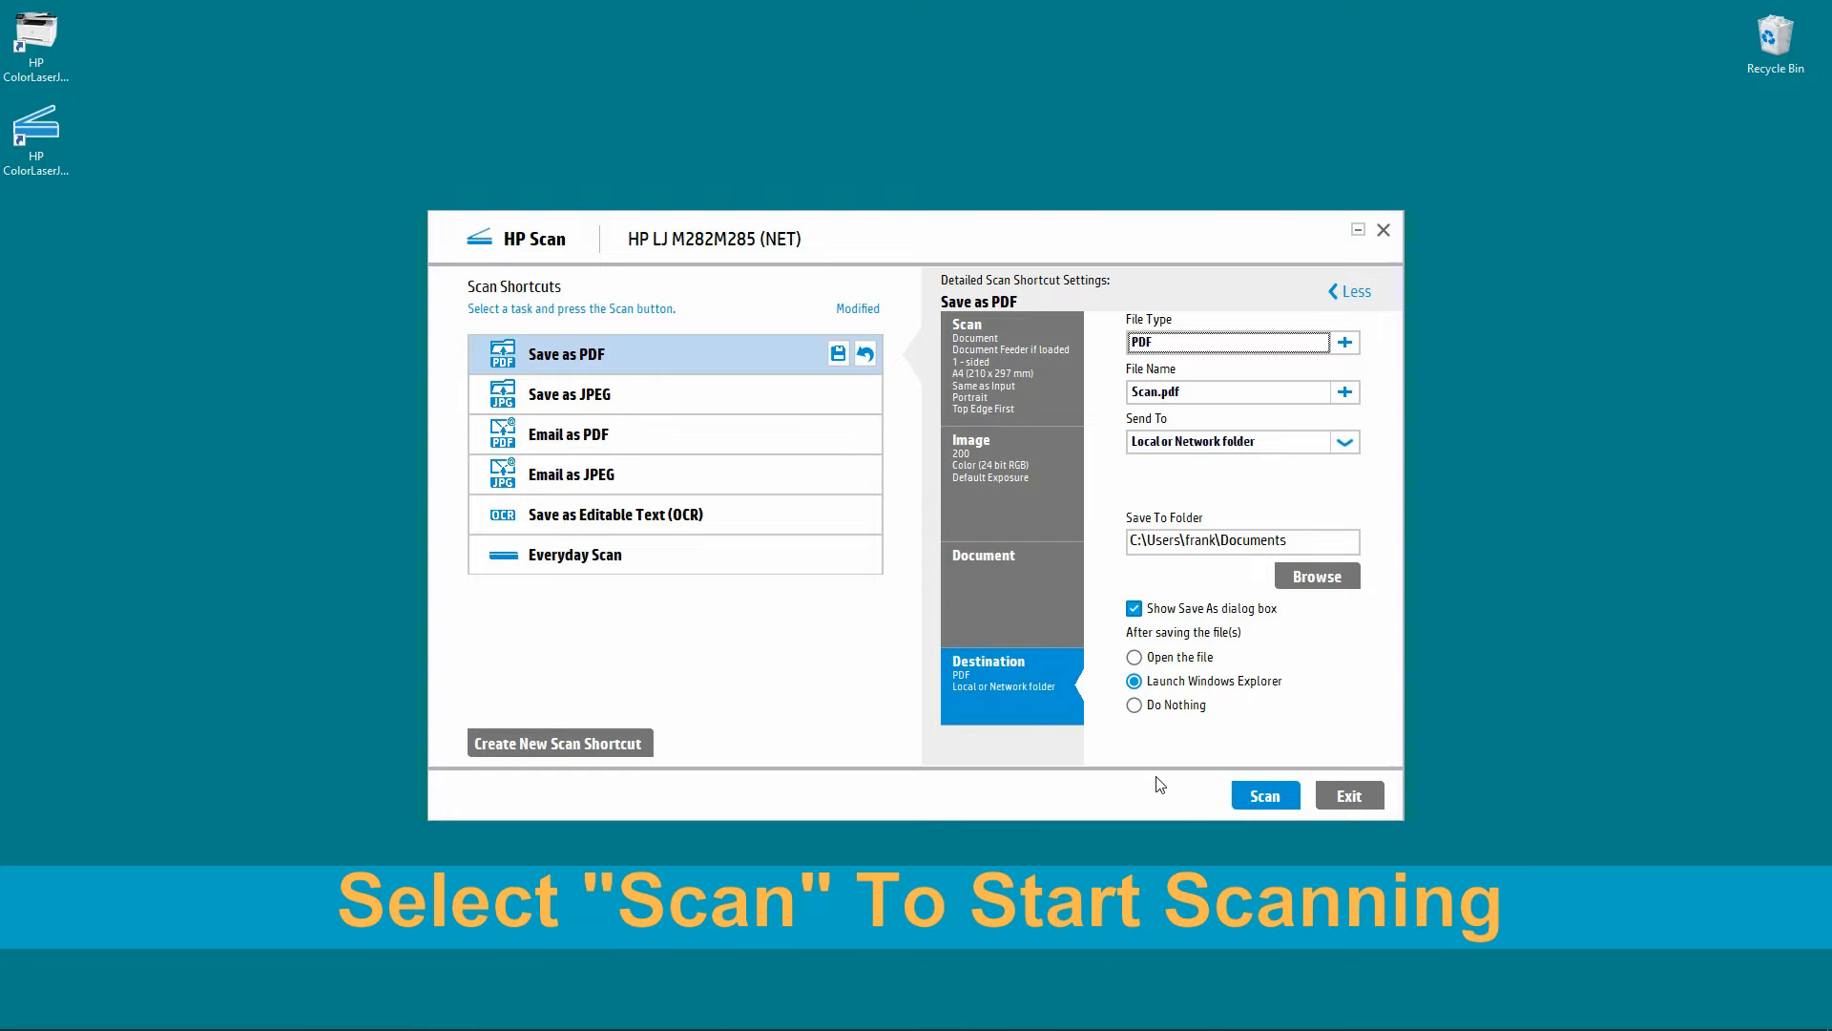
Scan the three pages loaded in the document feeder into the preview.
click(1263, 794)
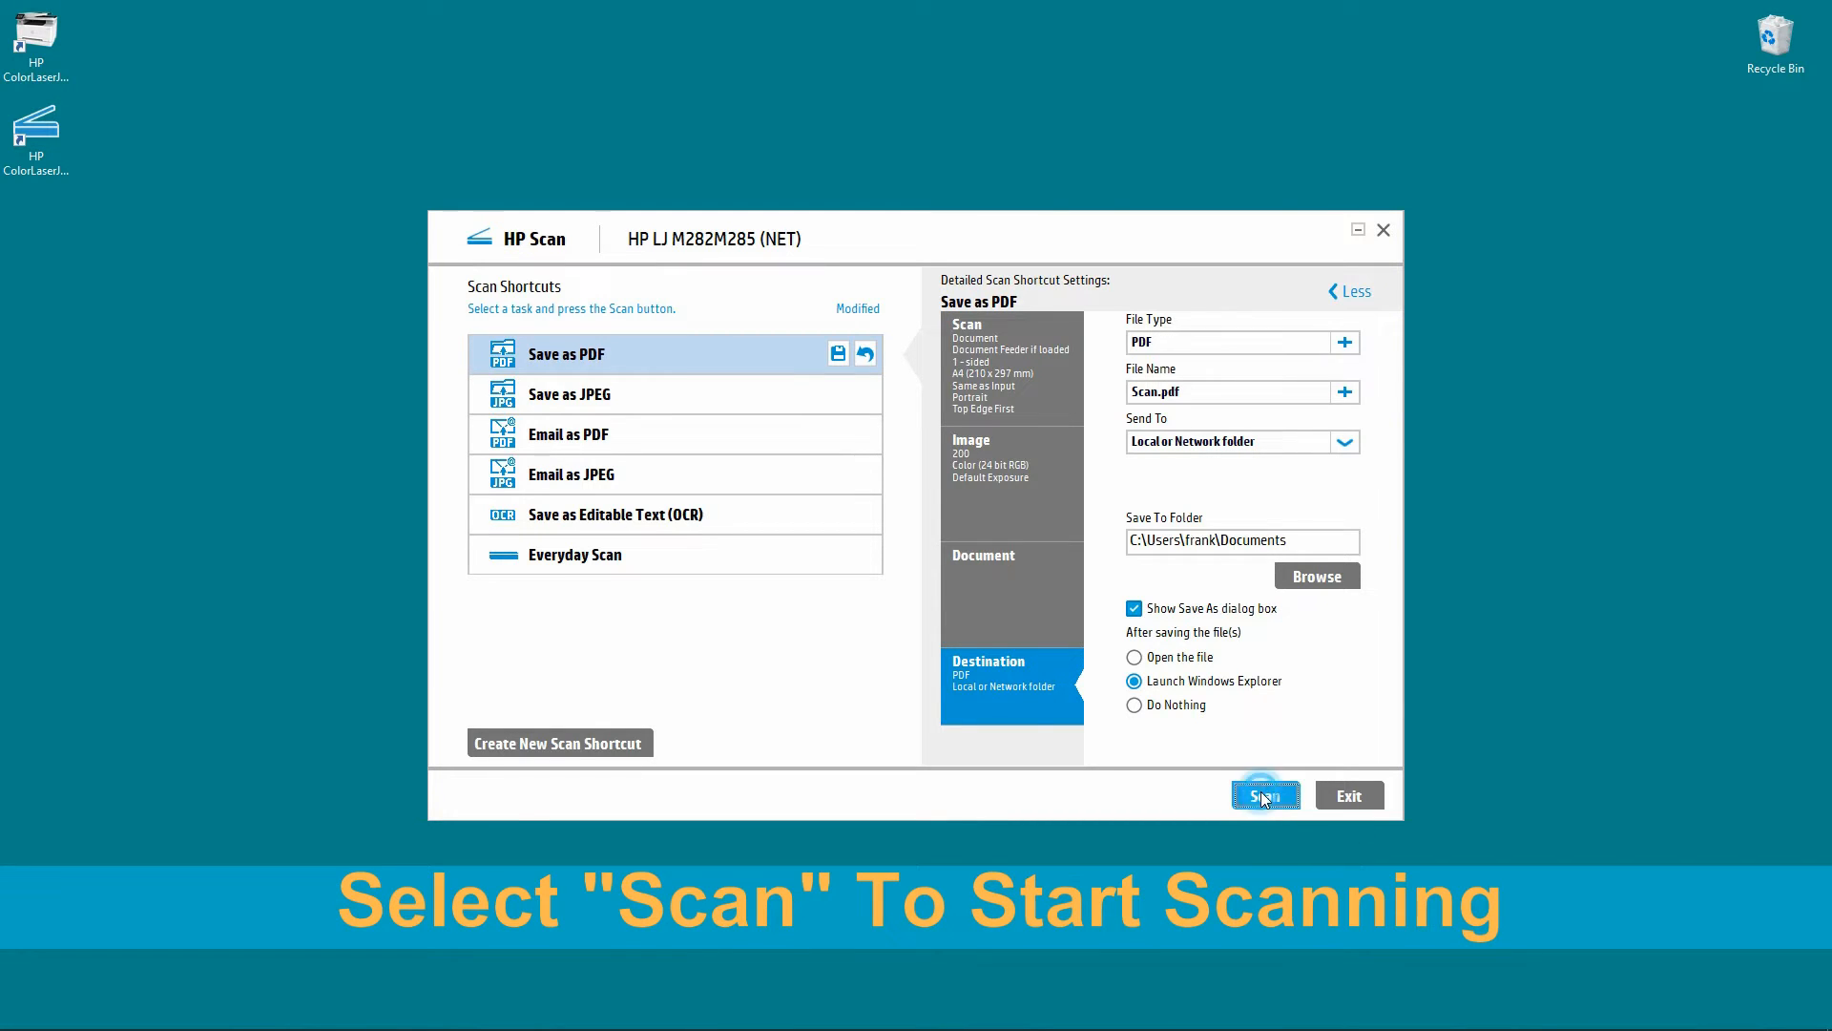
click(1263, 794)
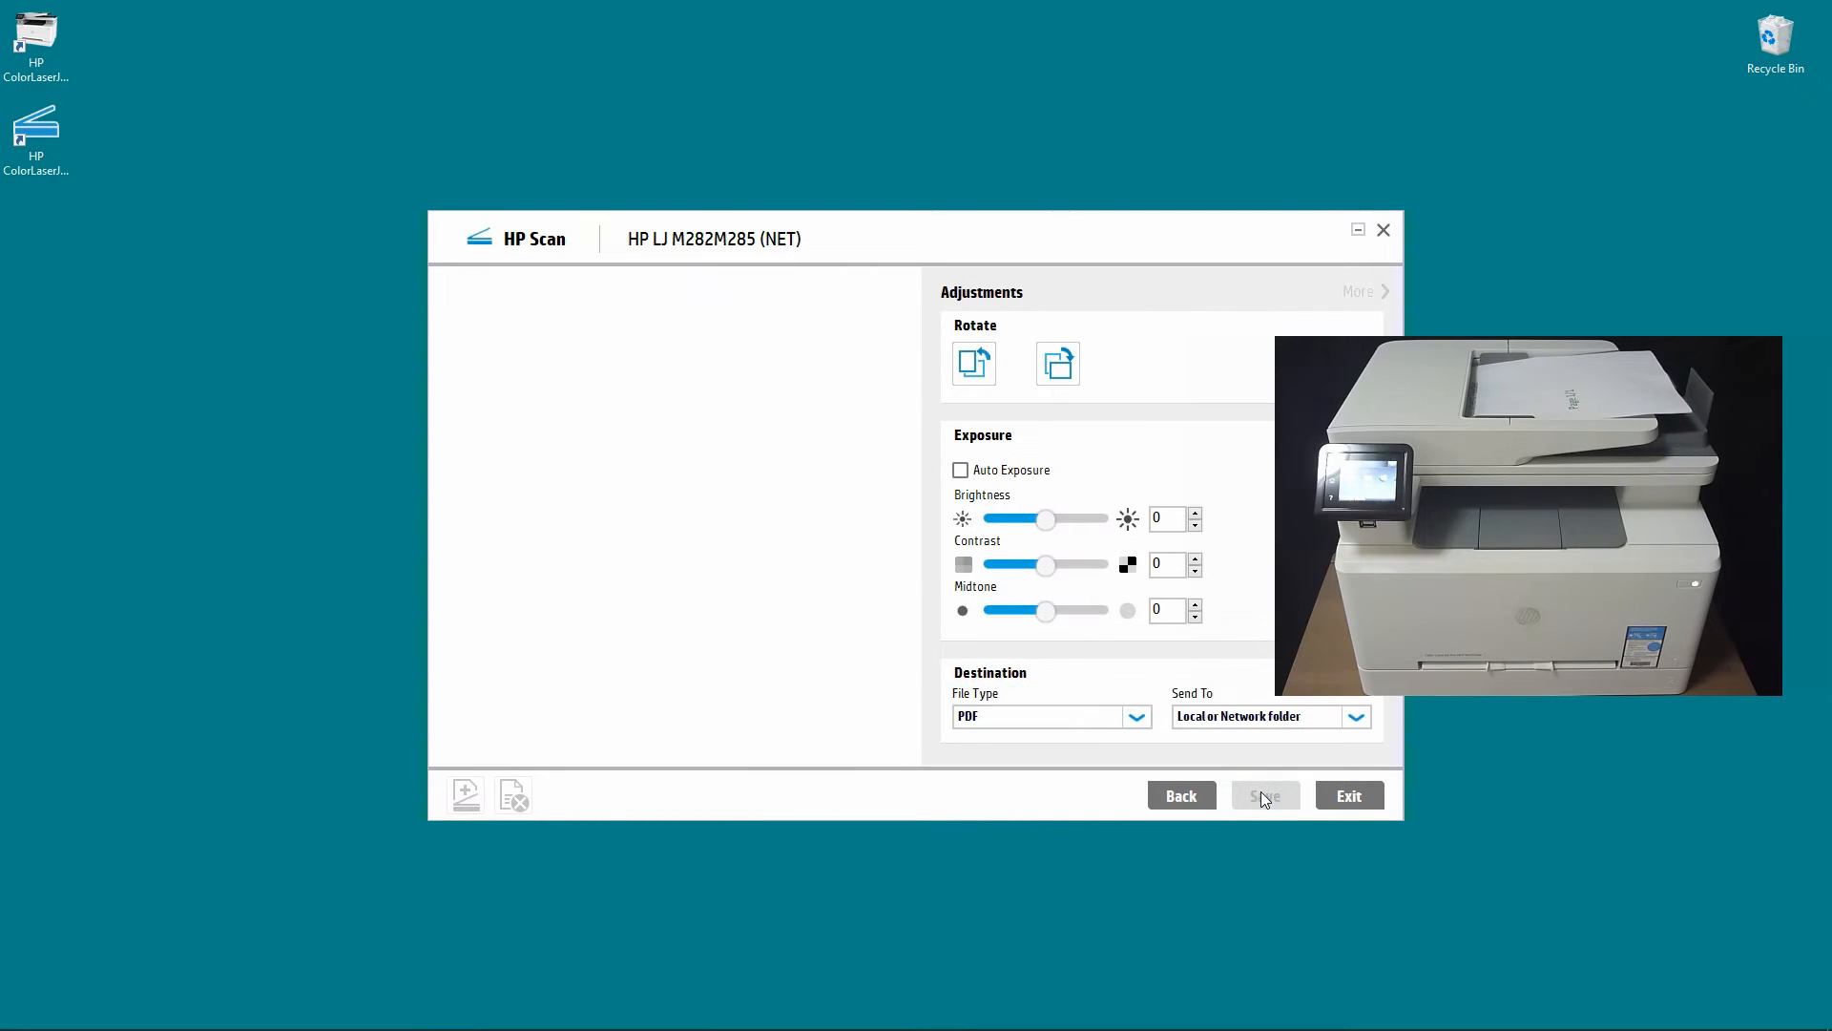
click(1264, 794)
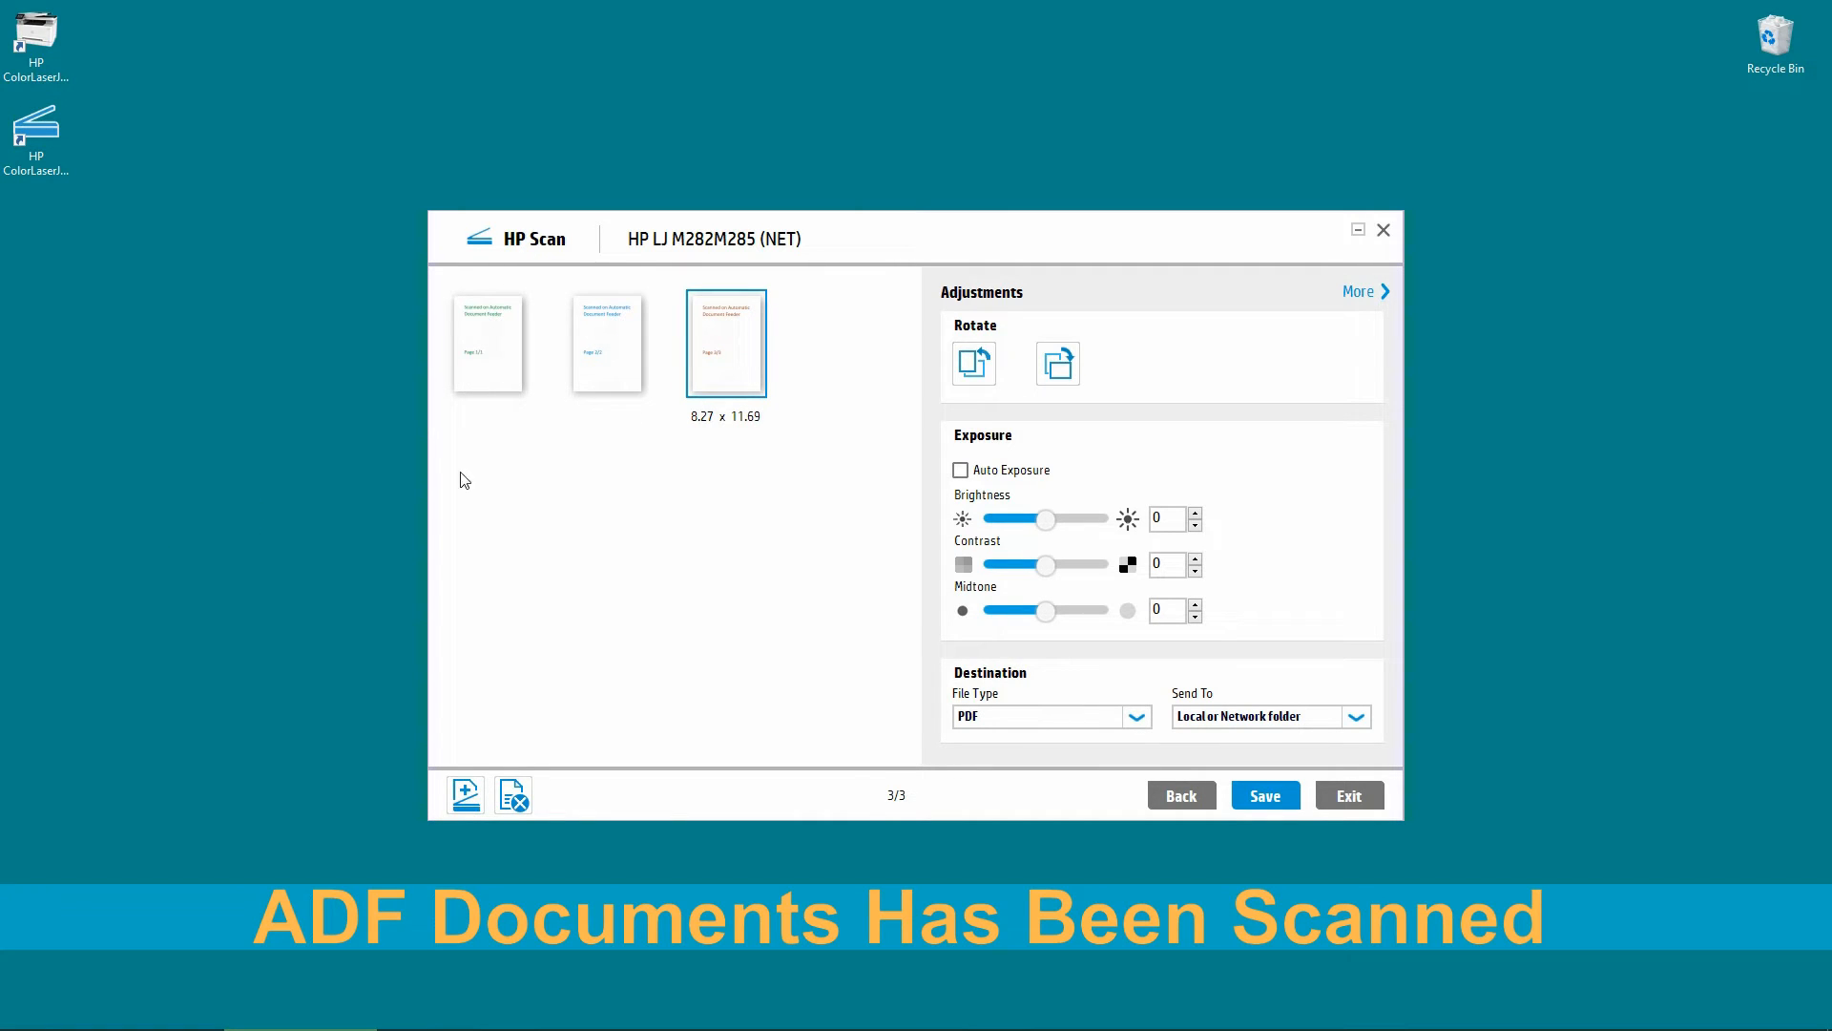
mouse_move(737, 481)
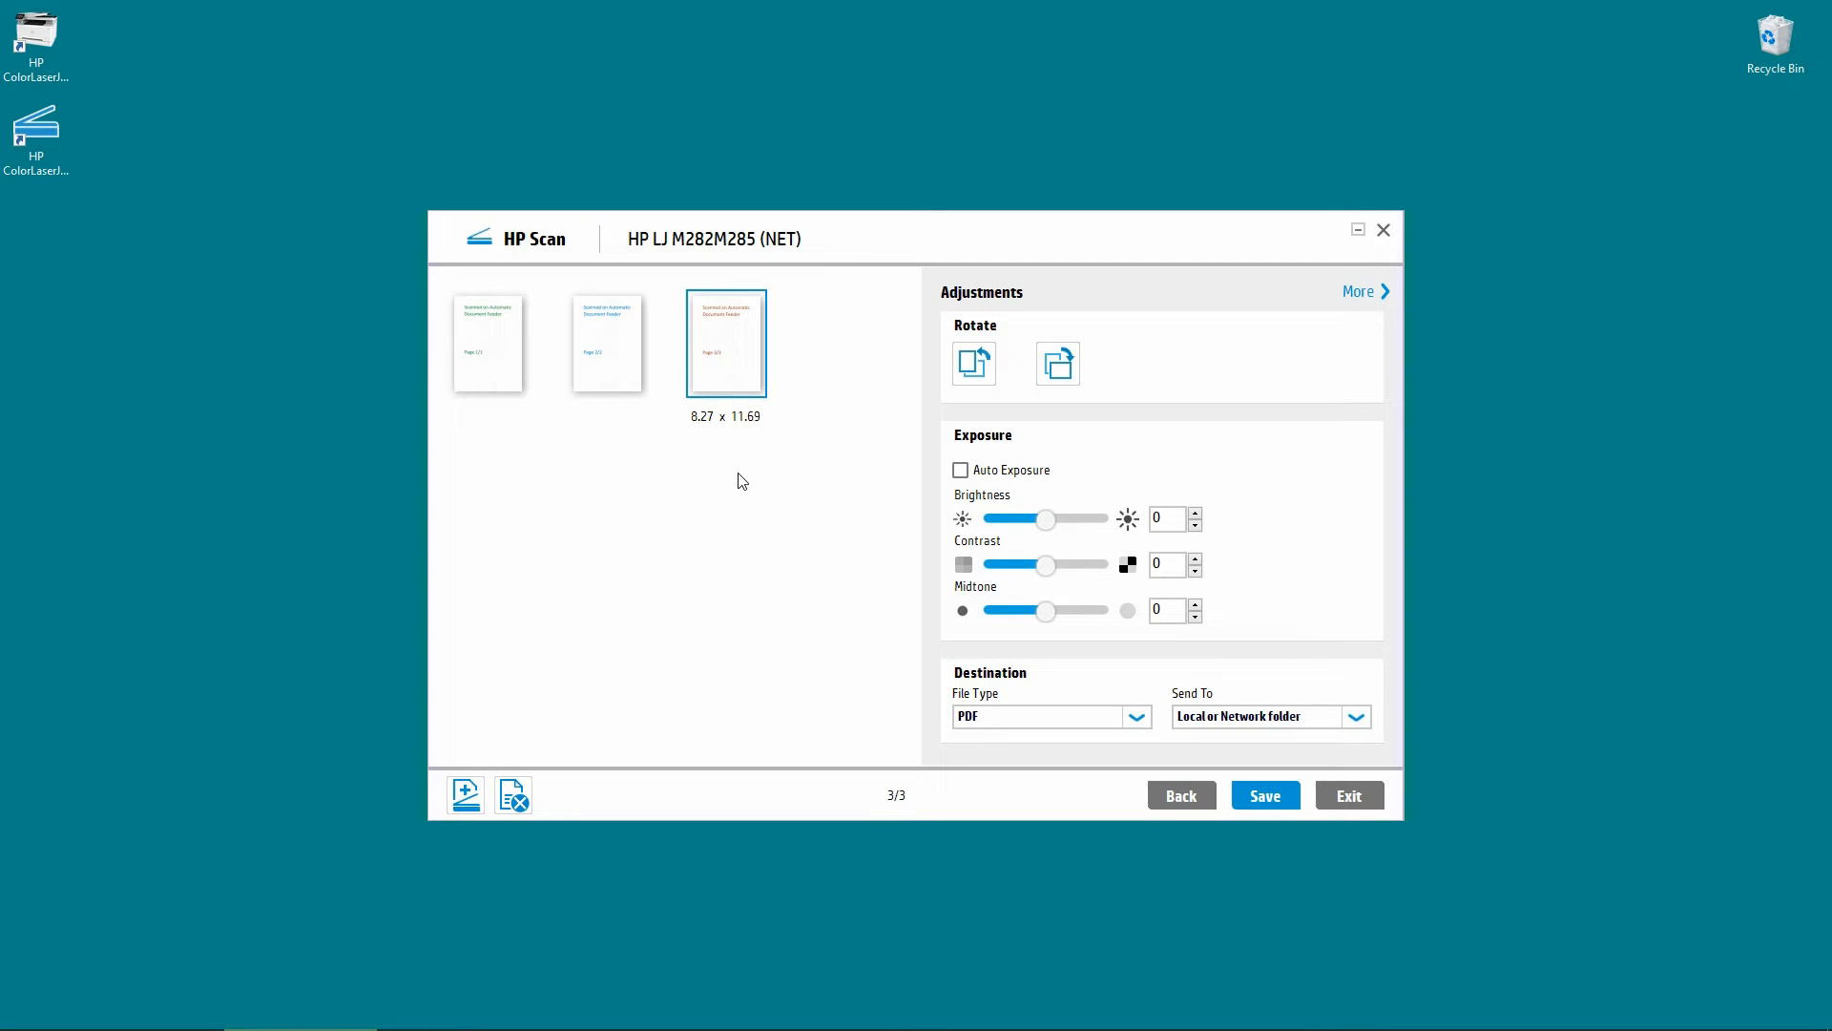
mouse_move(475, 763)
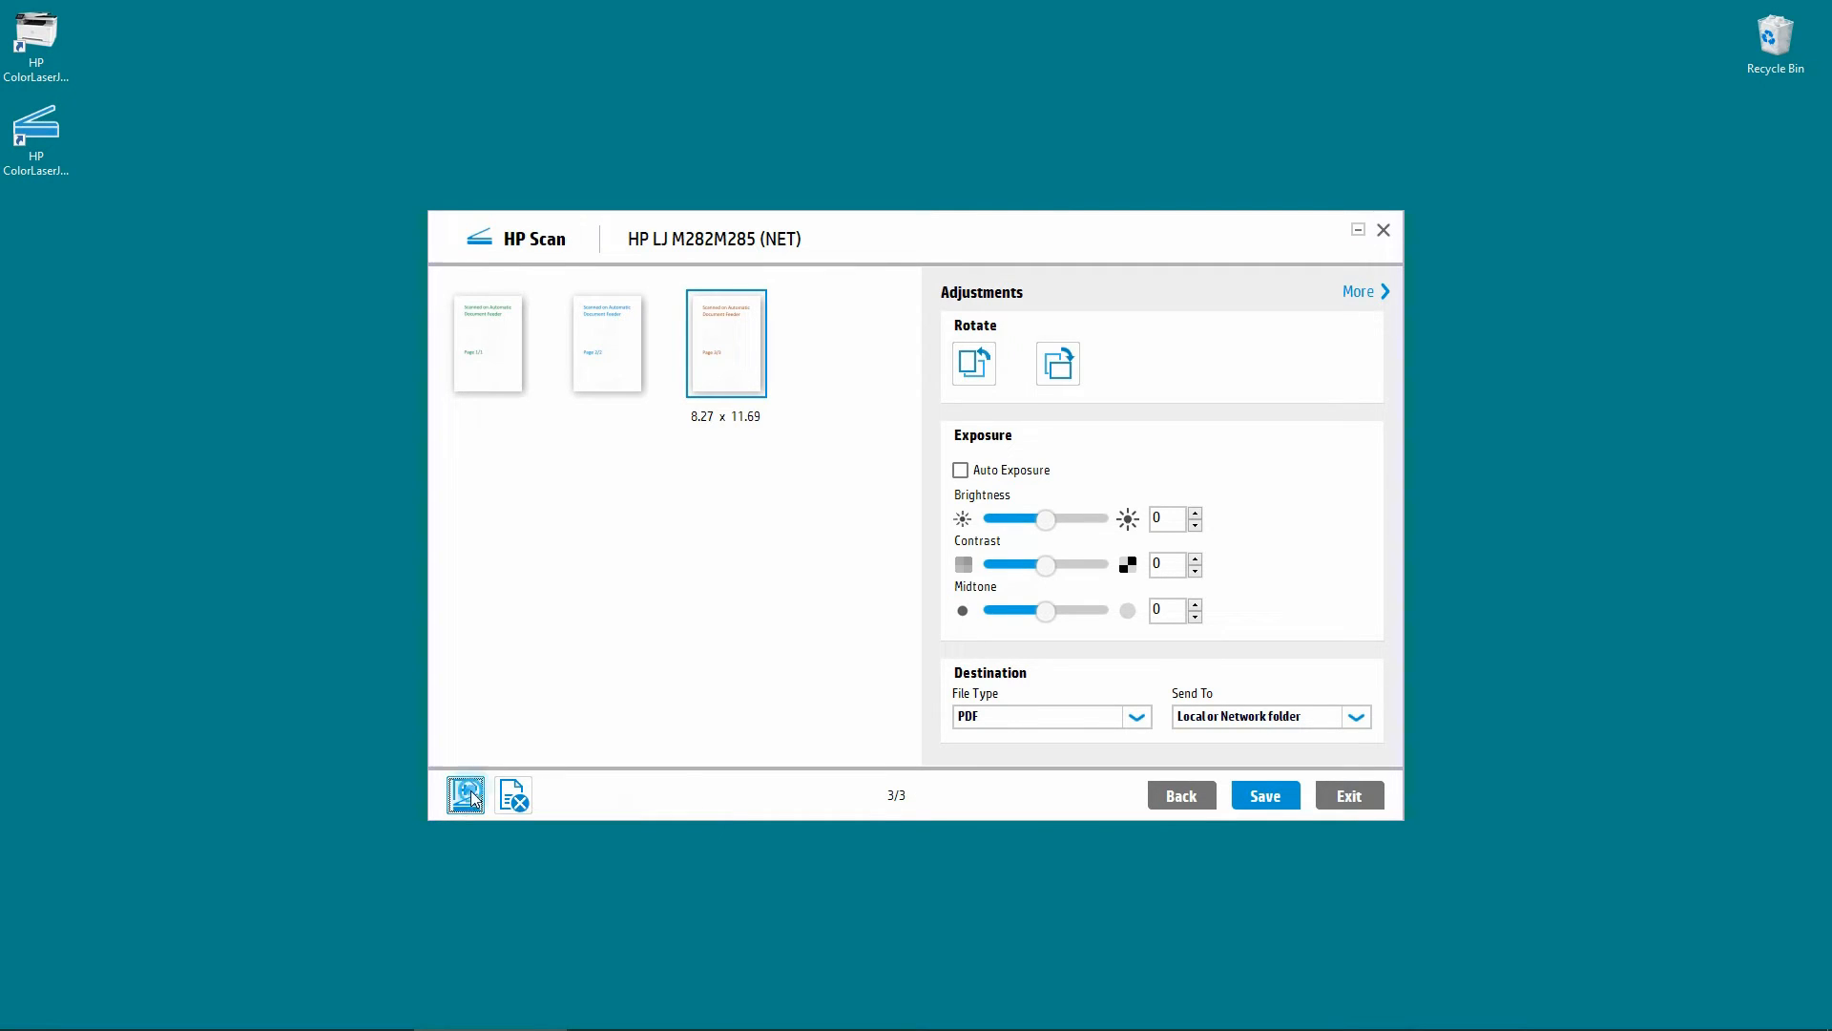
Add a fourth page scanned from the flatbed, then view the first page closer.
click(464, 794)
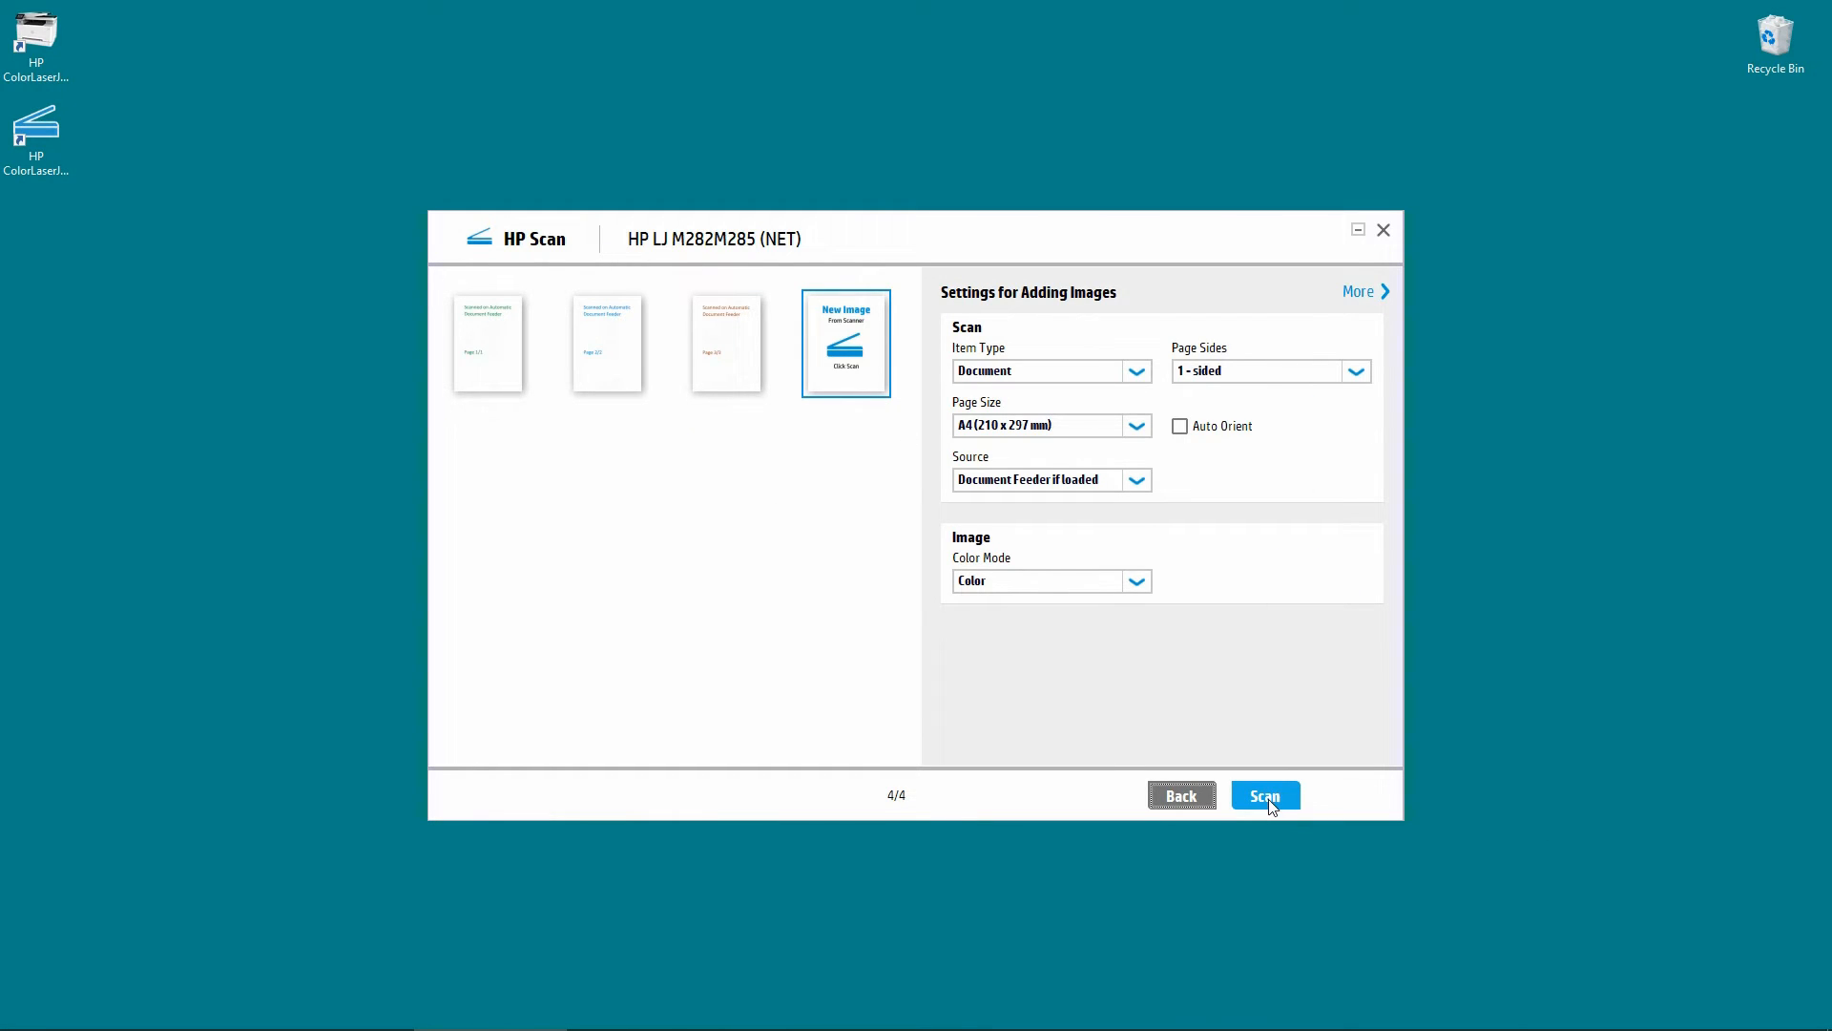
click(1264, 794)
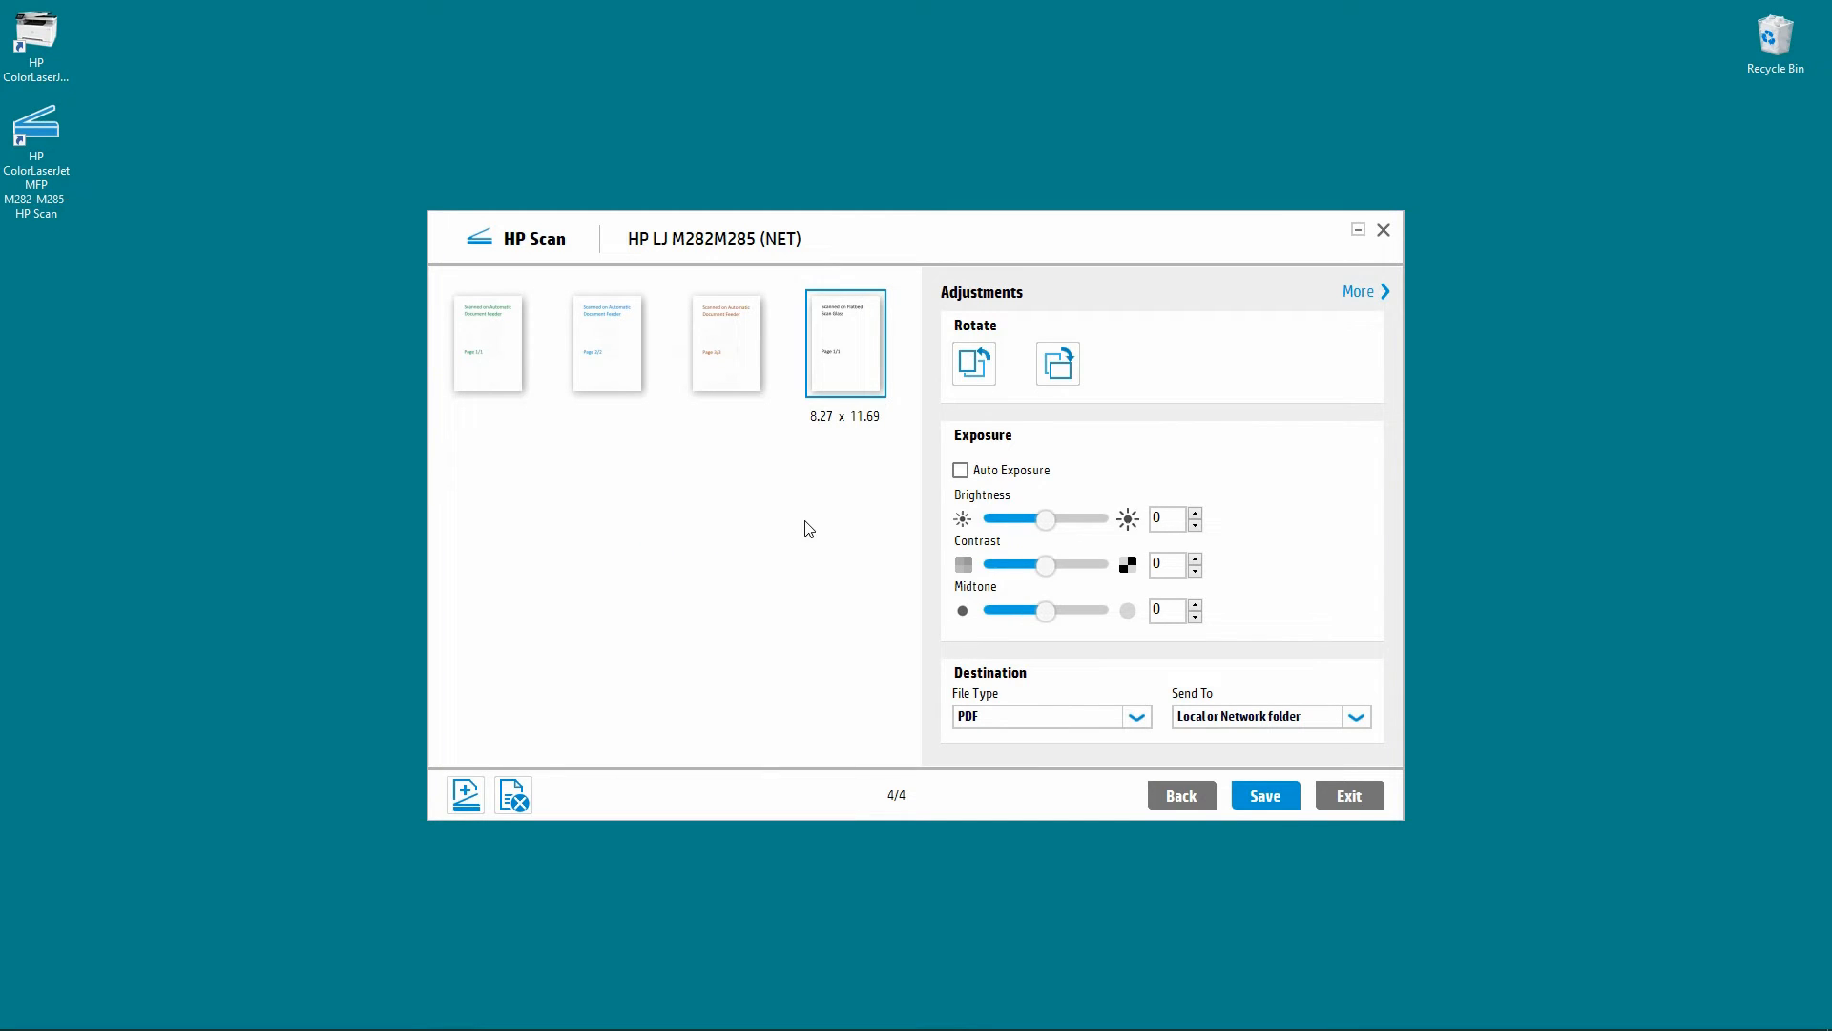
mouse_move(502, 359)
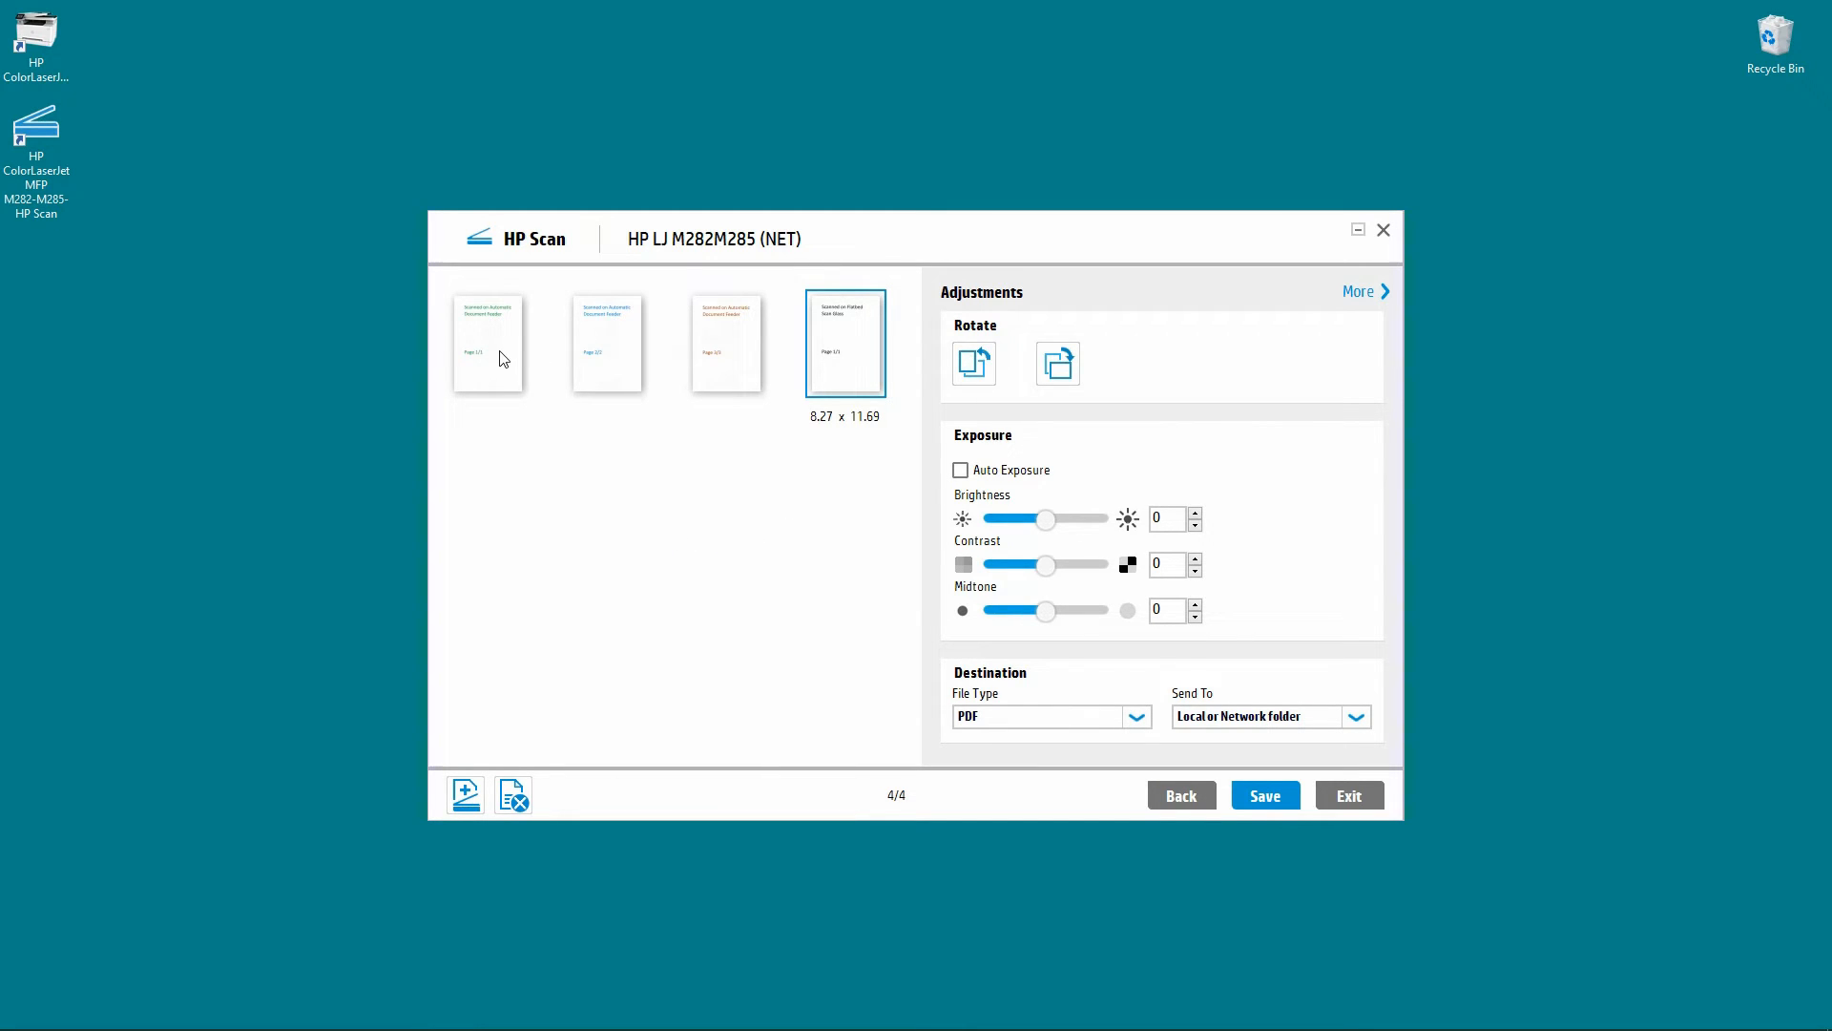
click(487, 342)
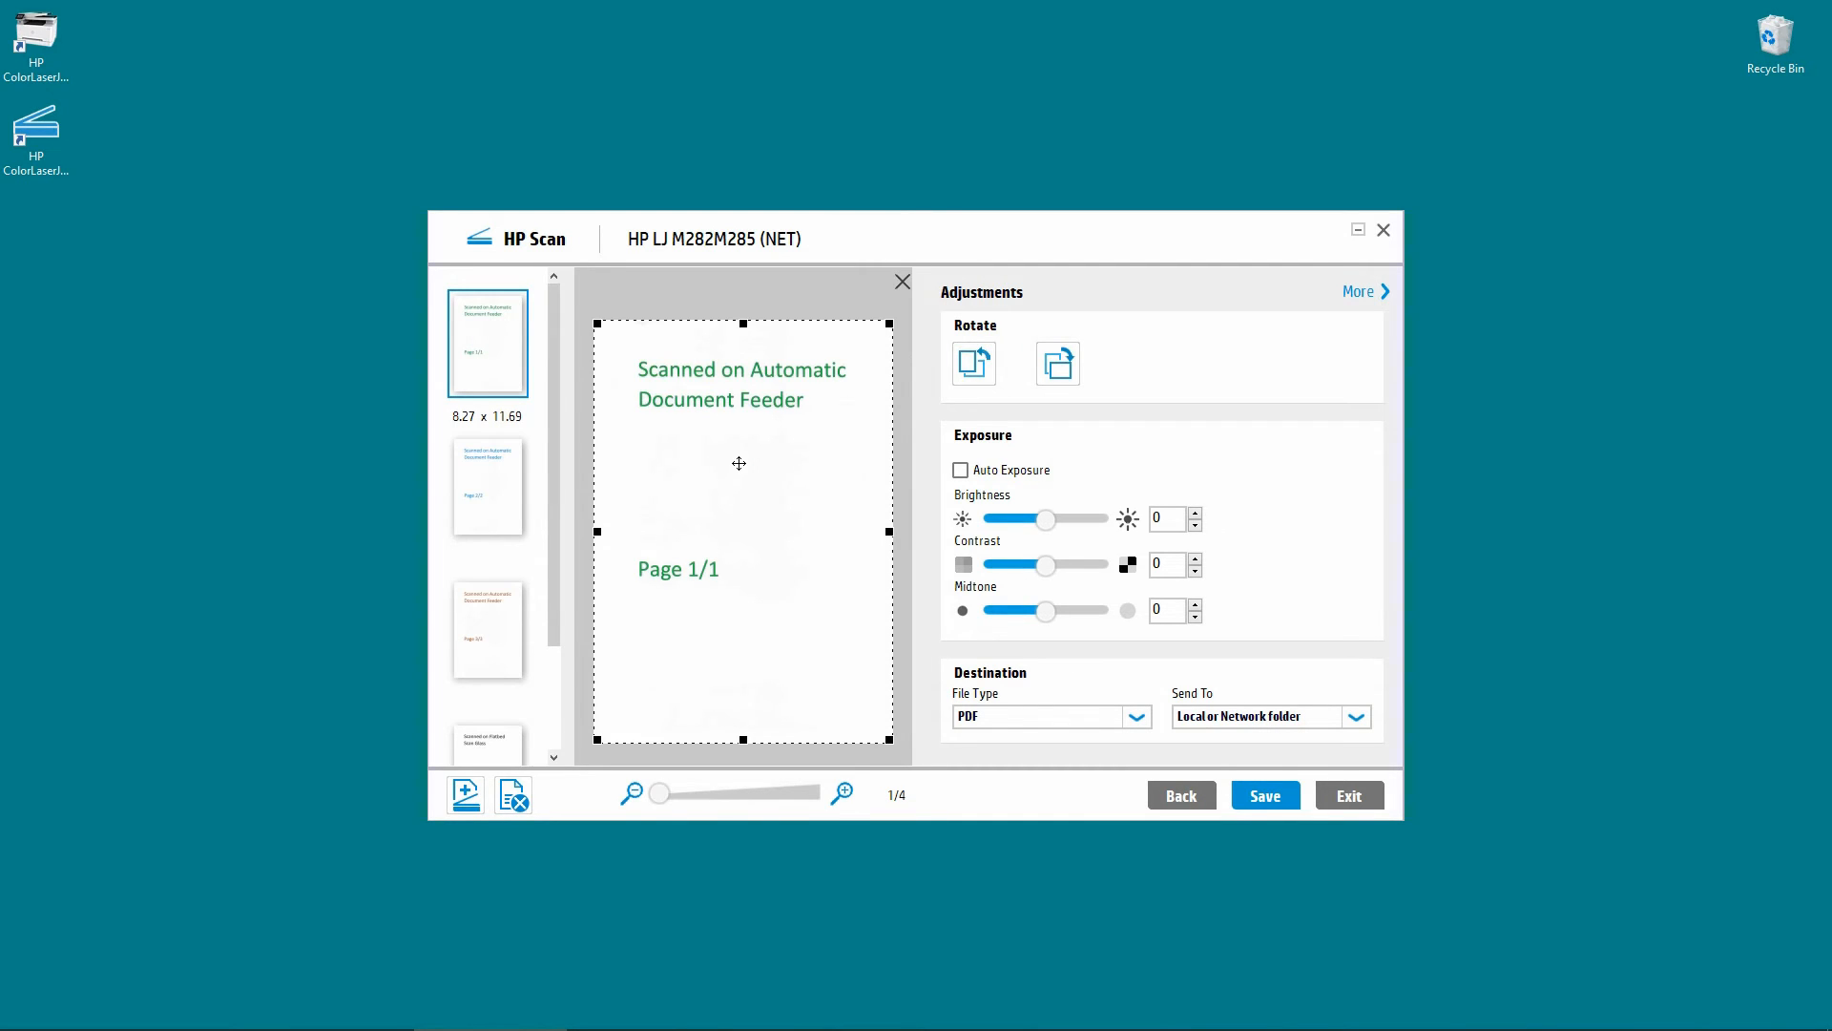
mouse_move(706, 567)
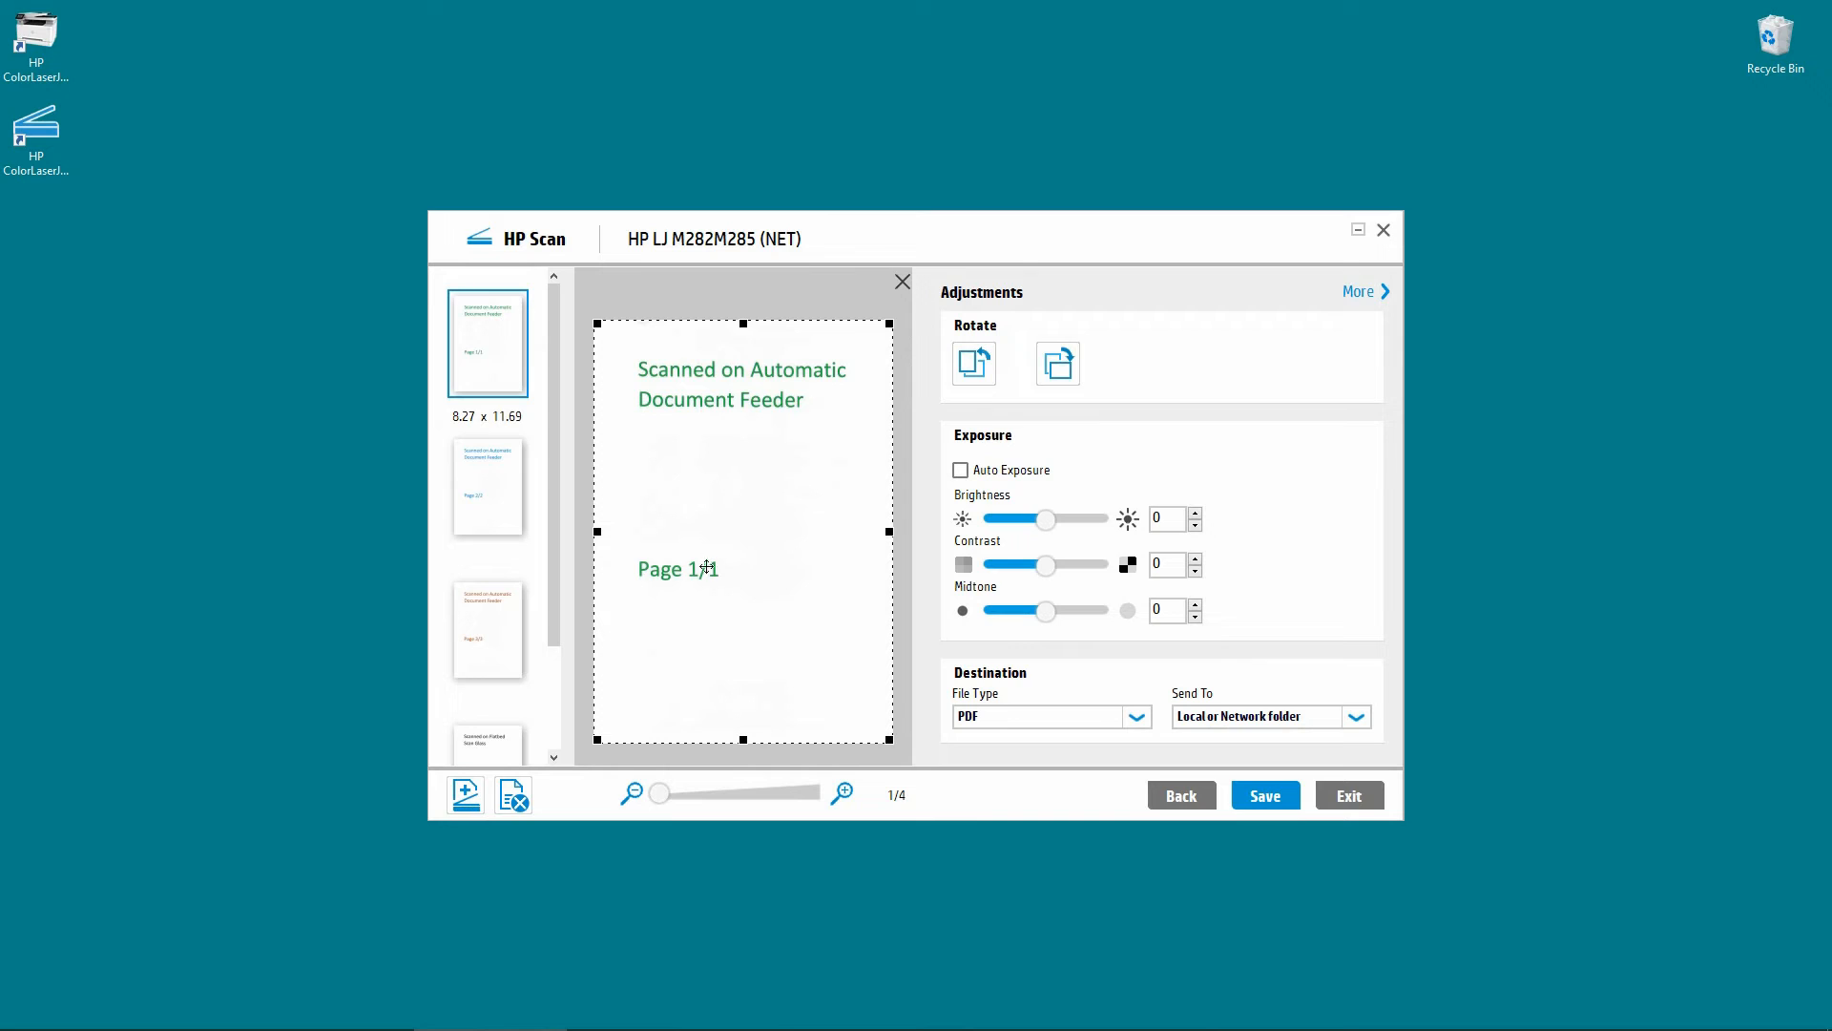
Preview the second, third and fourth (flatbed) scanned pages in turn.
click(487, 485)
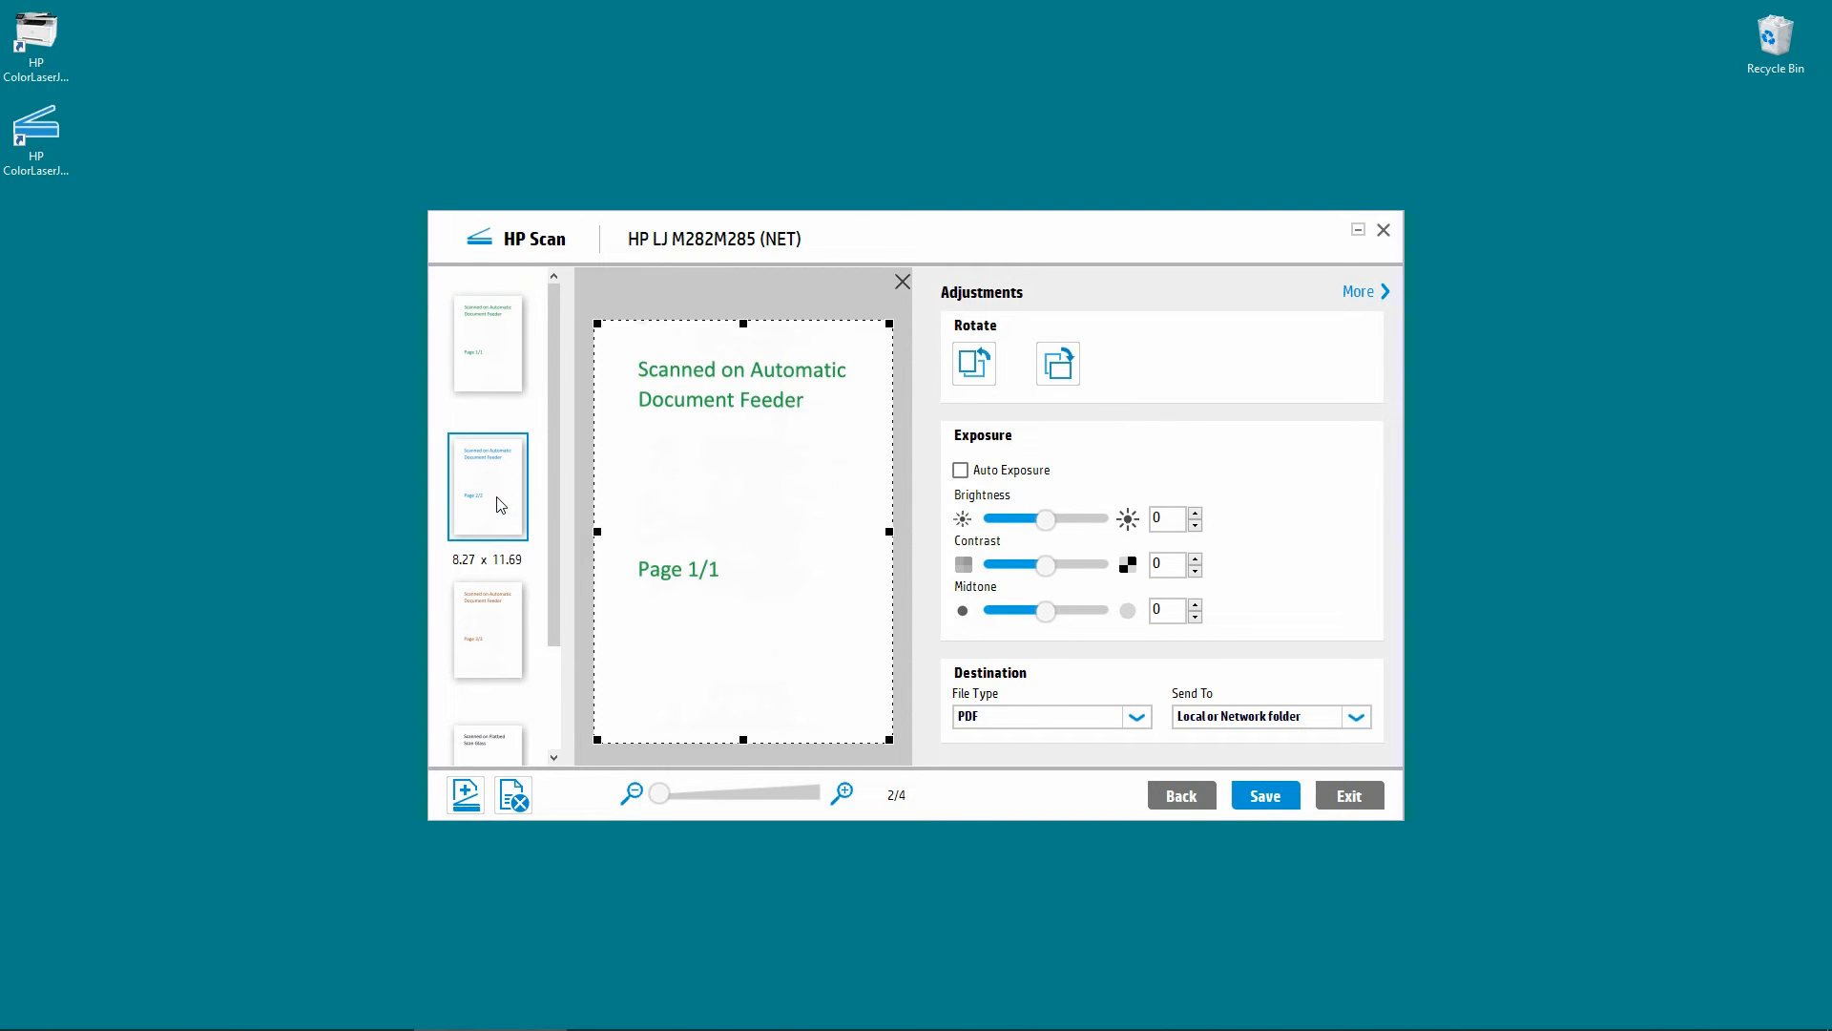
click(487, 628)
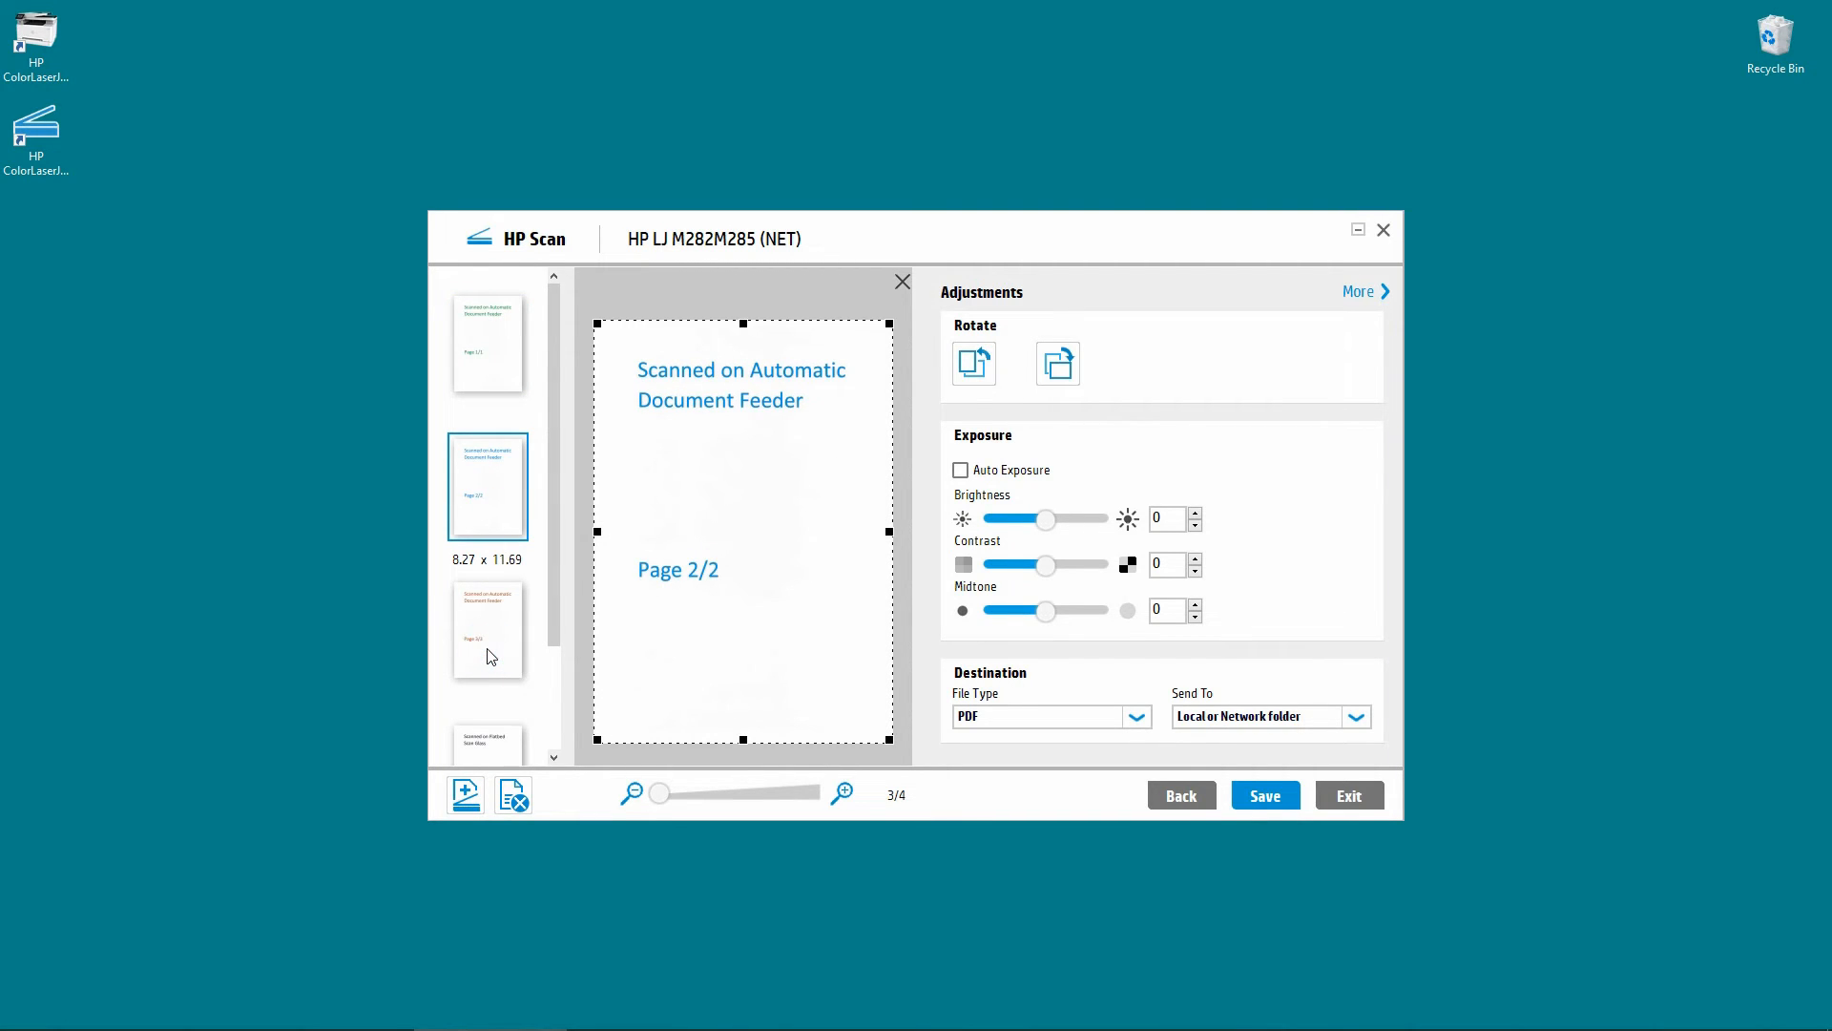
click(487, 628)
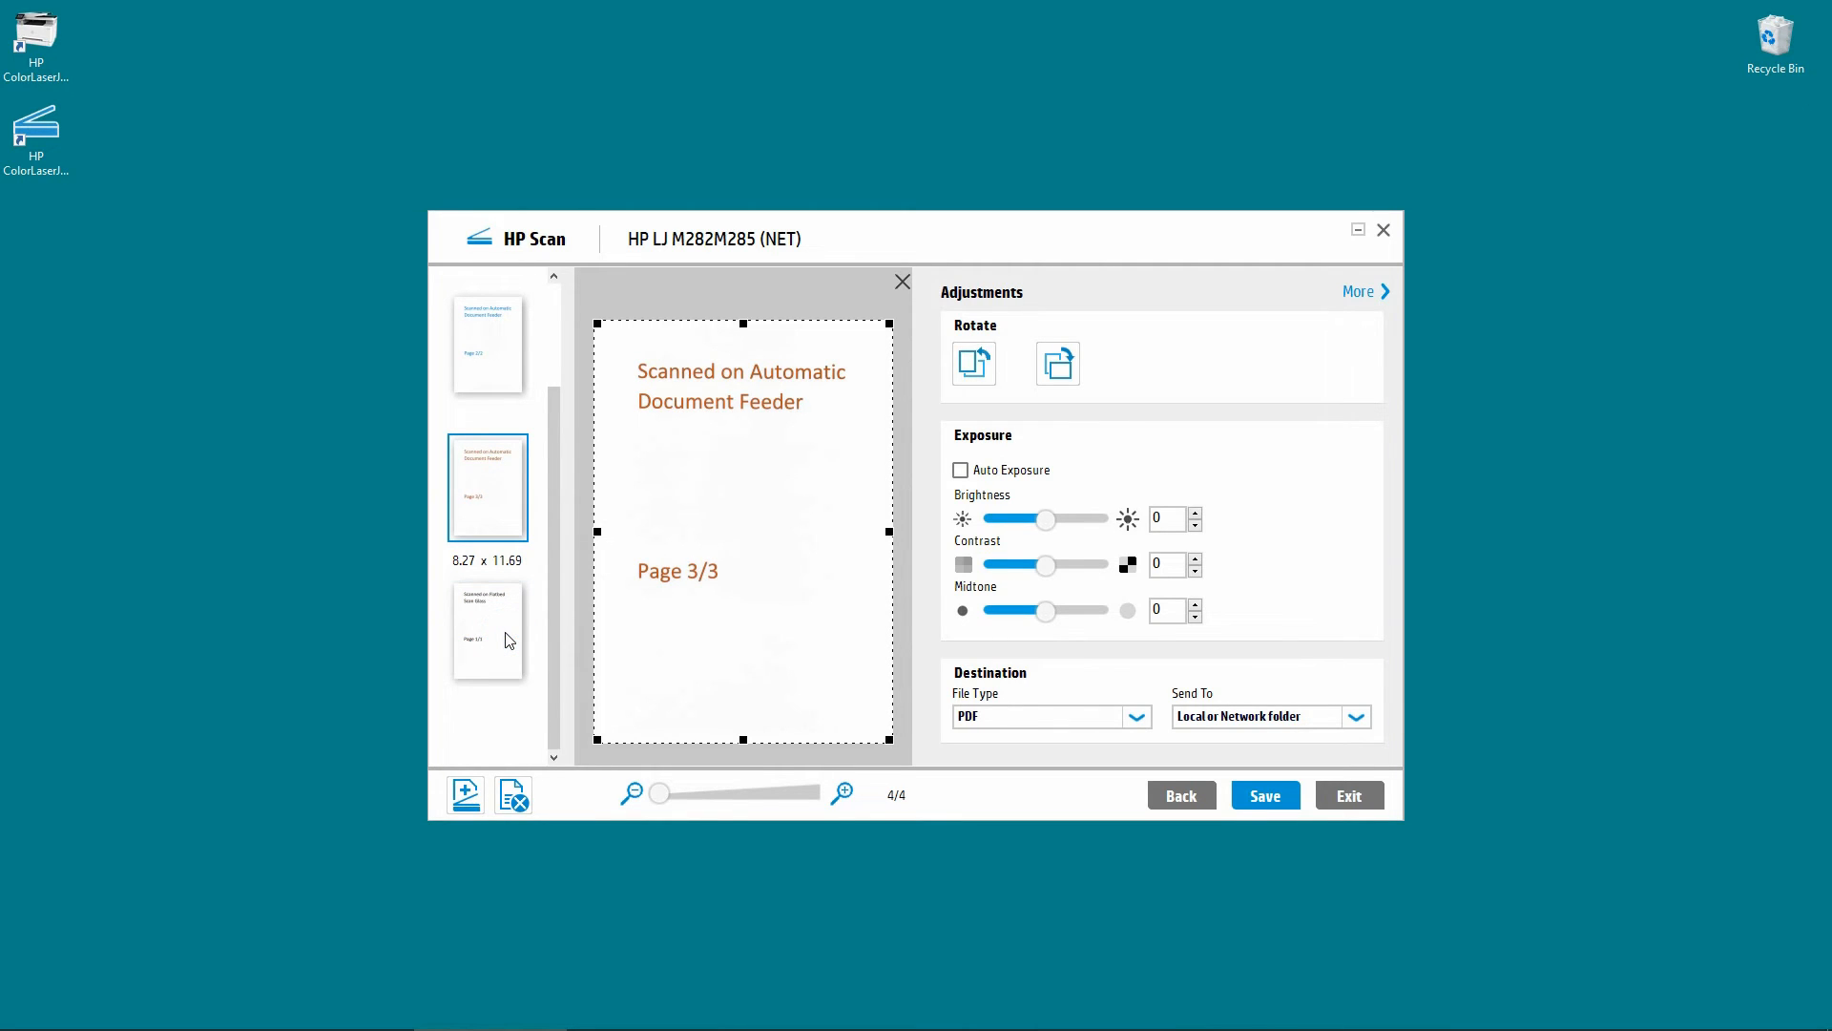
click(487, 628)
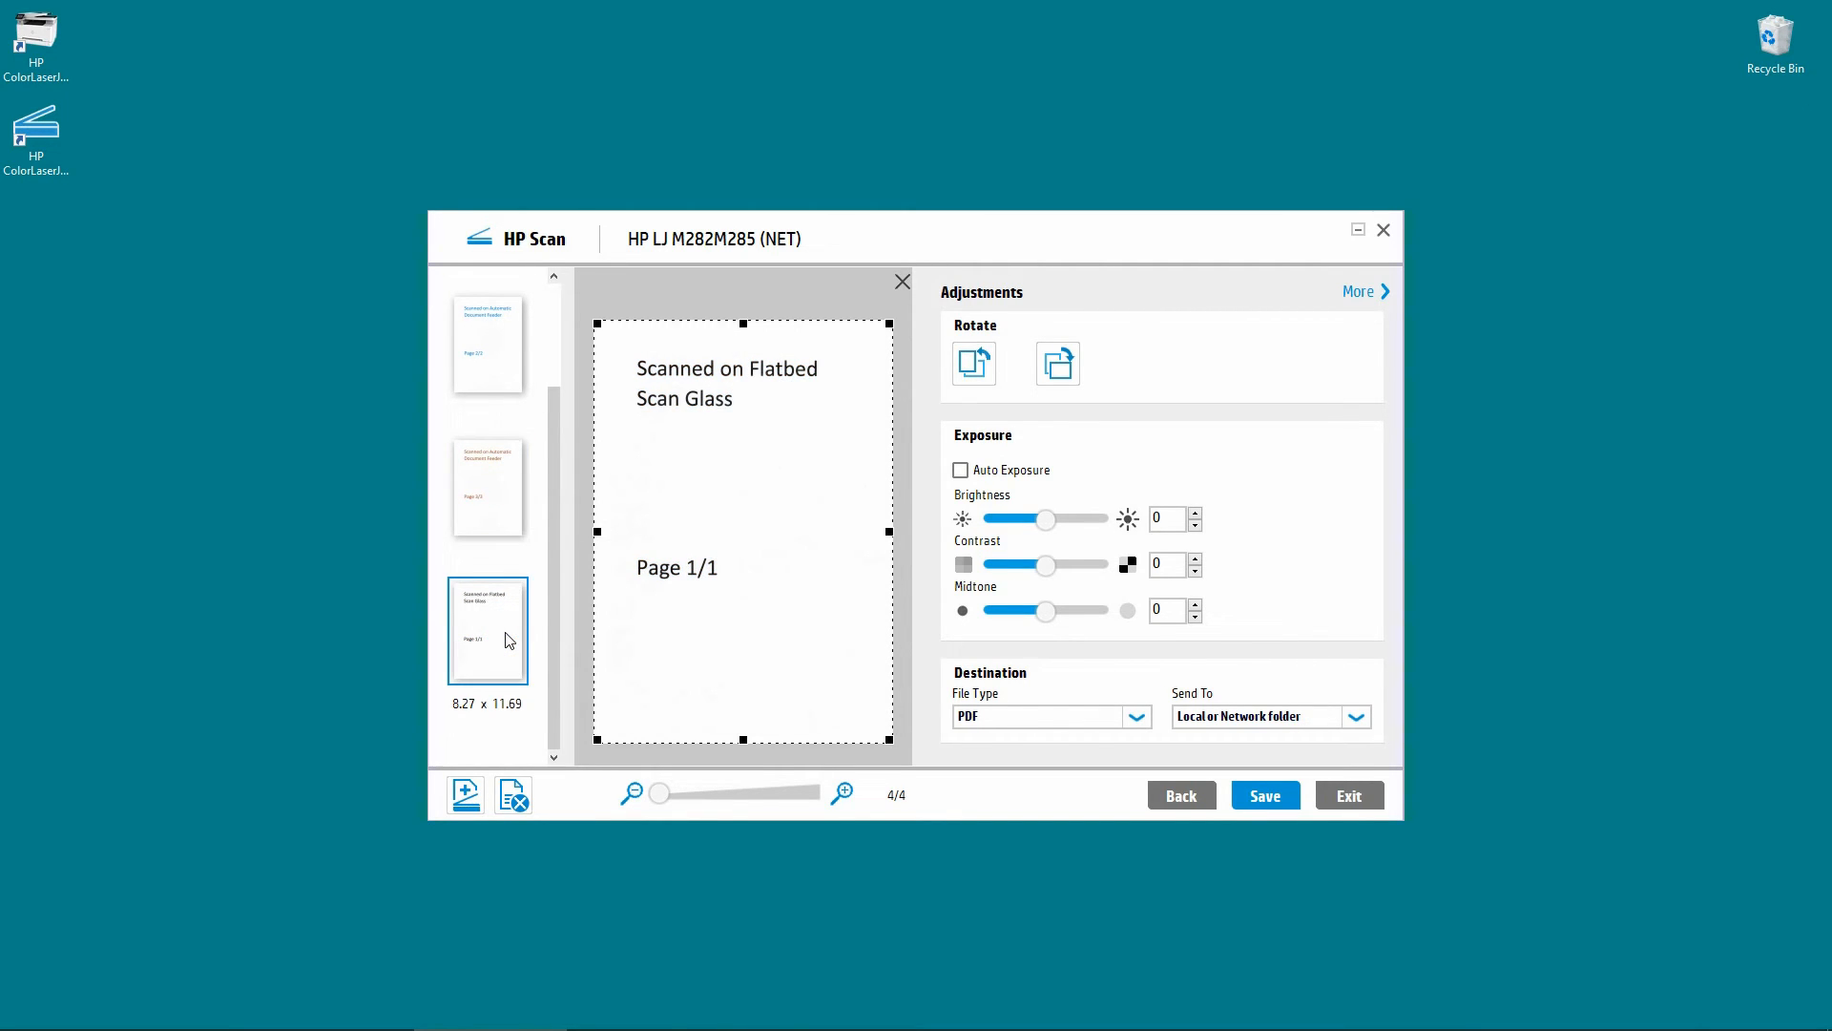
mouse_move(744, 598)
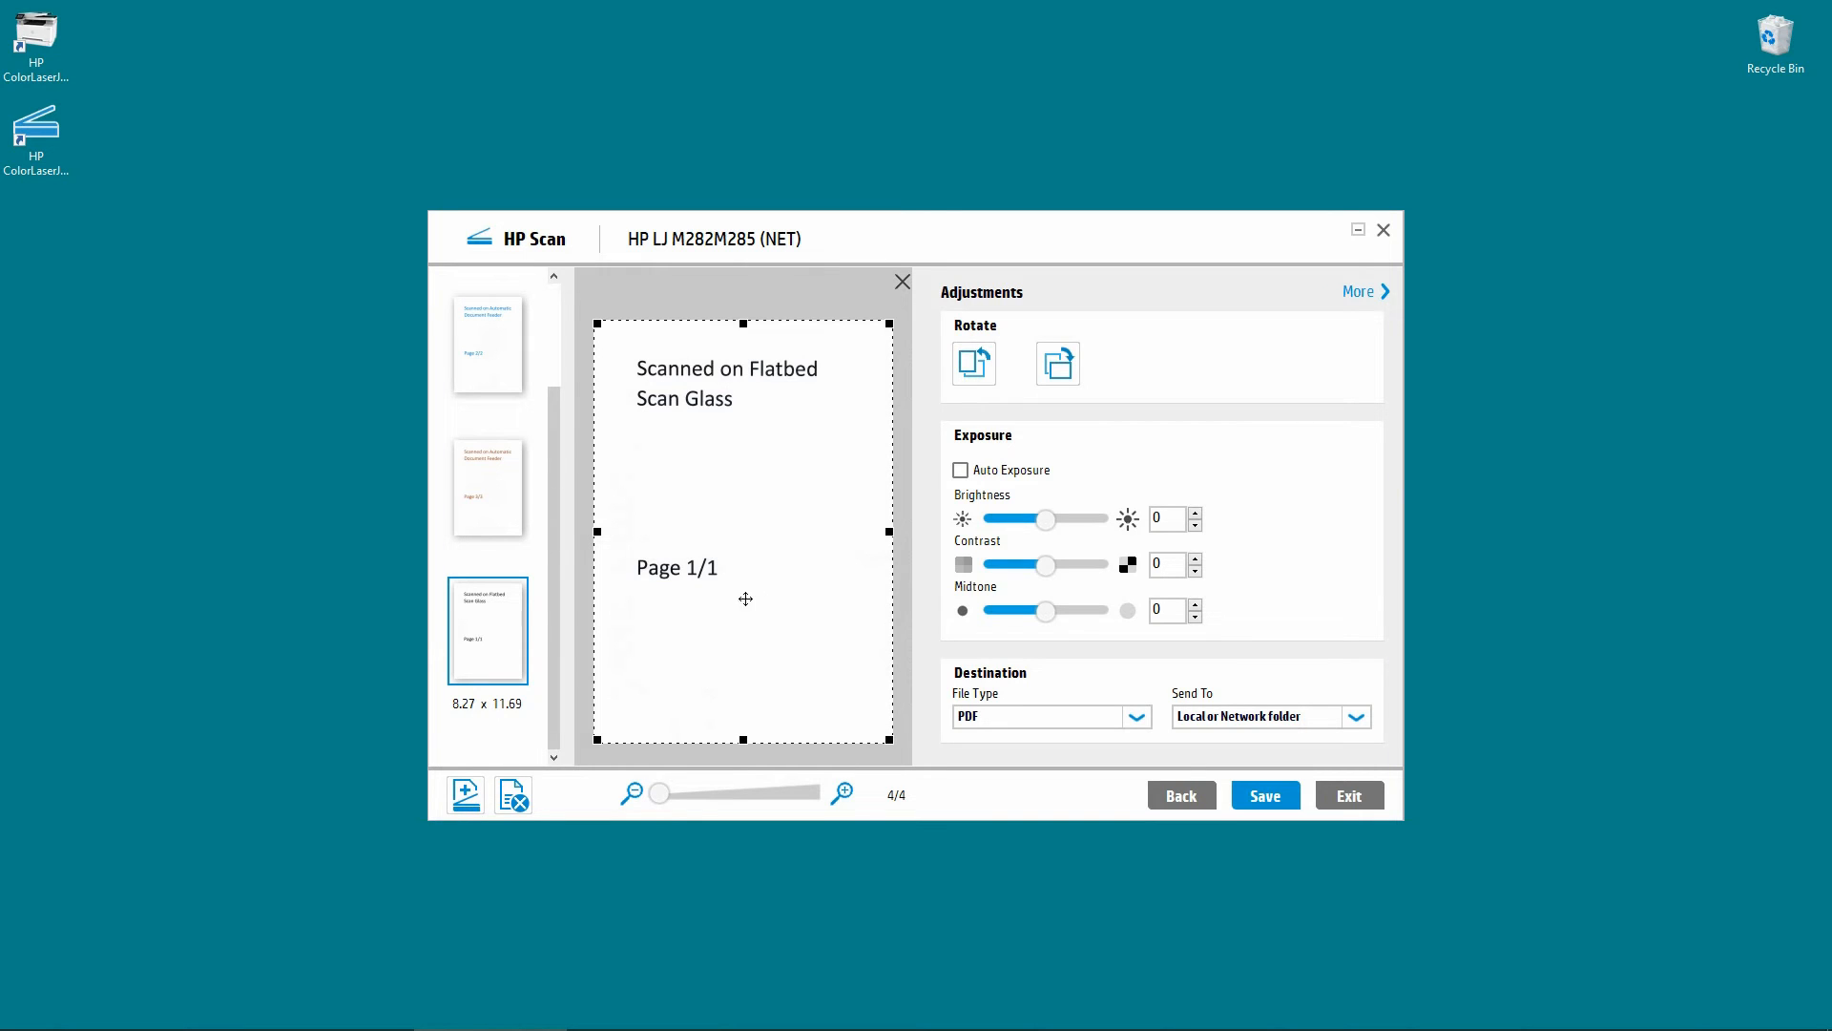
mouse_move(840, 407)
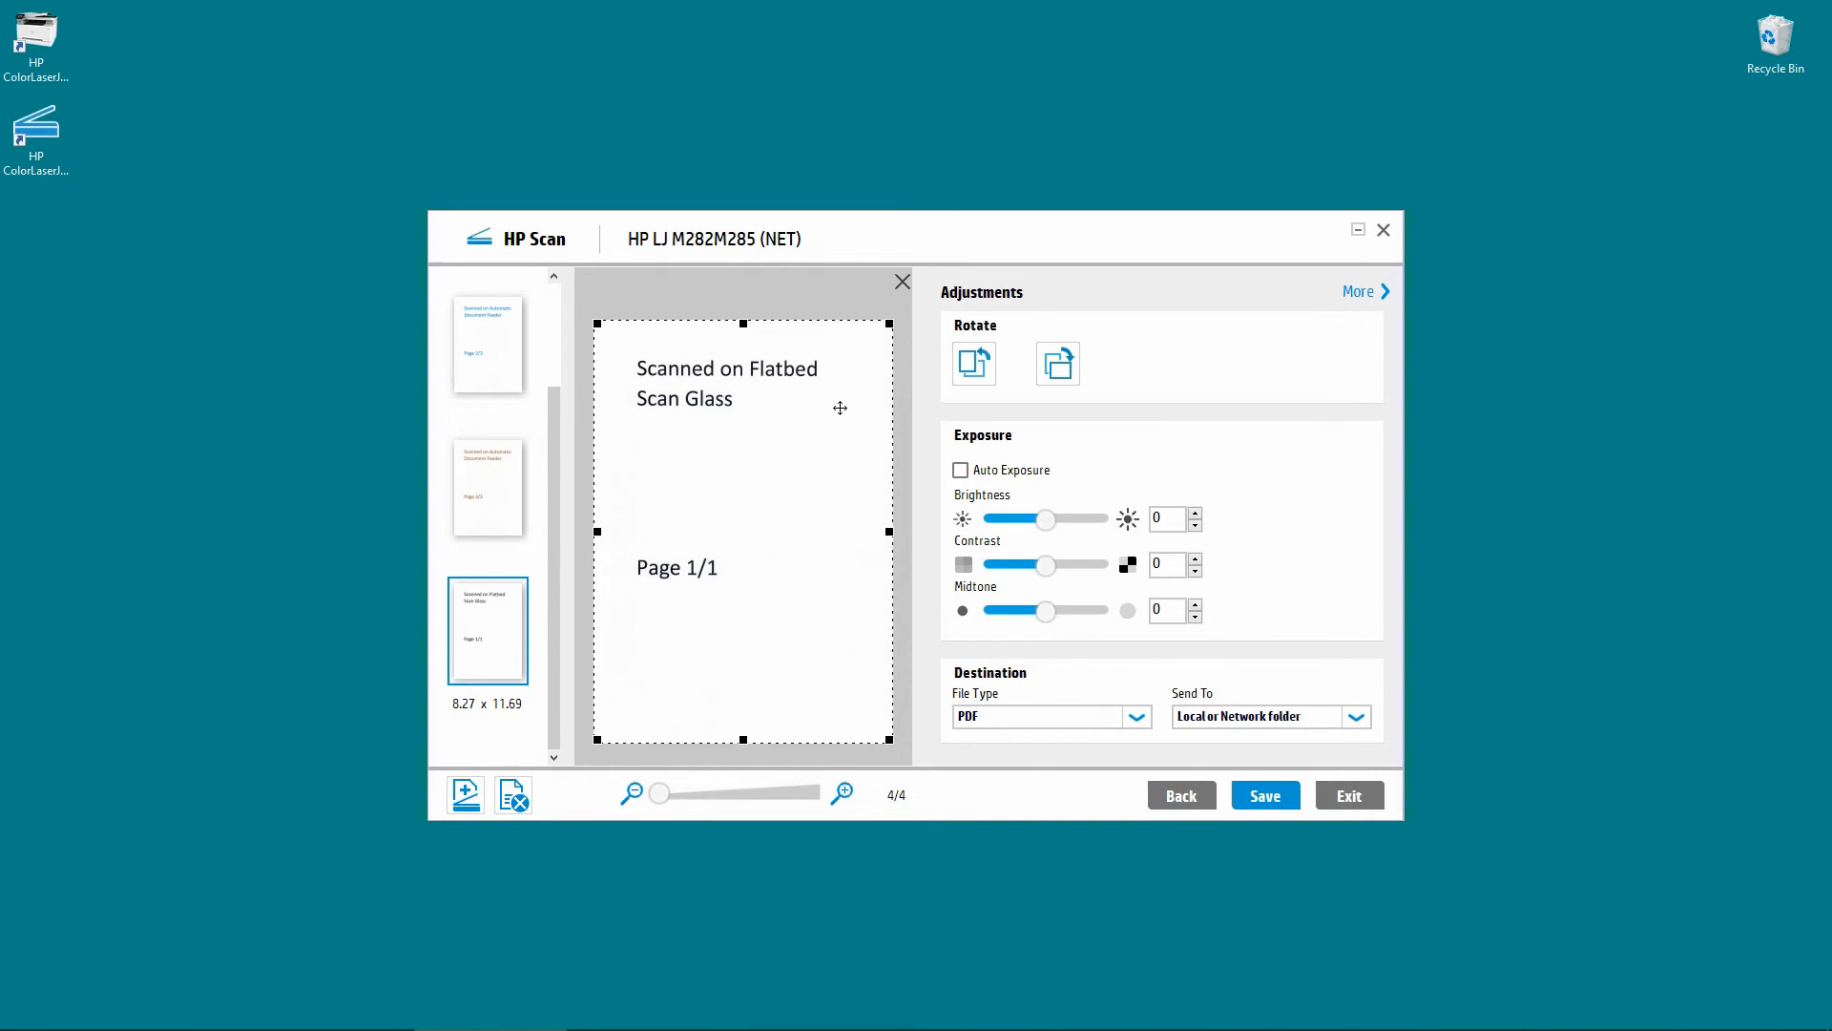
mouse_move(1263, 794)
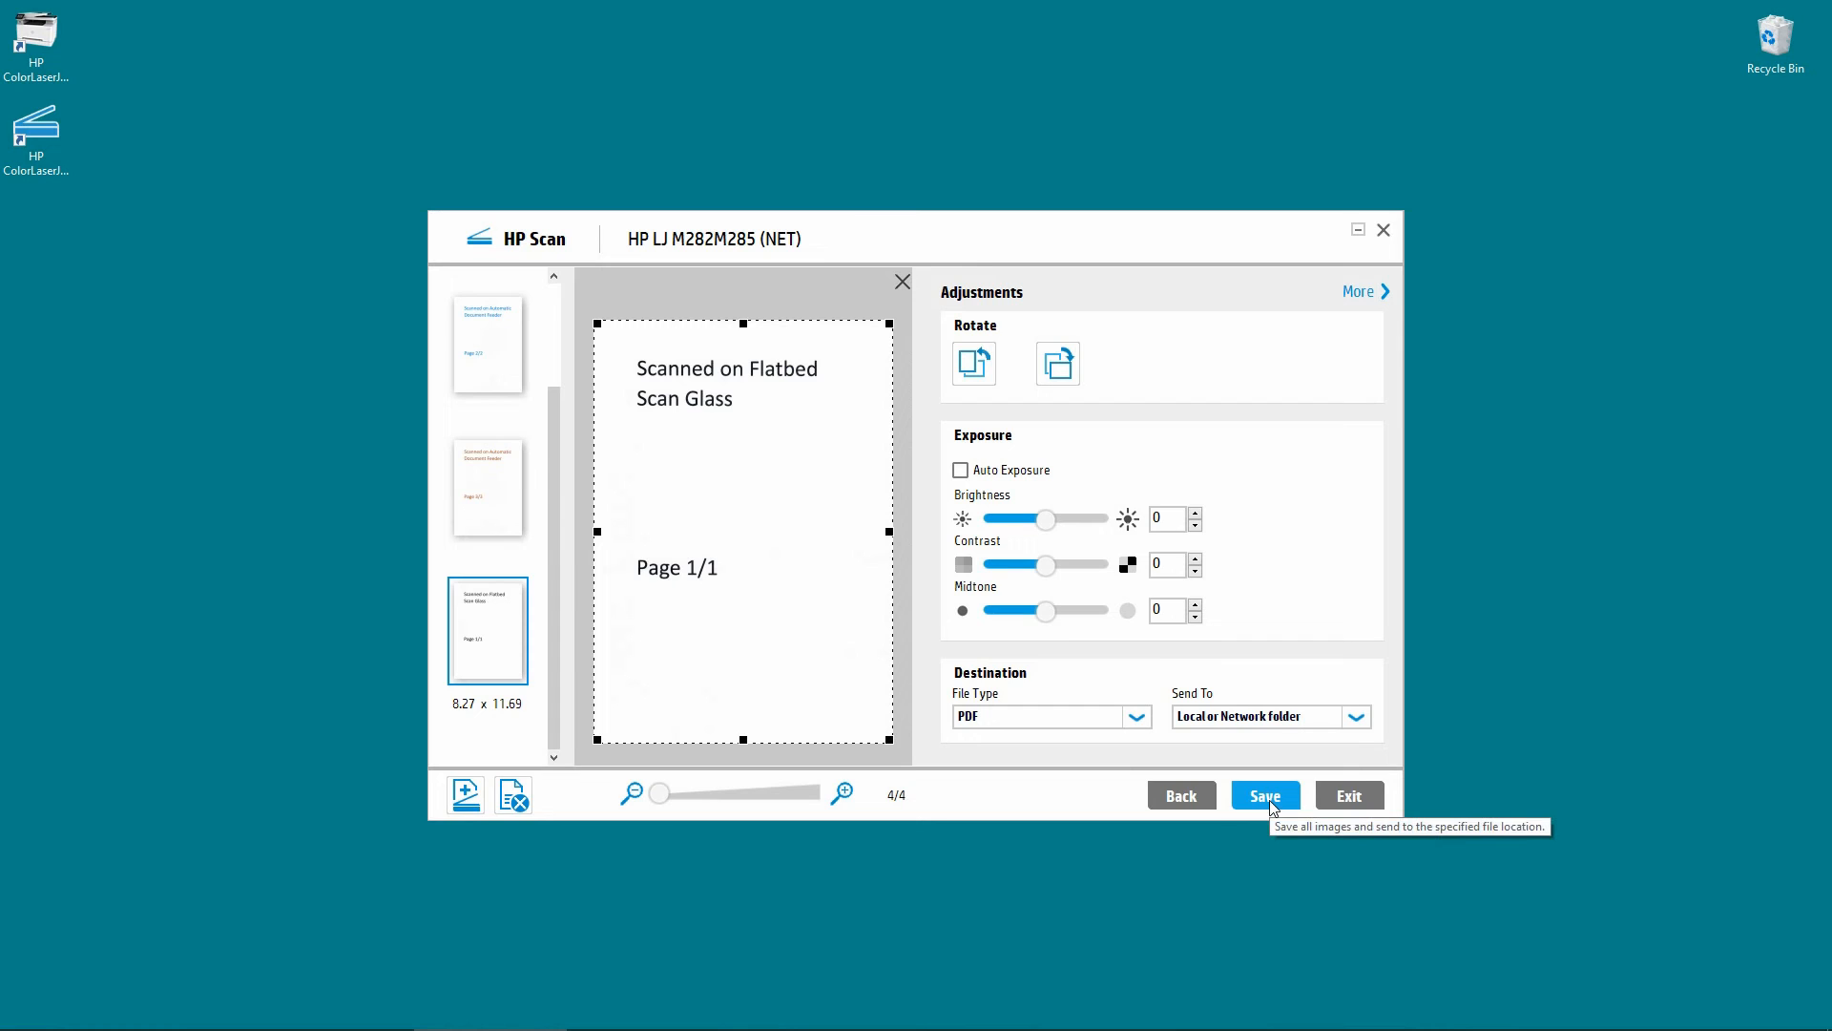
Save the four pages as PDF 'test scan on adf and flatbed' in Documents.
click(1263, 794)
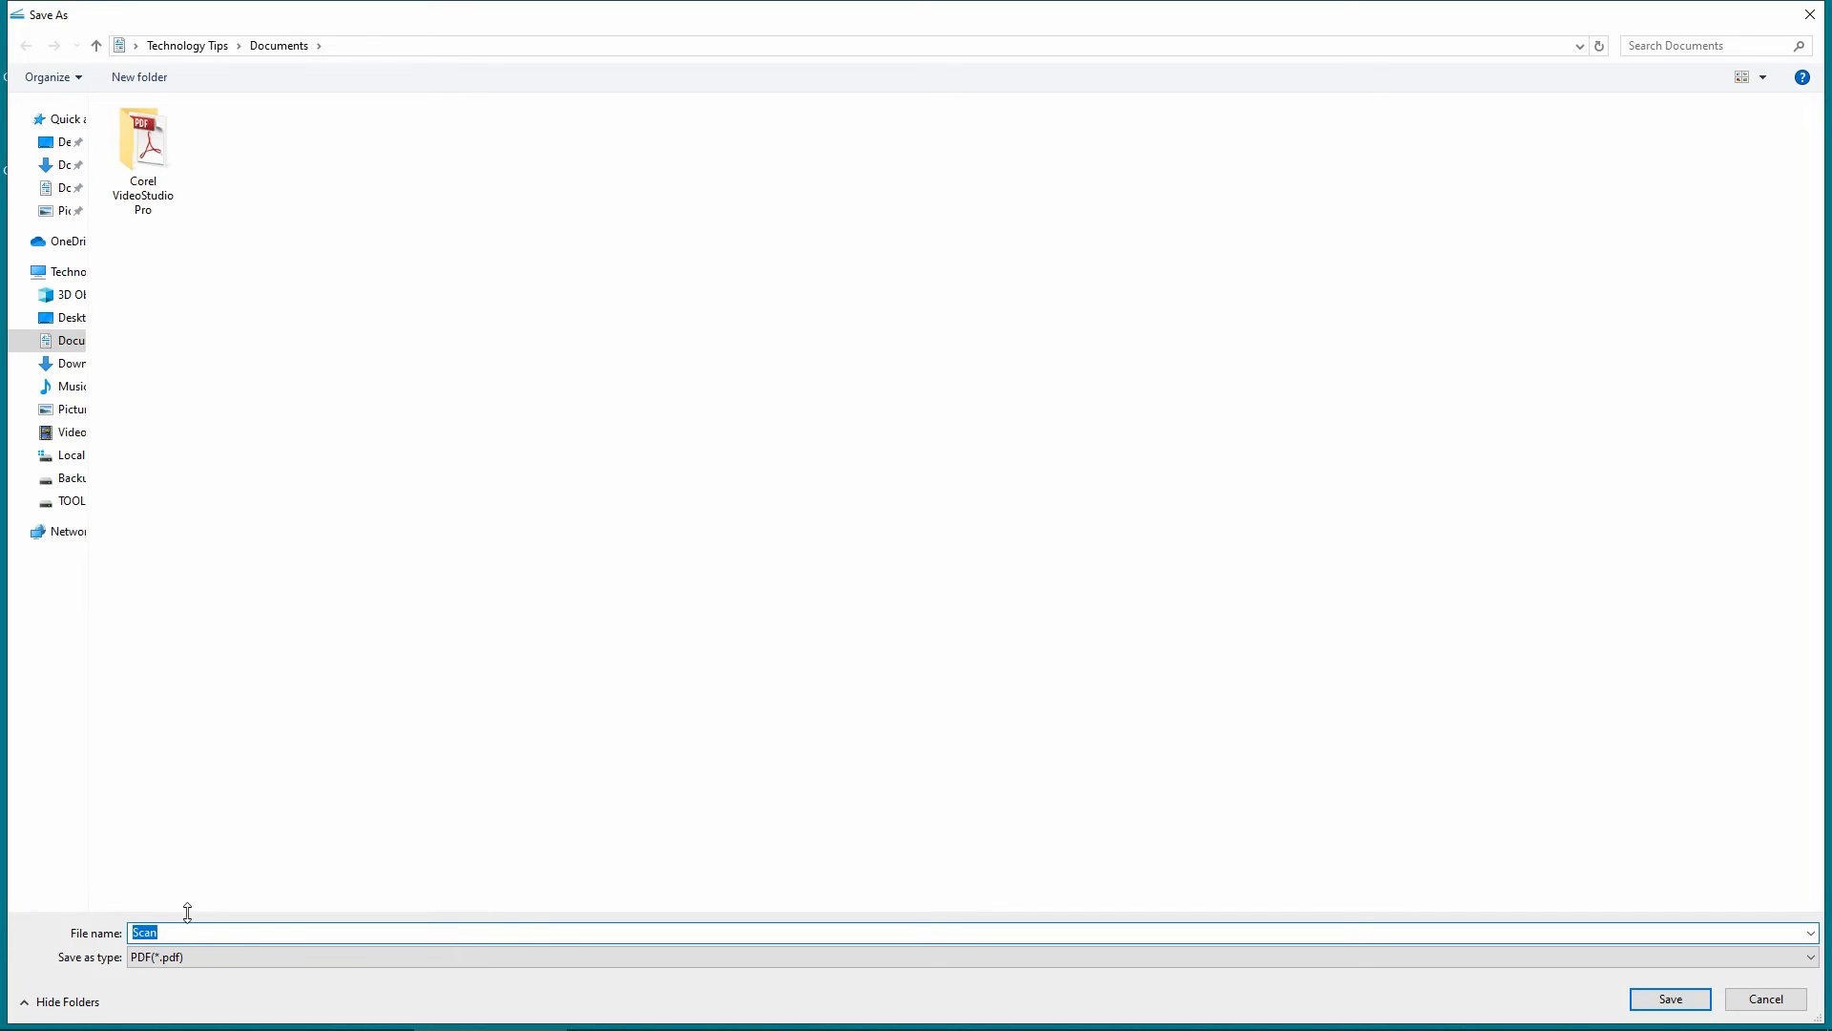
mouse_move(176, 931)
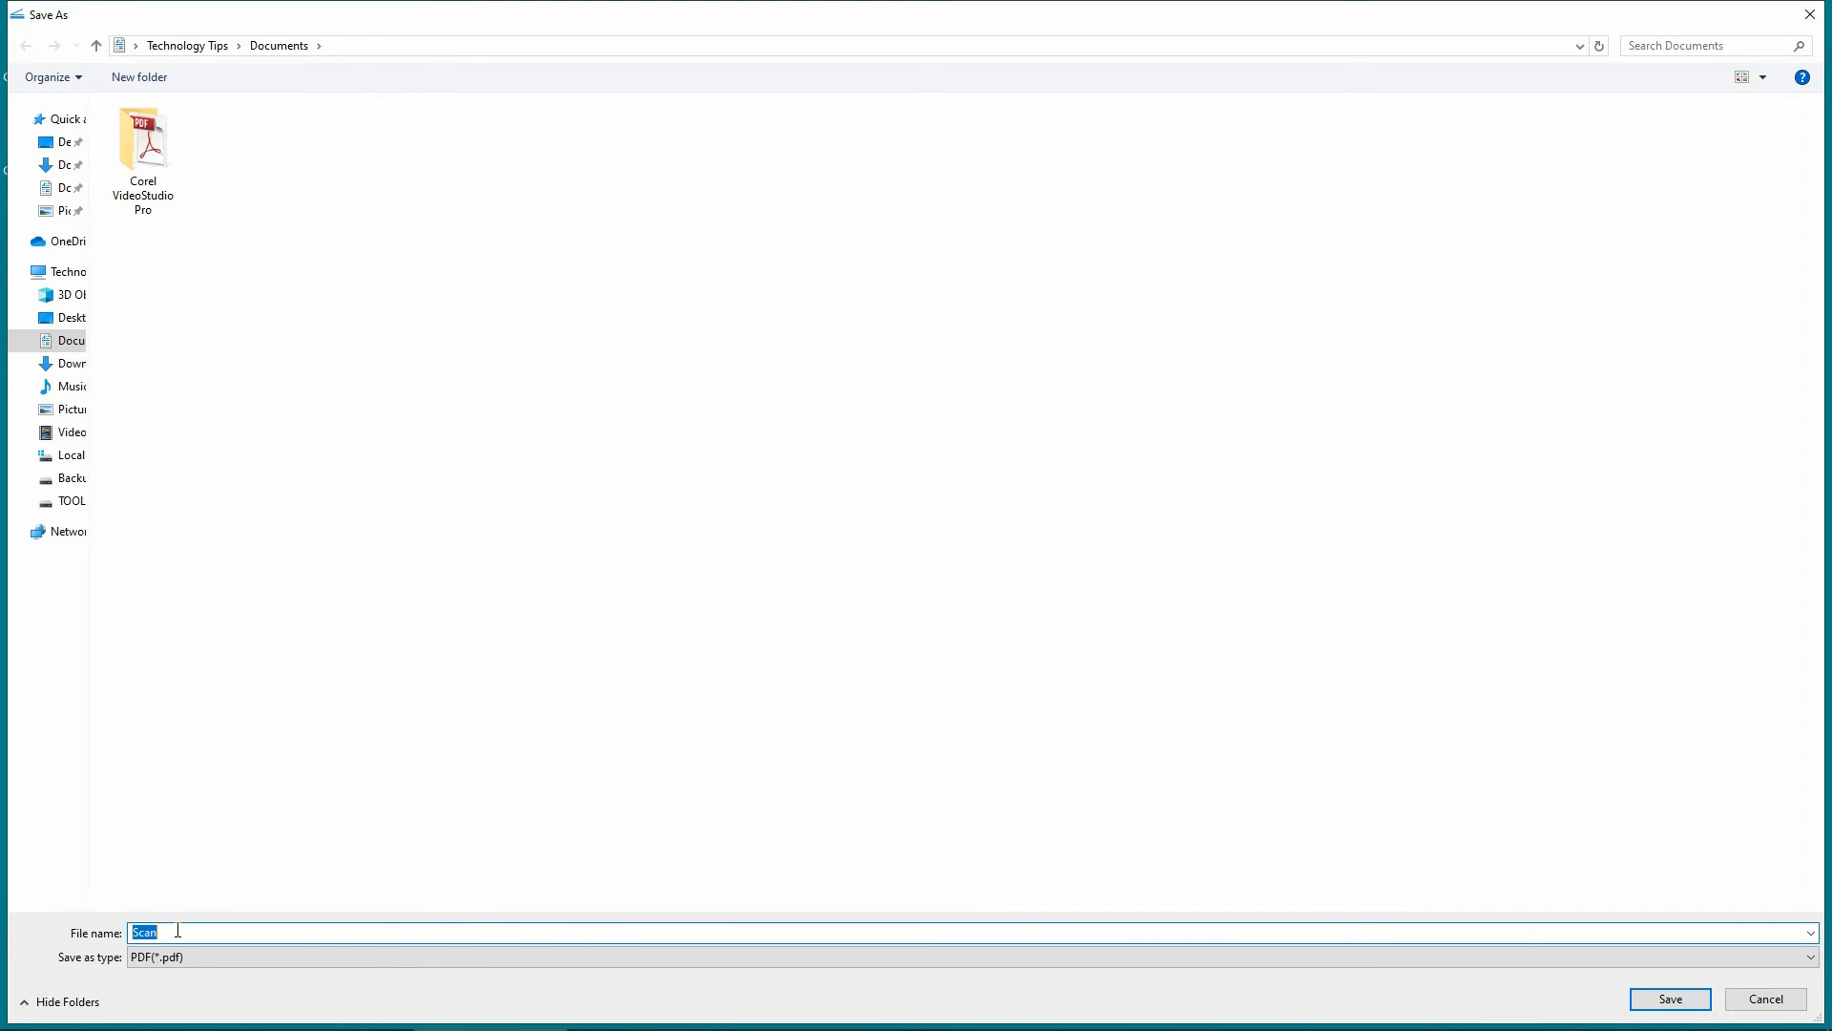
text(test scan)
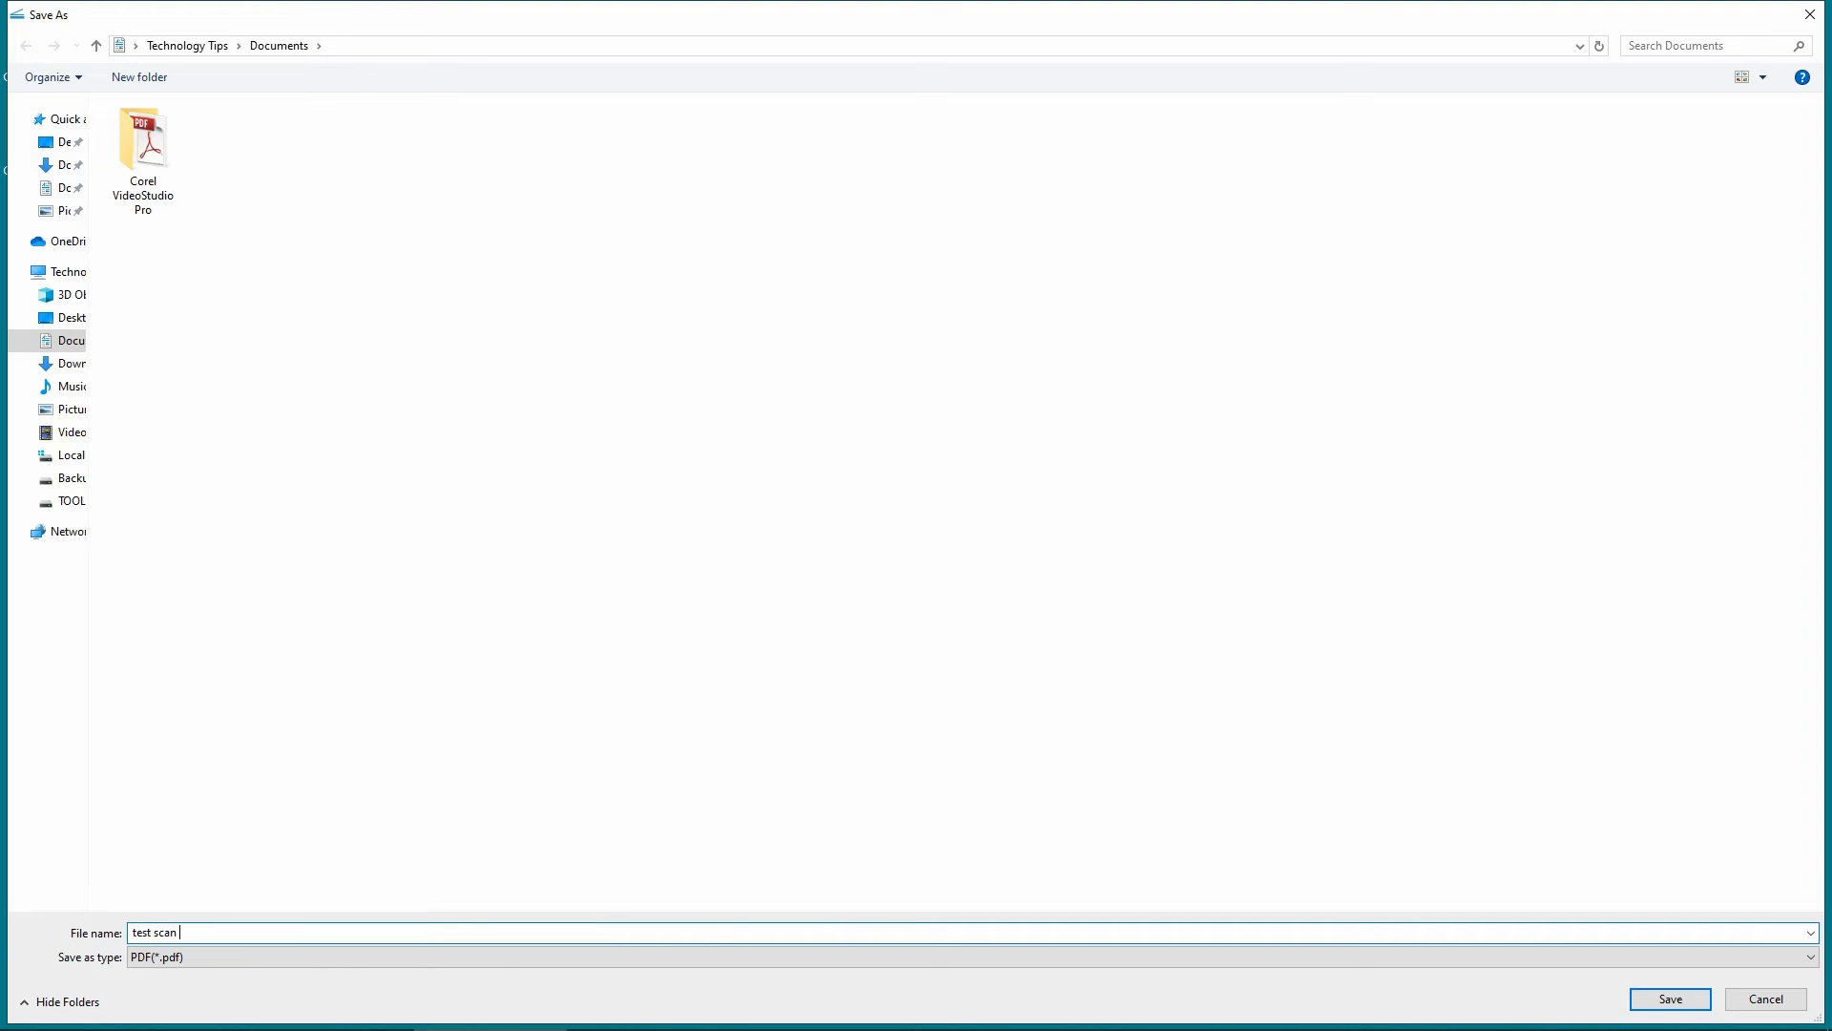
text(on adf a)
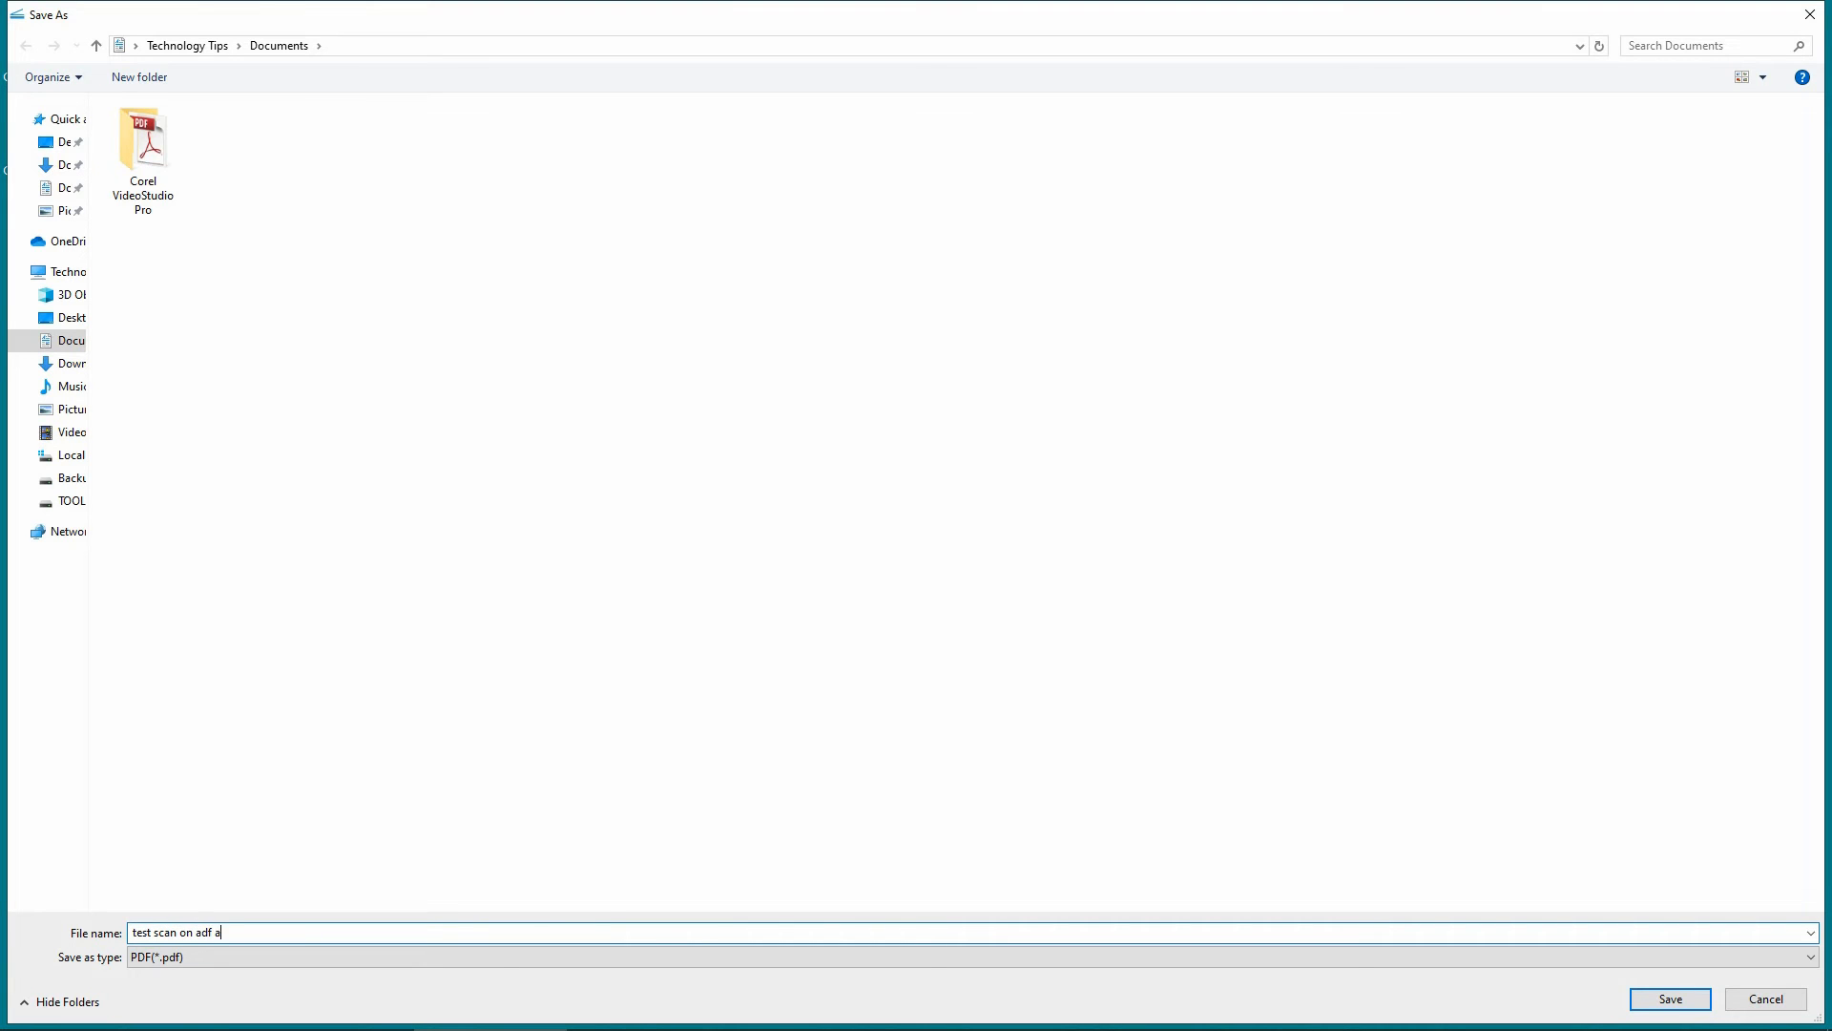
text(nd flat)
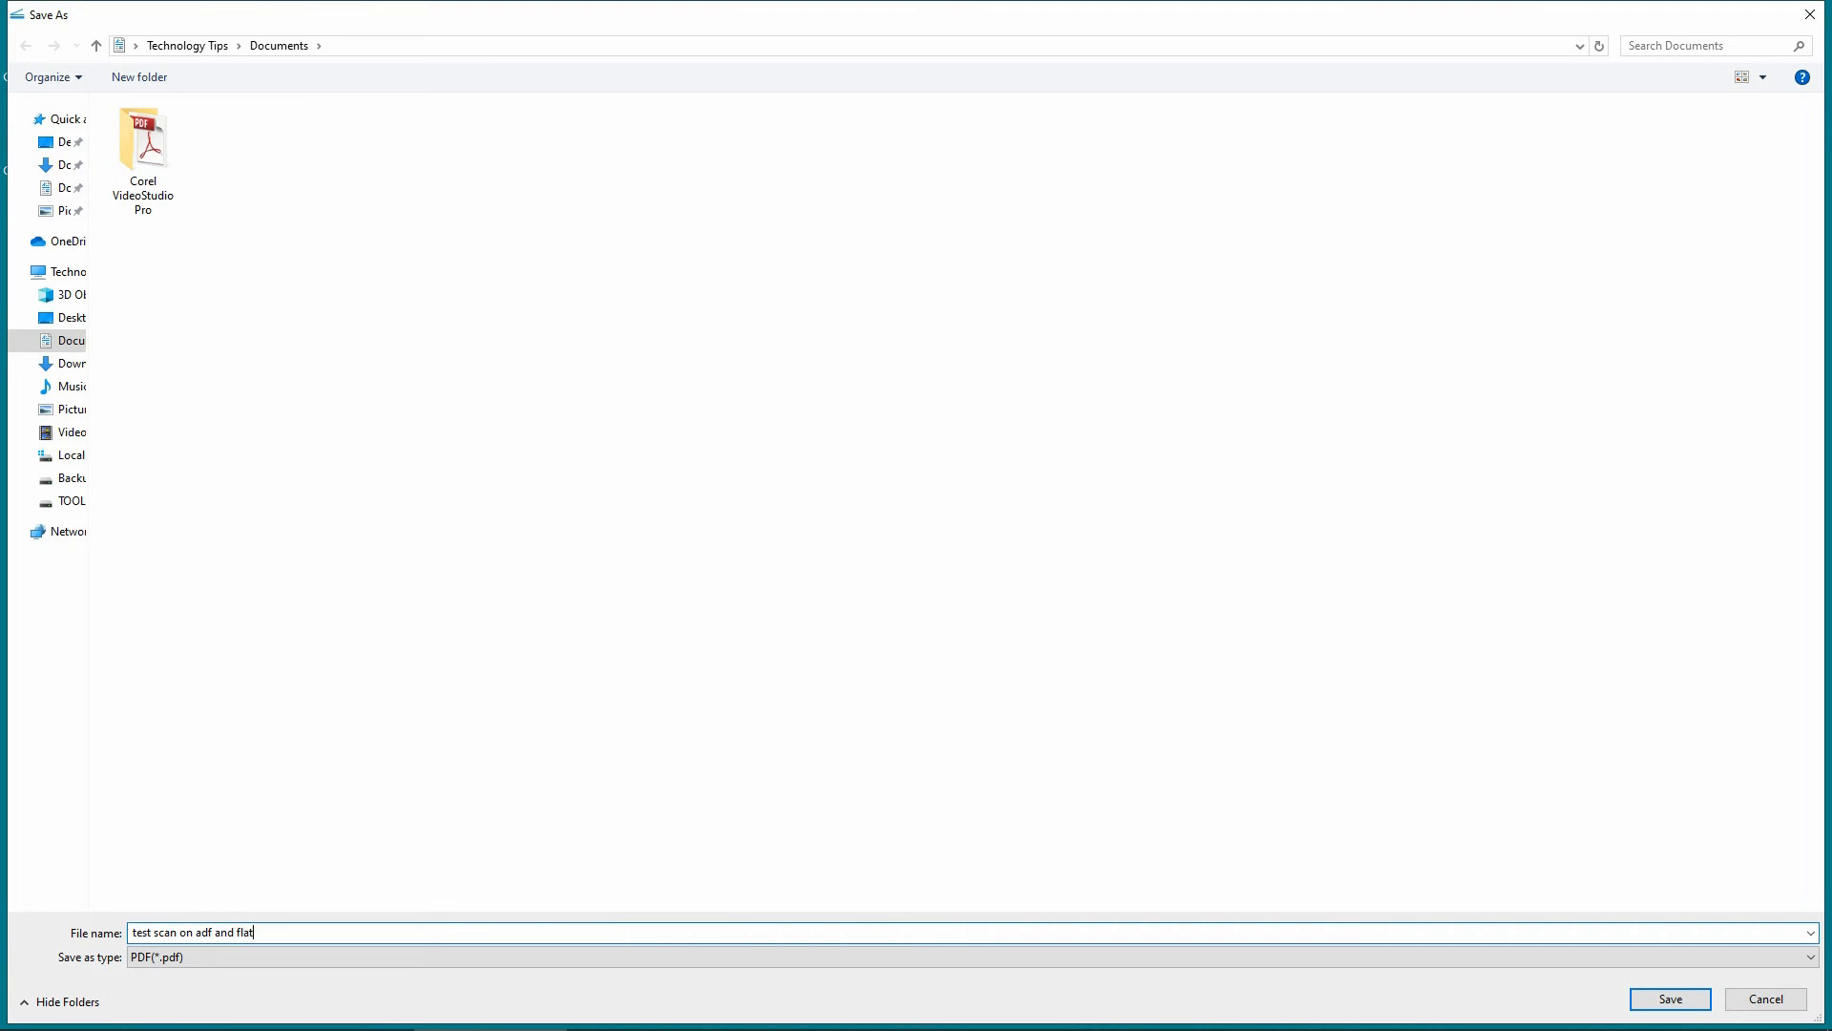
text(bed)
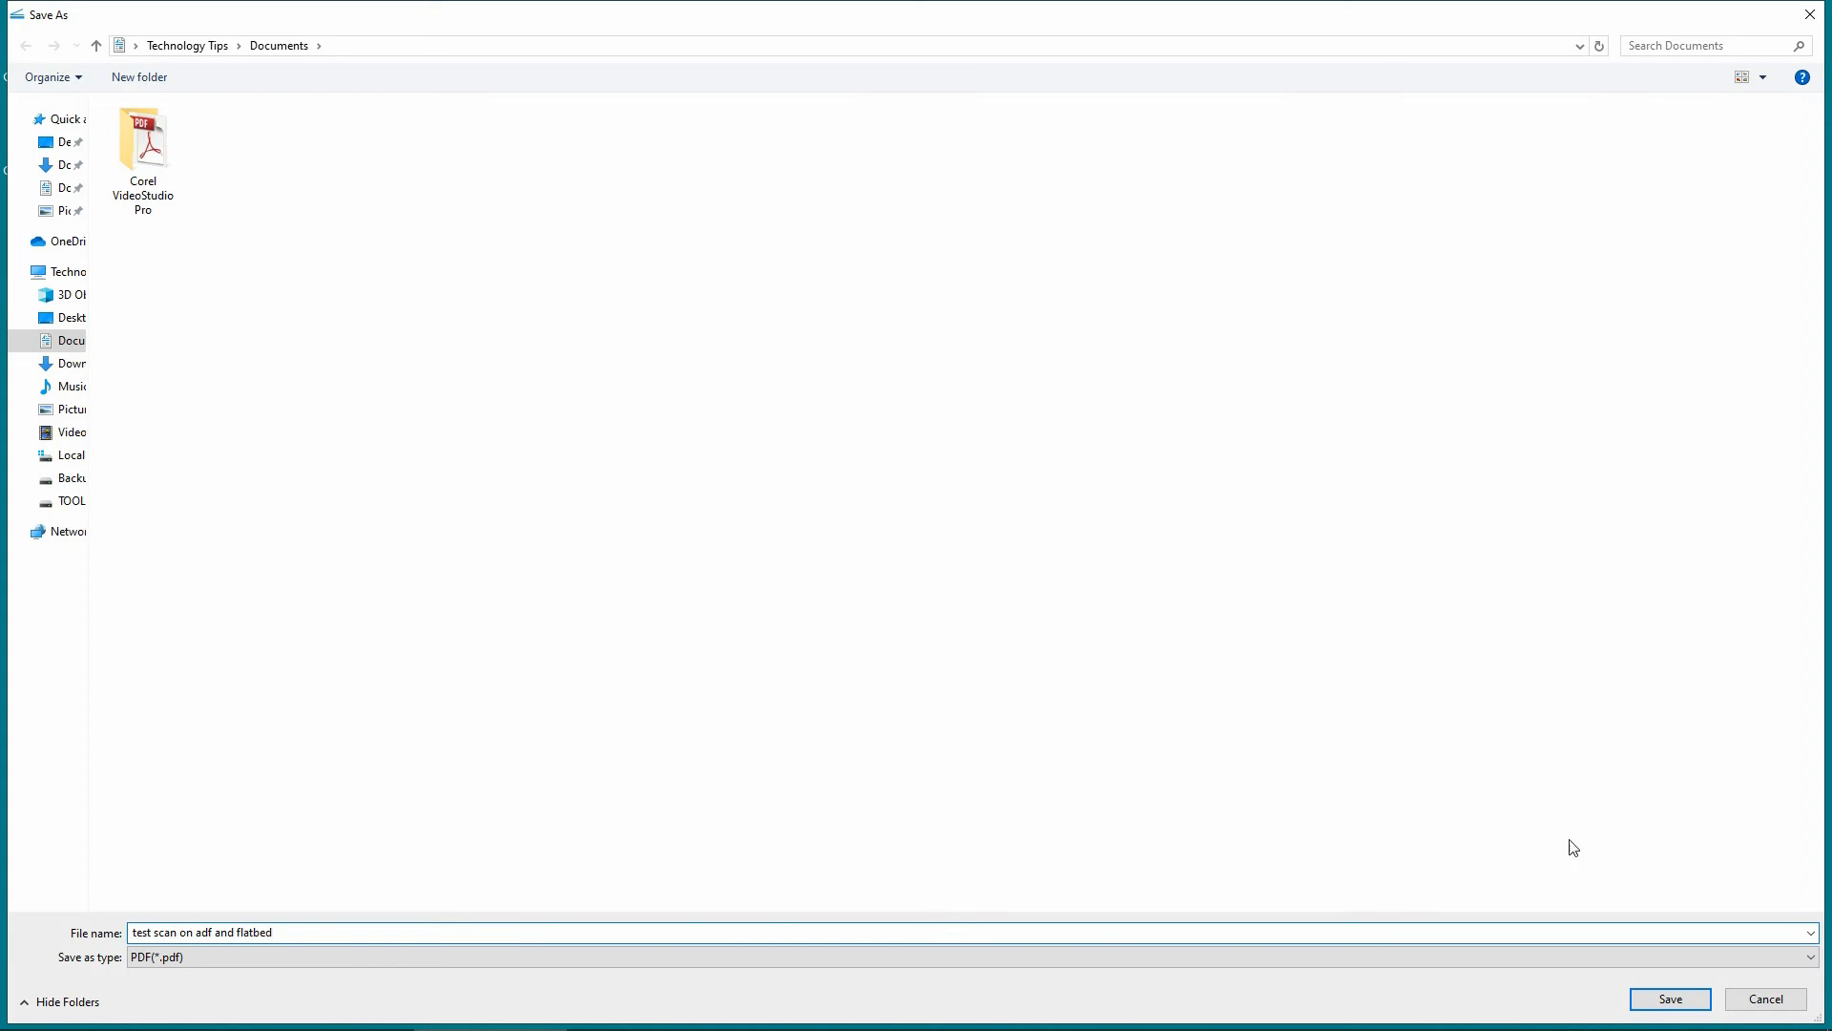
click(1668, 998)
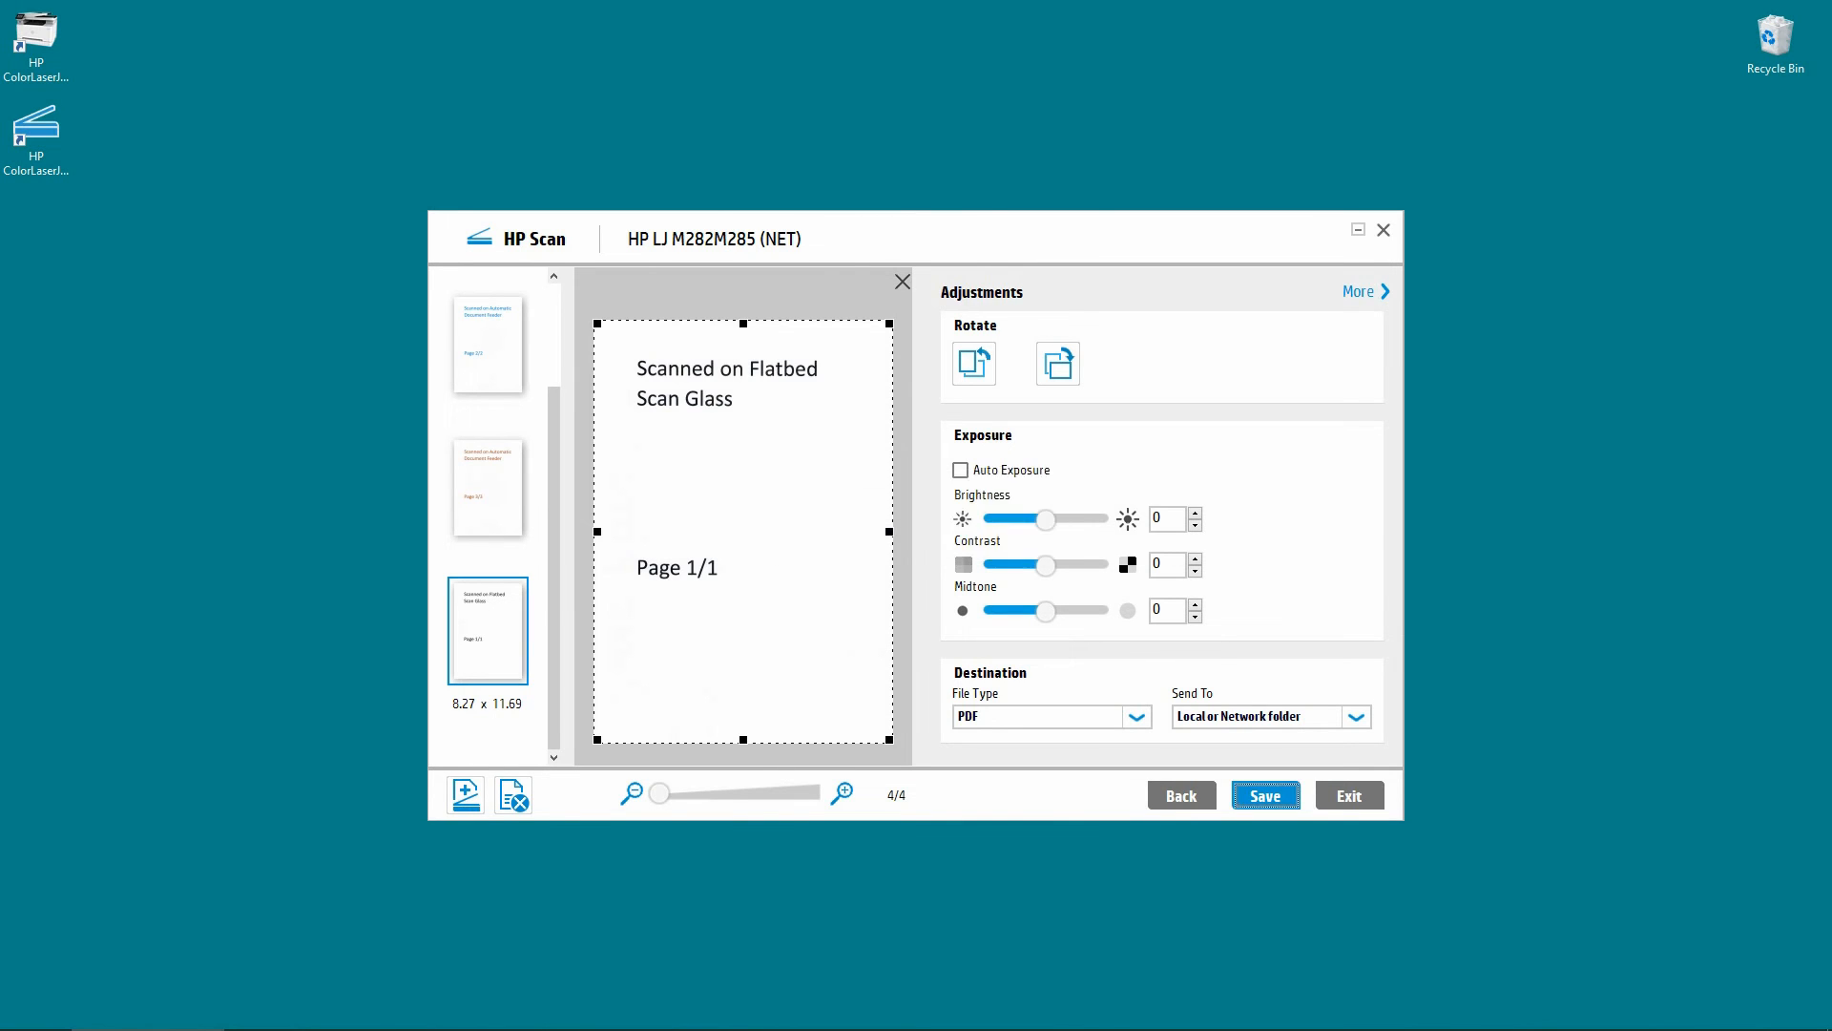
Show the saved 'test scan on adf and flatbed' PDF (77 KB) in Documents.
click(1264, 794)
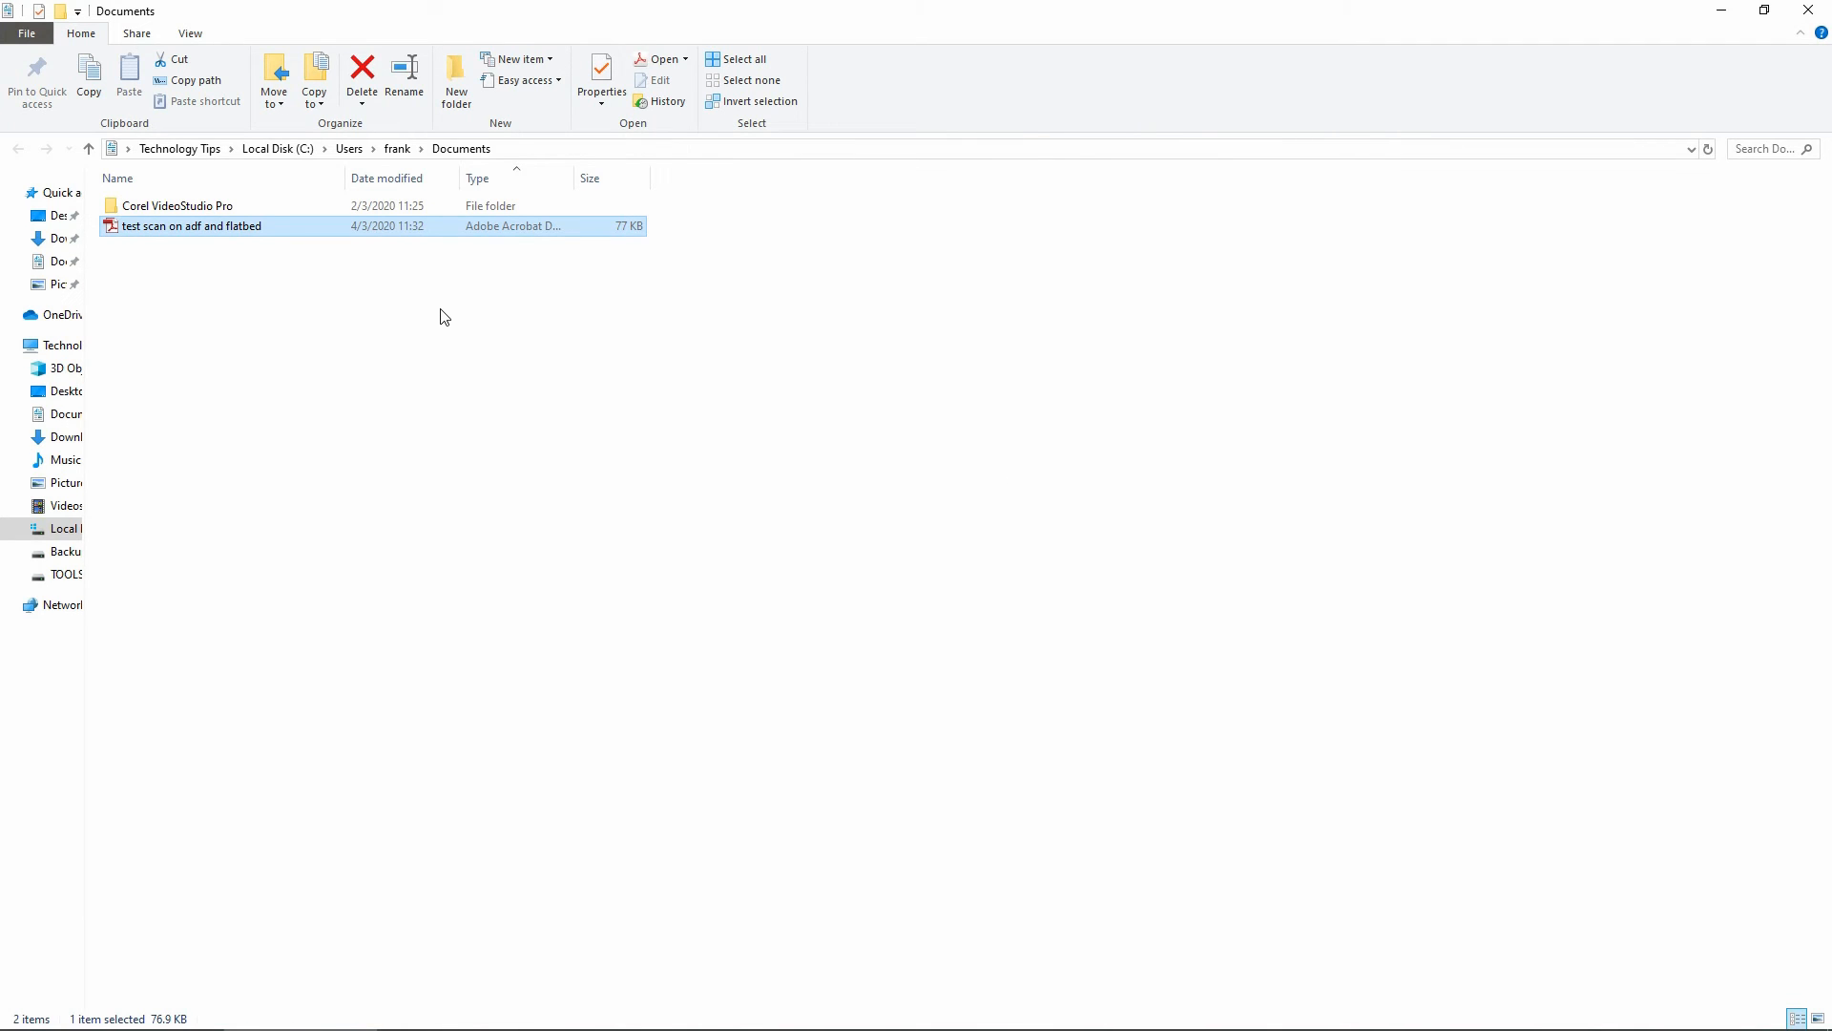
mouse_move(361, 285)
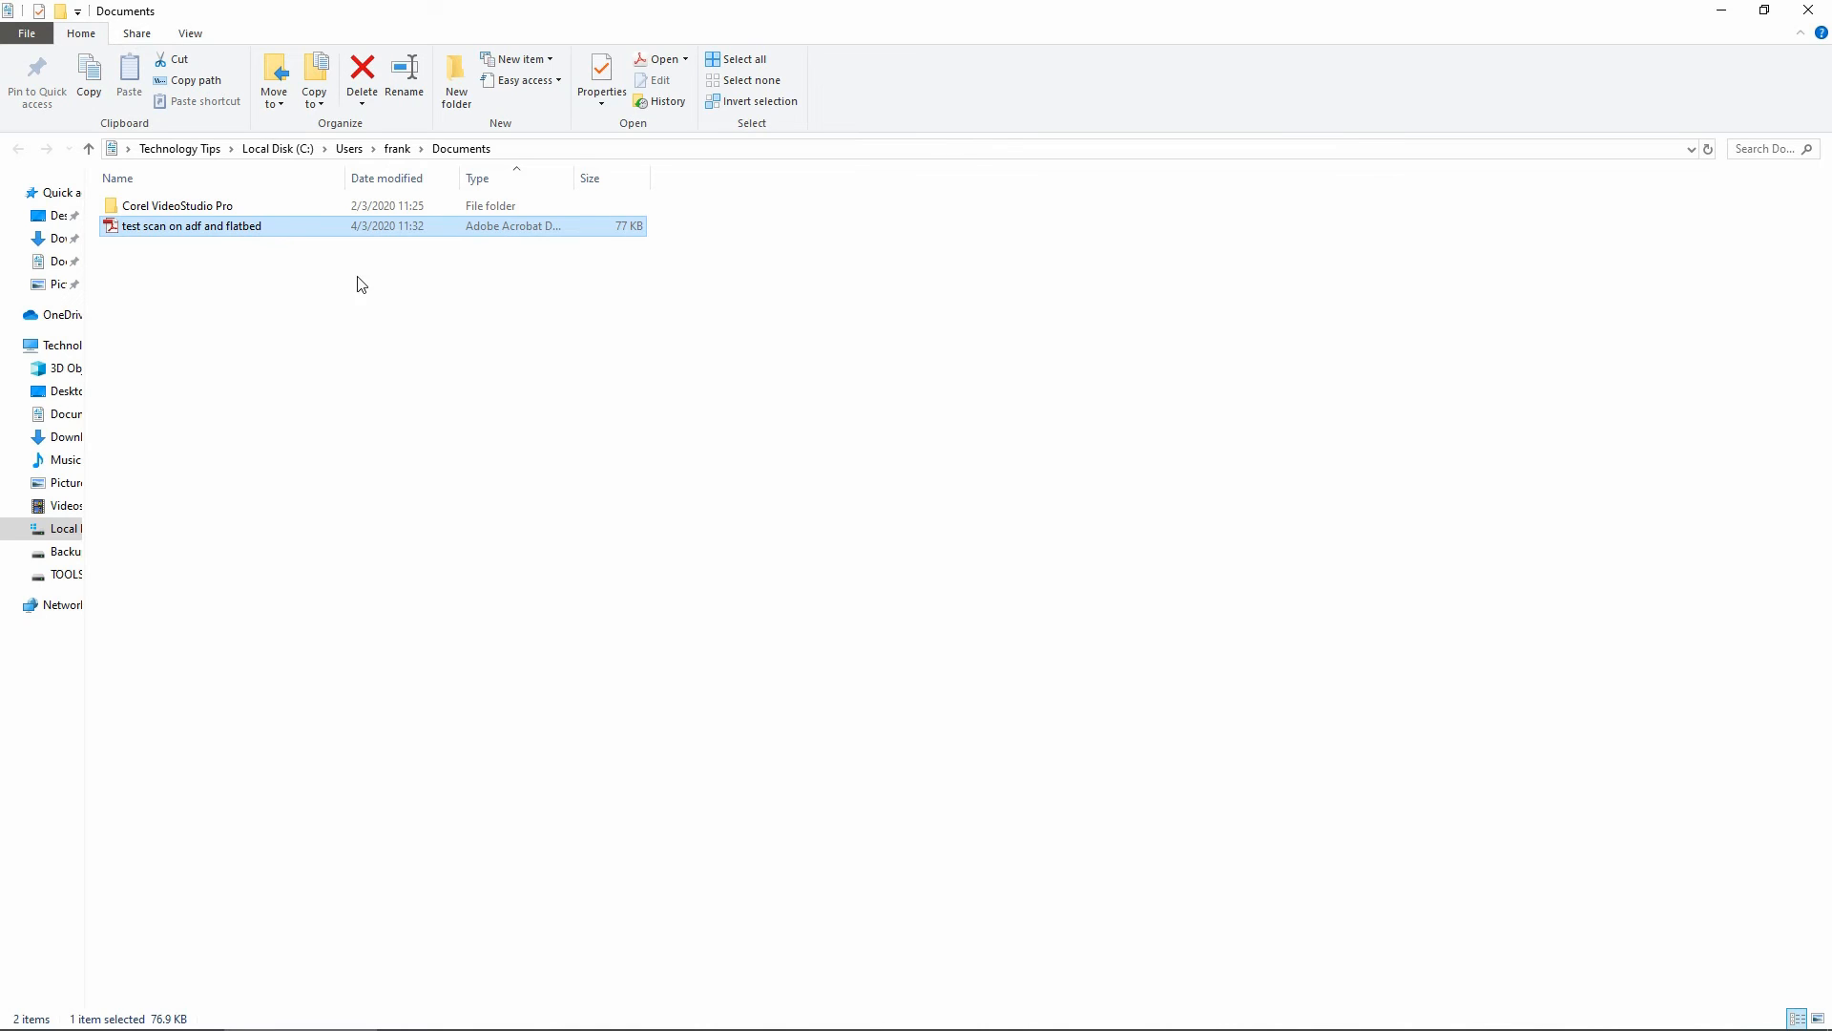
mouse_move(626, 246)
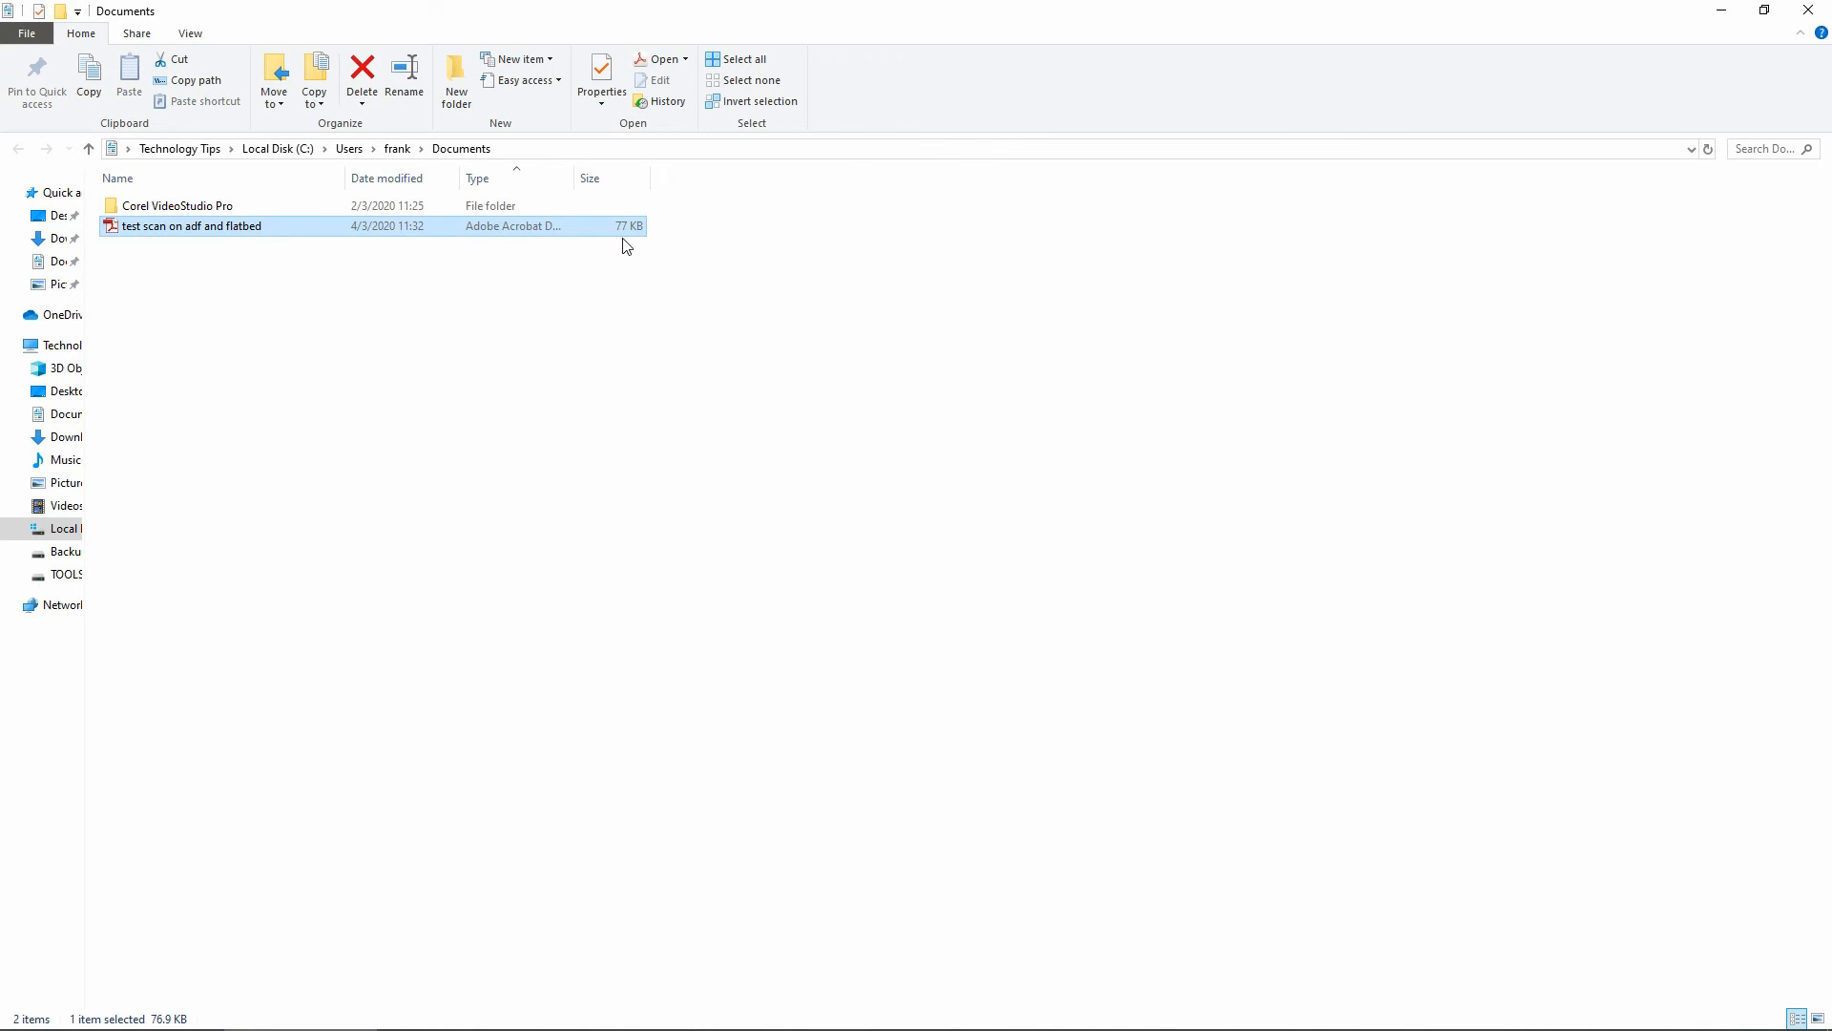
mouse_move(573, 276)
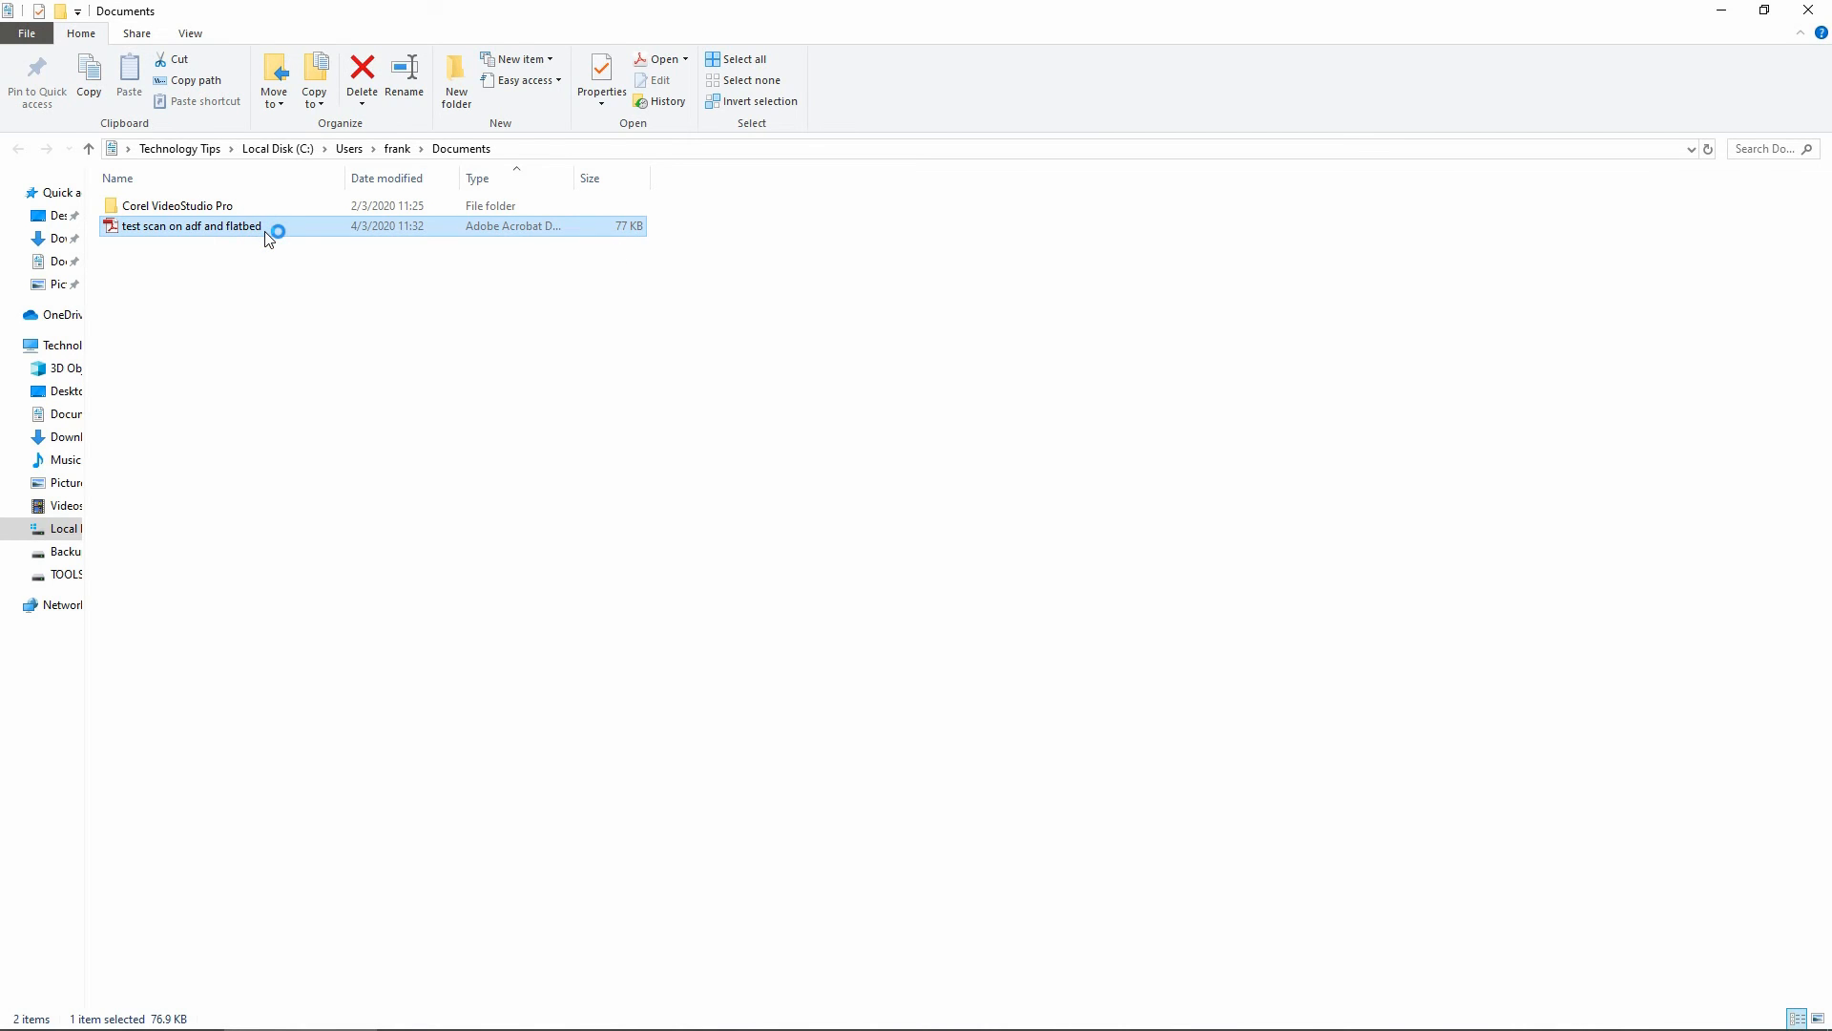
Open the saved PDF in Acrobat, zoom out and scroll through all four pages.
double_click(191, 225)
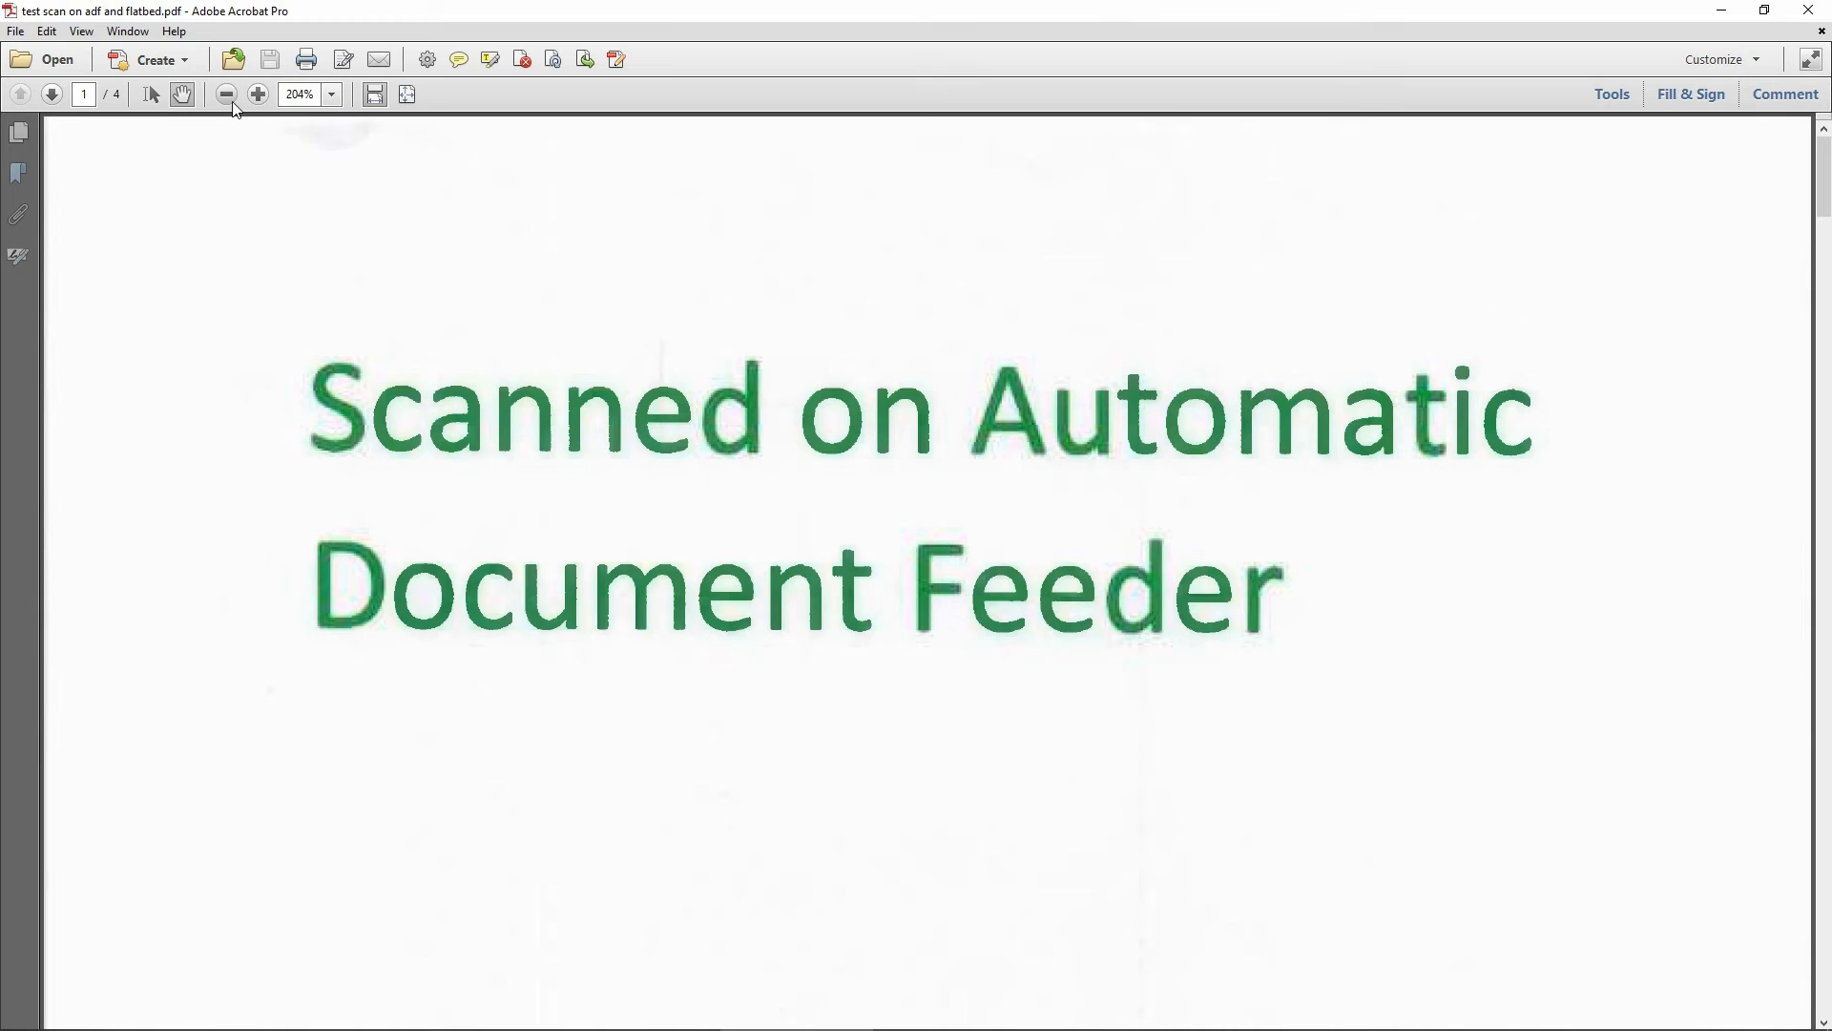
click(225, 96)
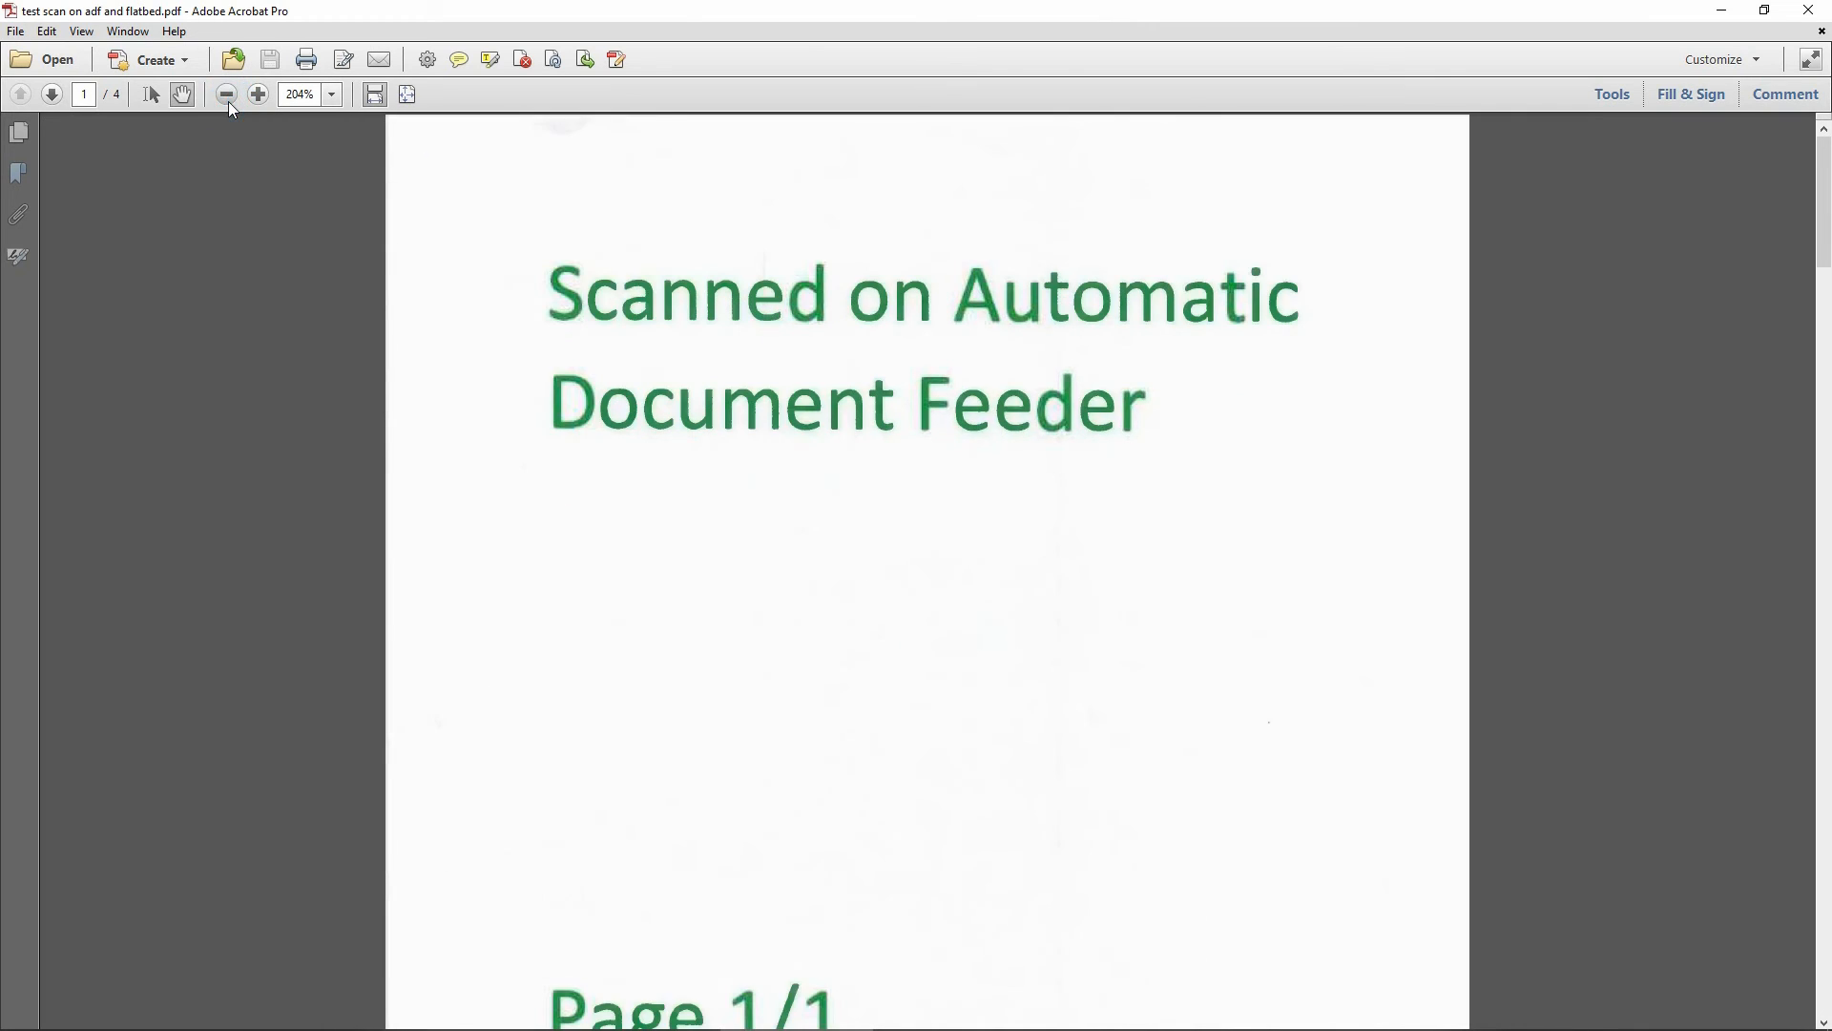
click(226, 95)
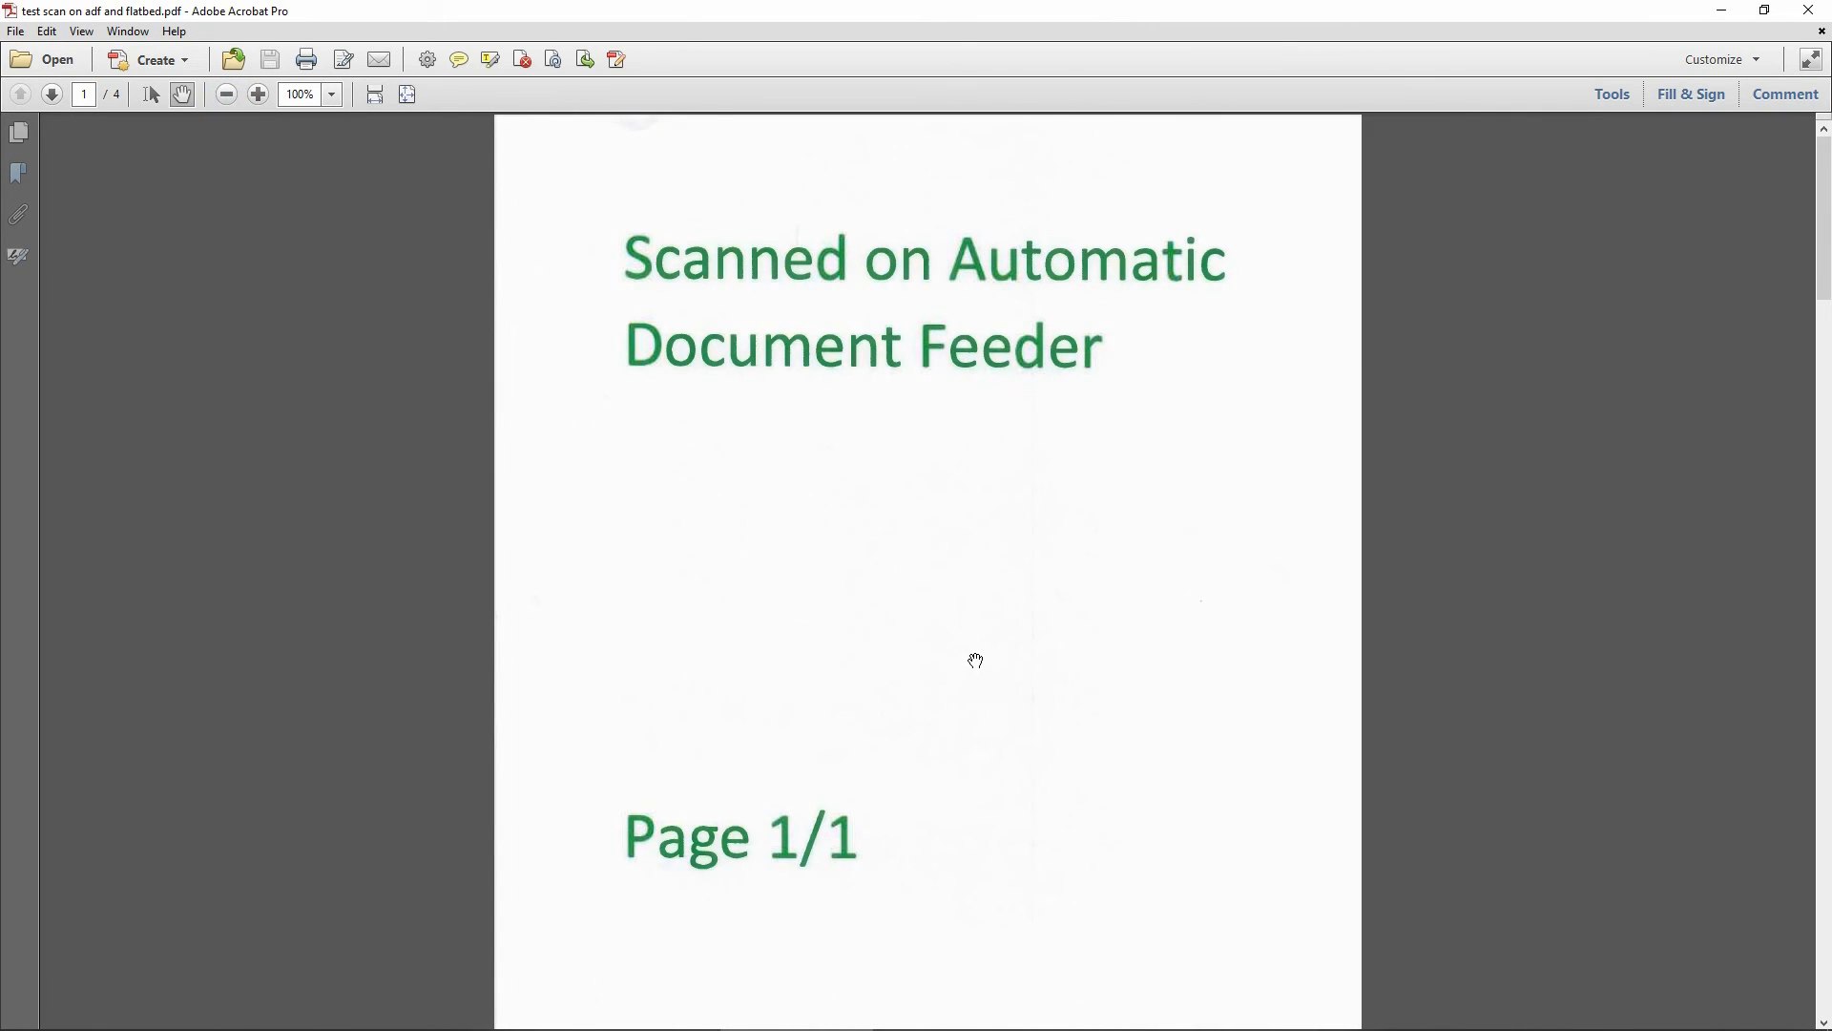
mouse_move(1008, 559)
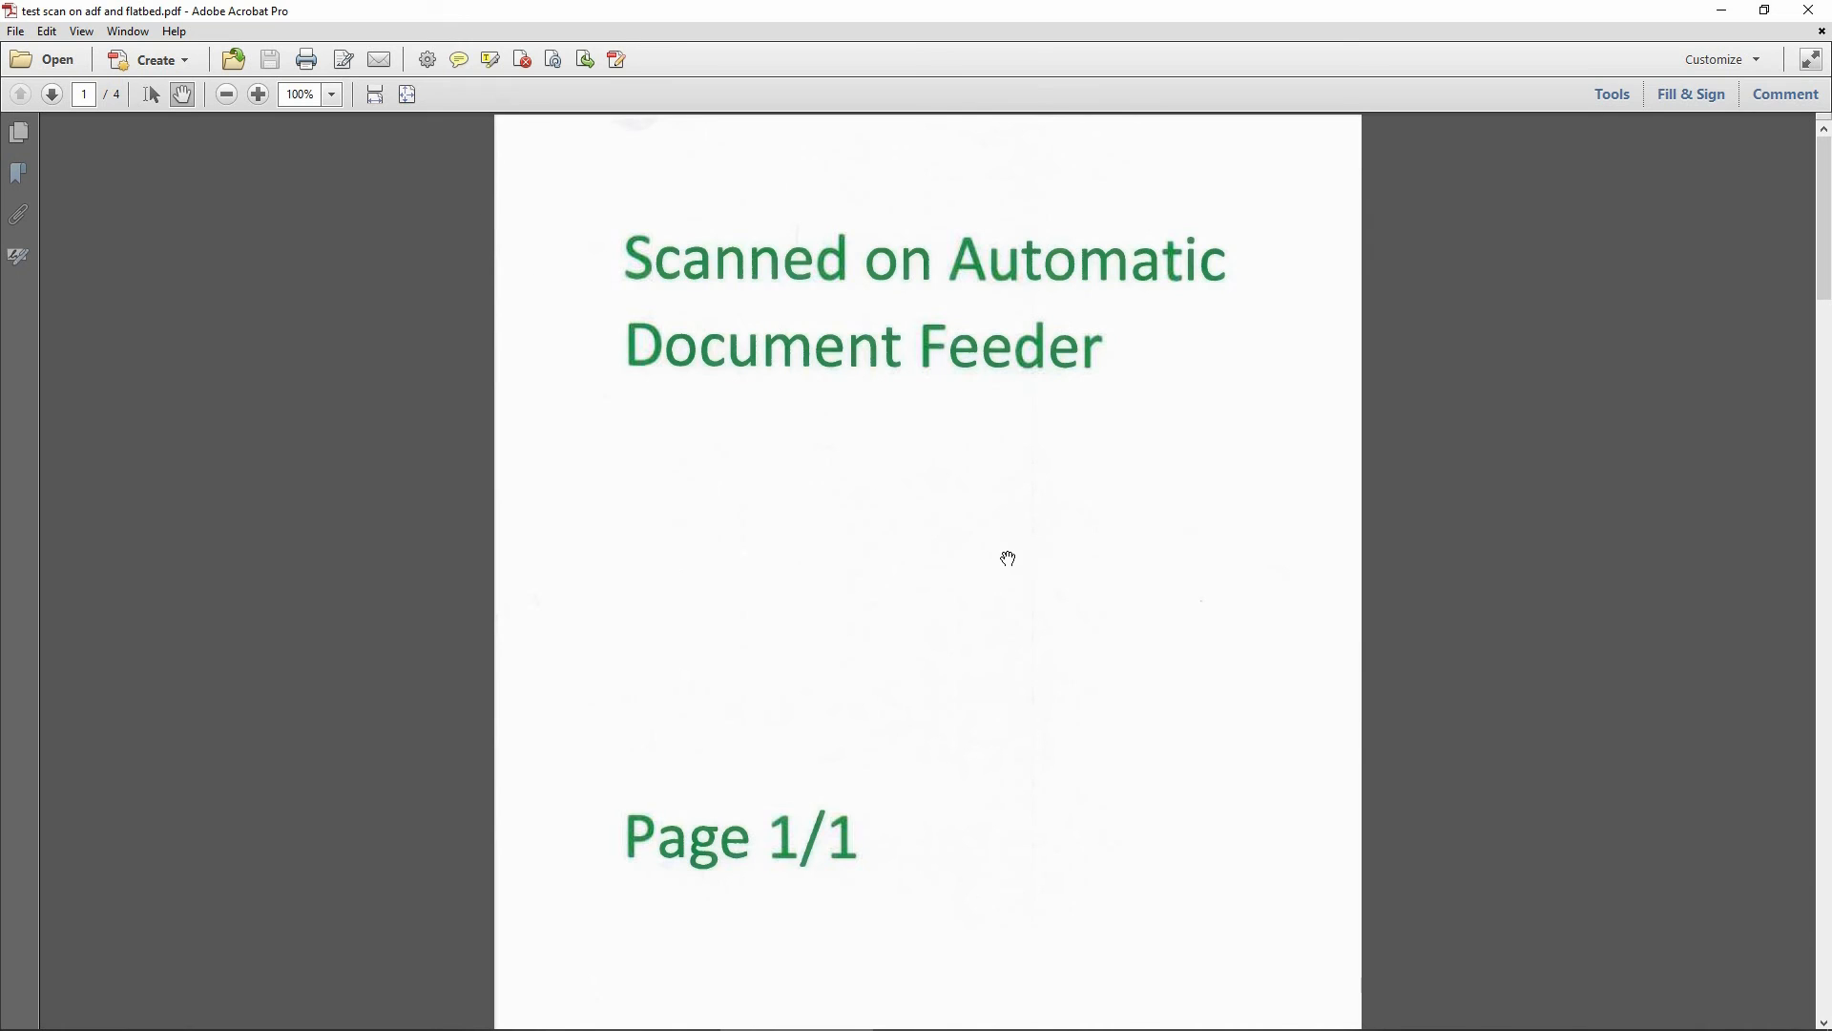
mouse_move(882, 431)
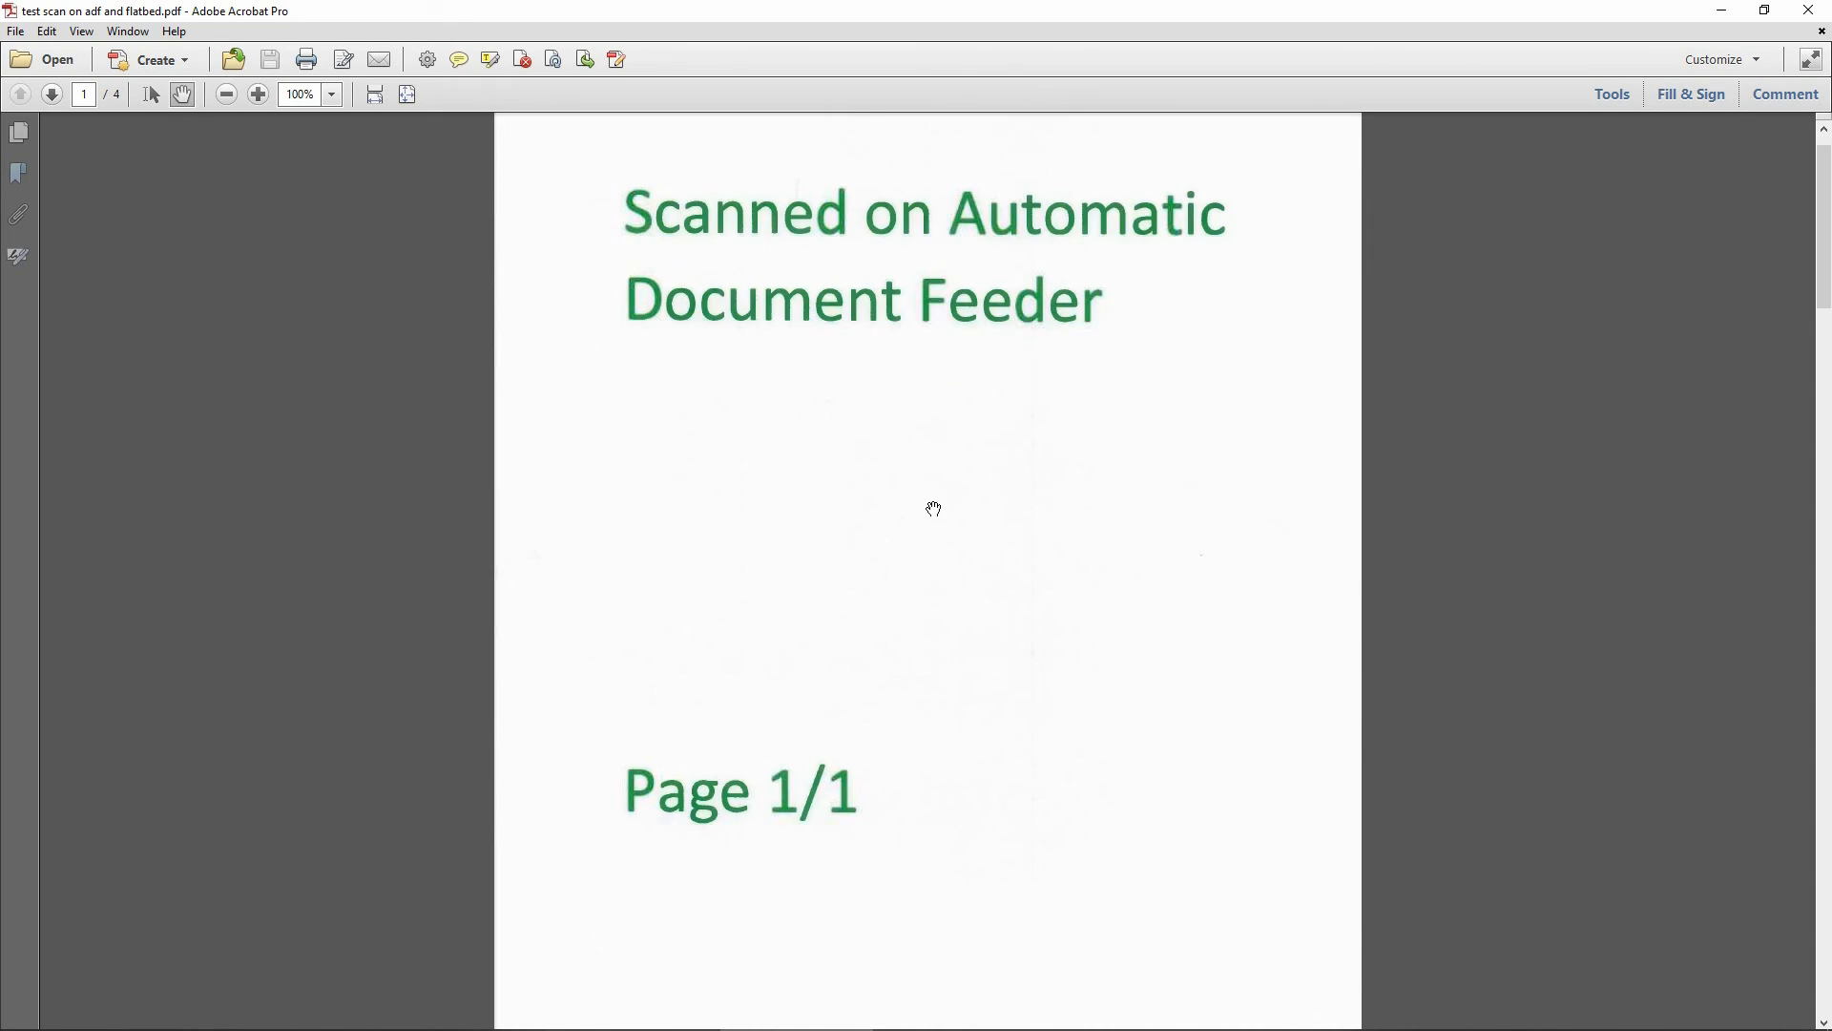
scroll(down, 3)
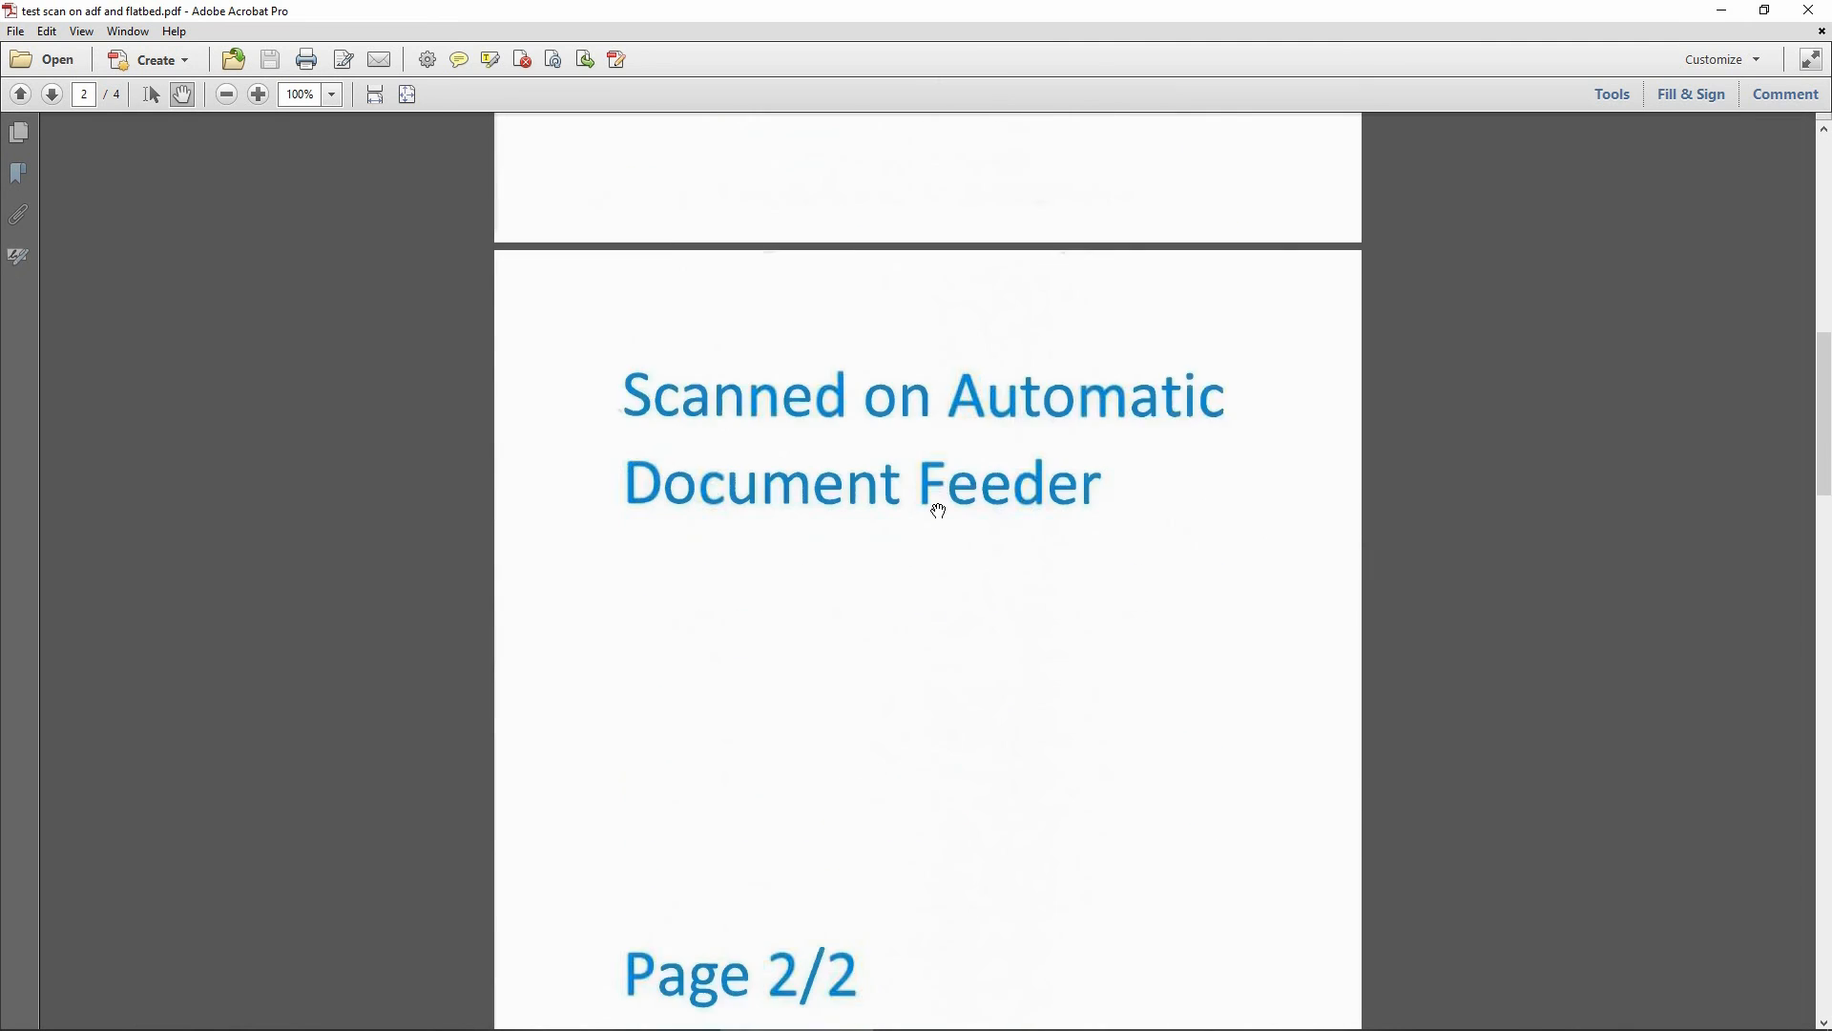
scroll(down, 3)
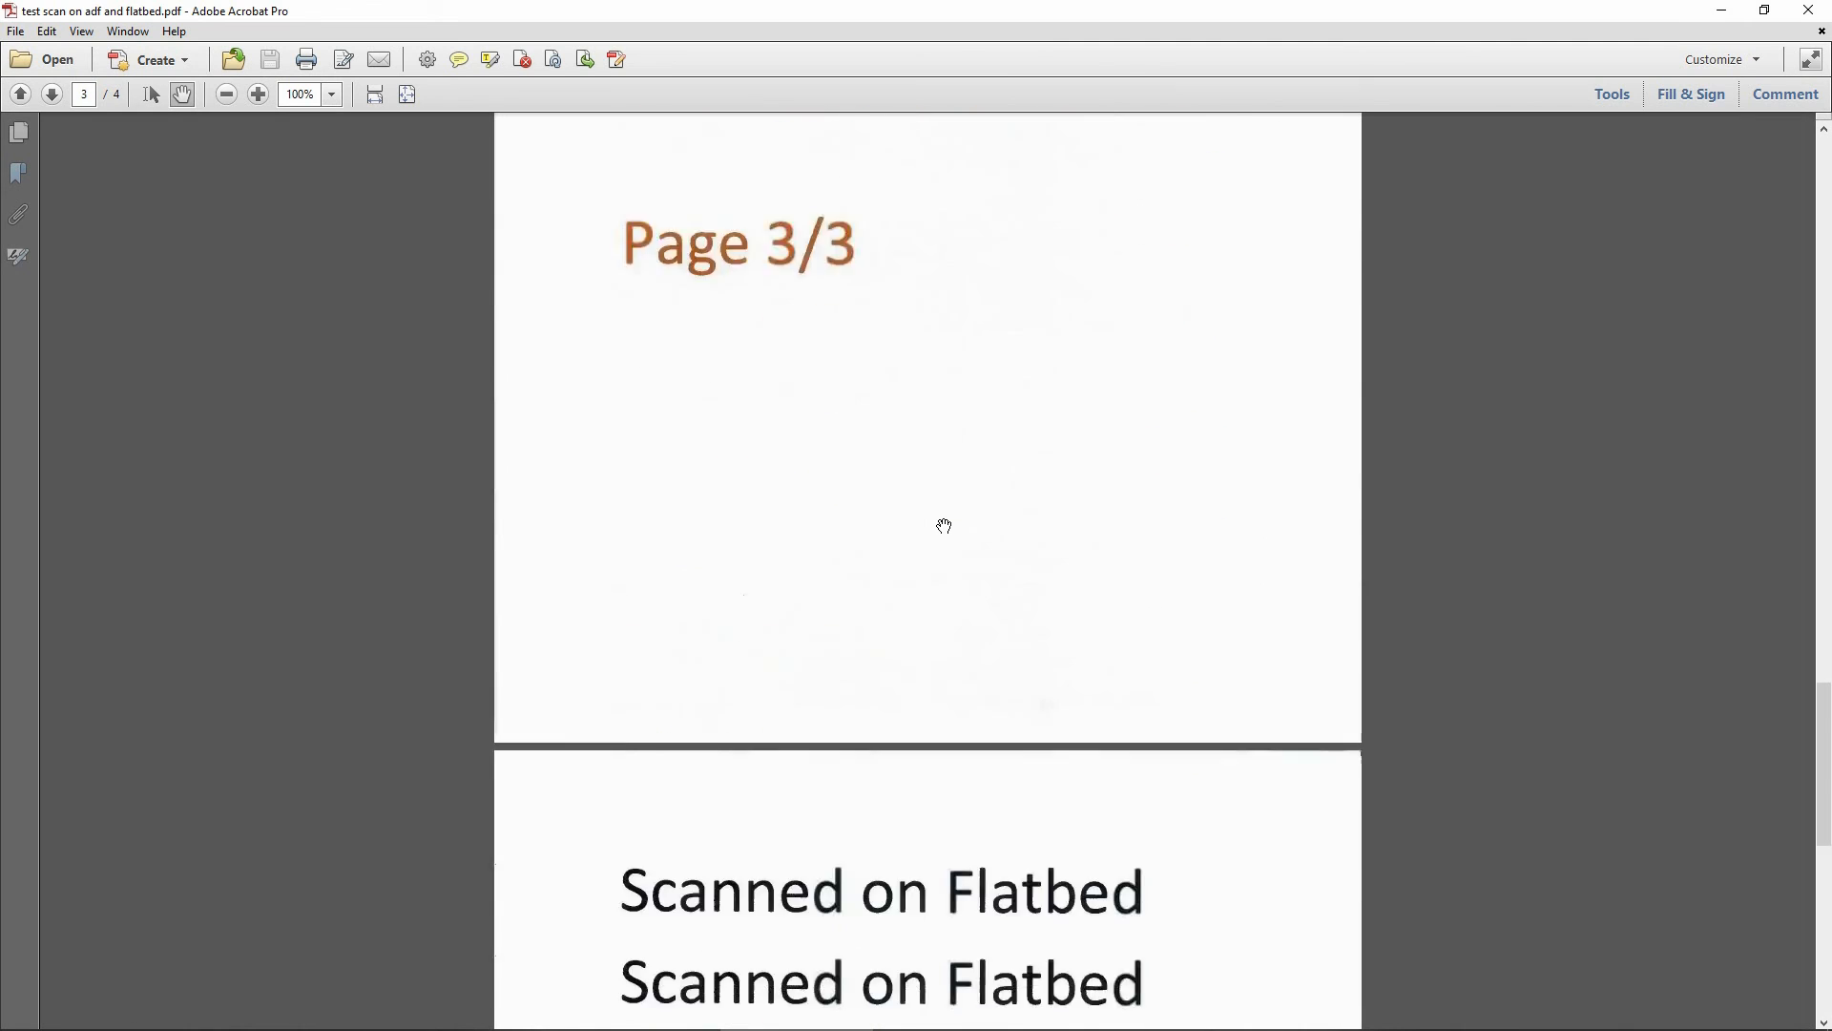
scroll(down, 3)
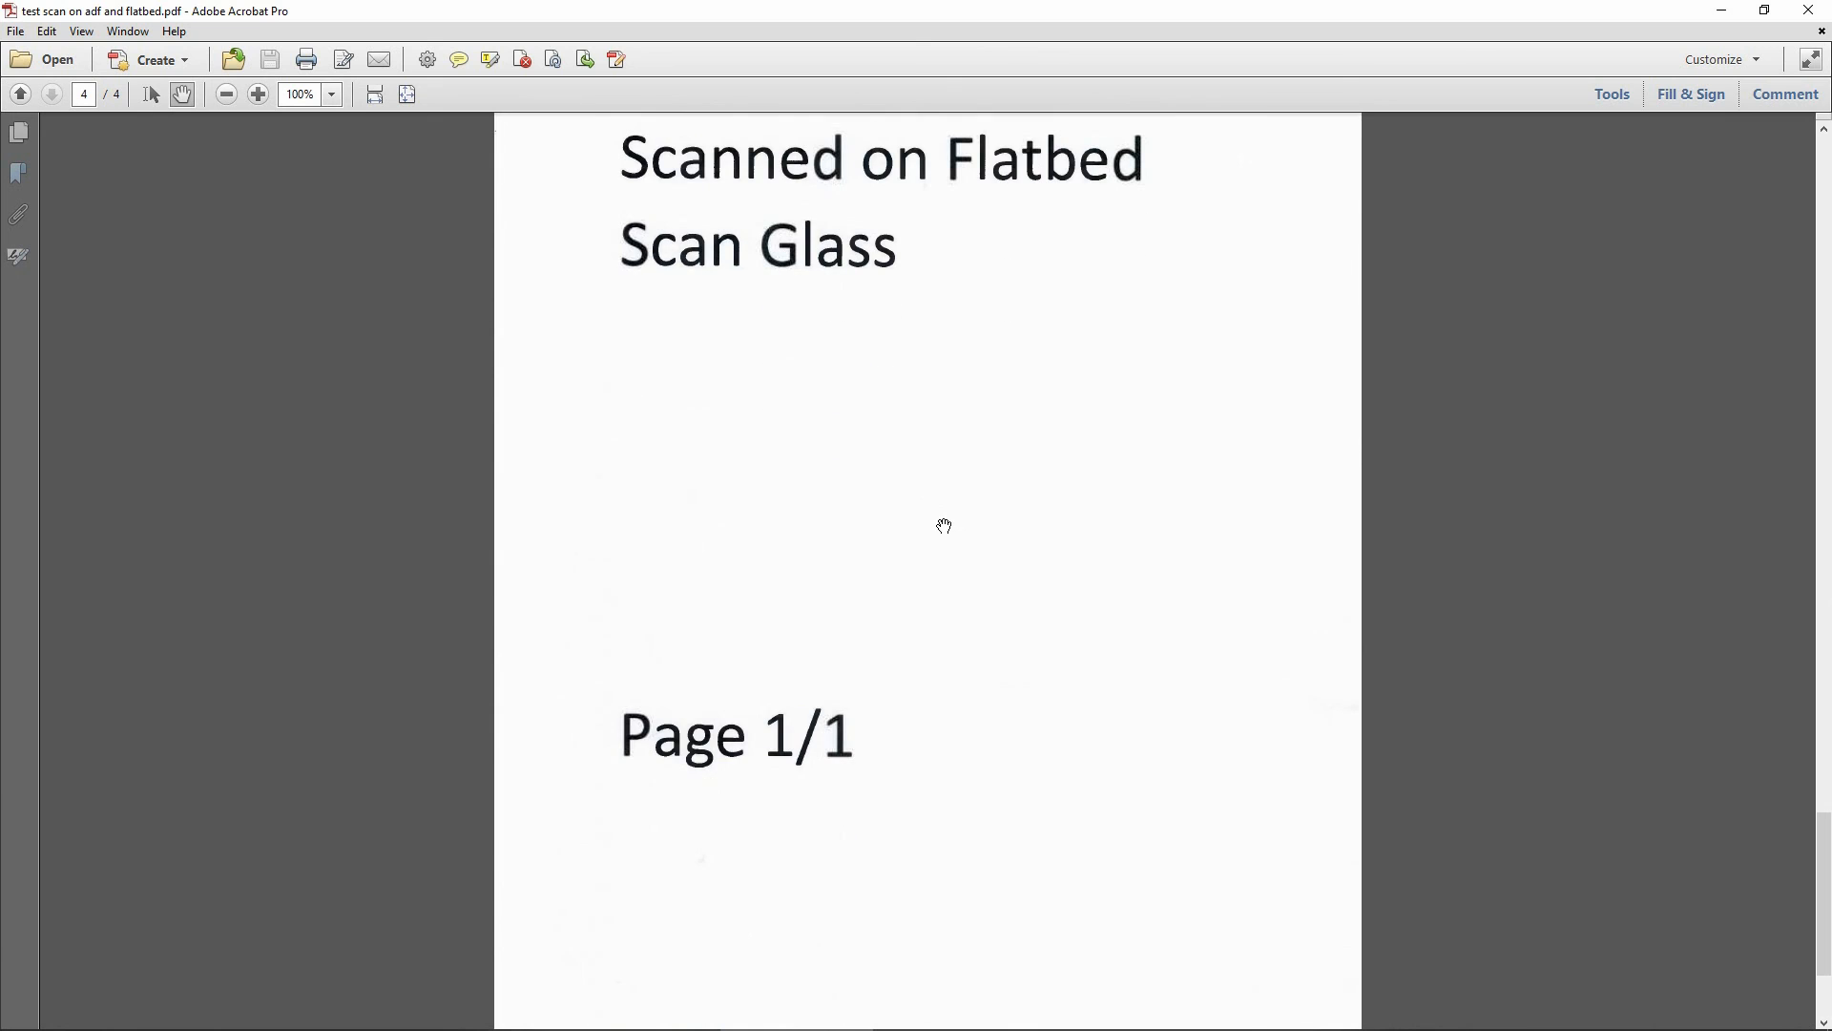